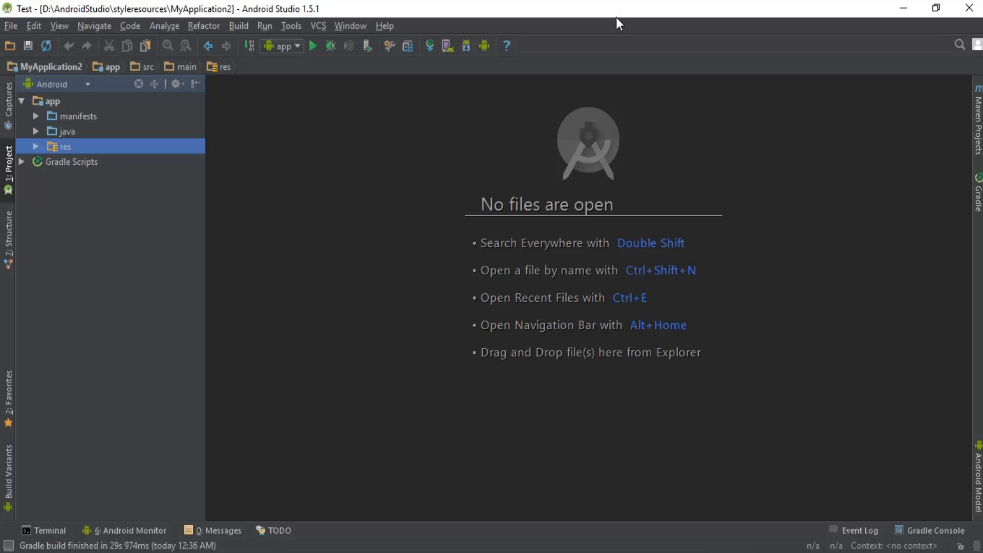
{"action": "mouse_move", "coordinate": [764, 217]}
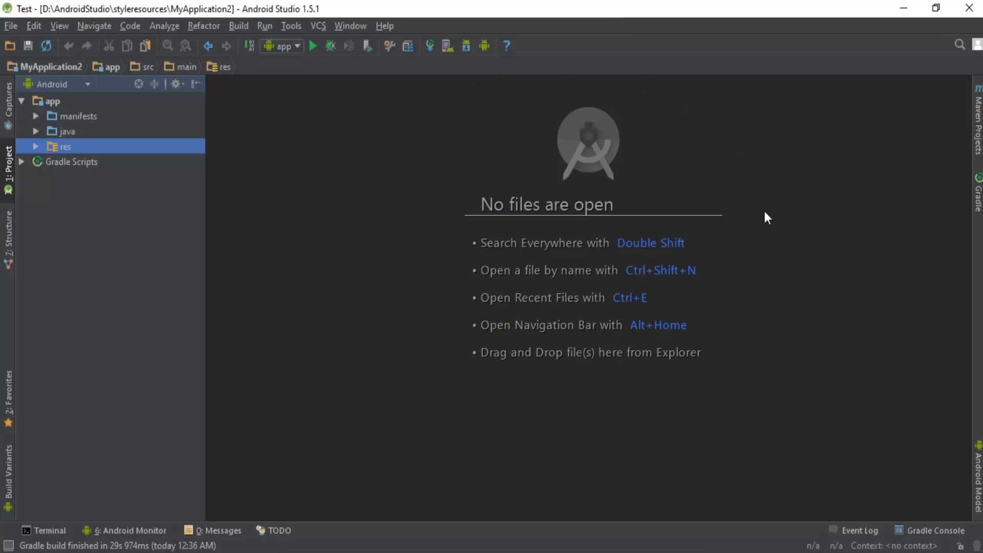
{"action": "mouse_move", "coordinate": [779, 237]}
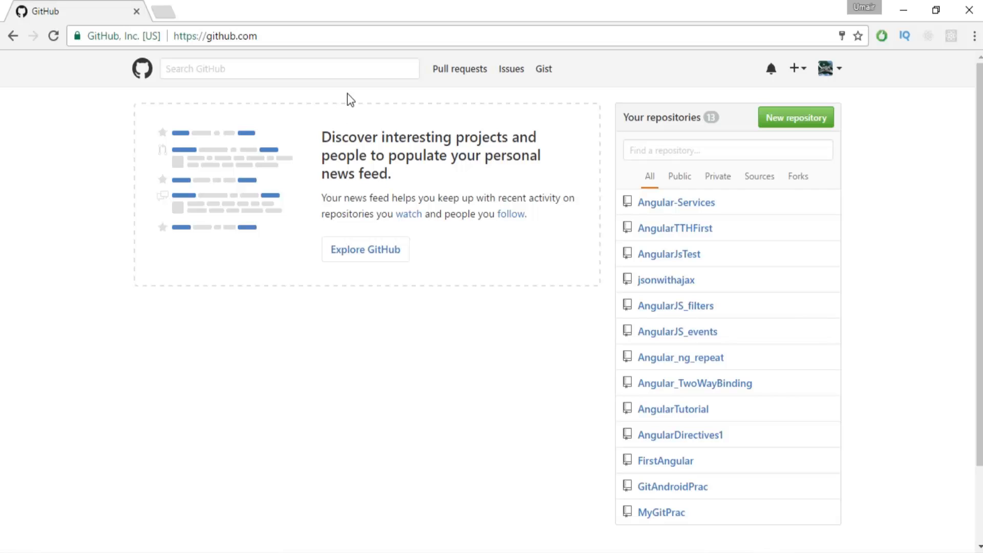
{"action": "mouse_move", "coordinate": [911, 290]}
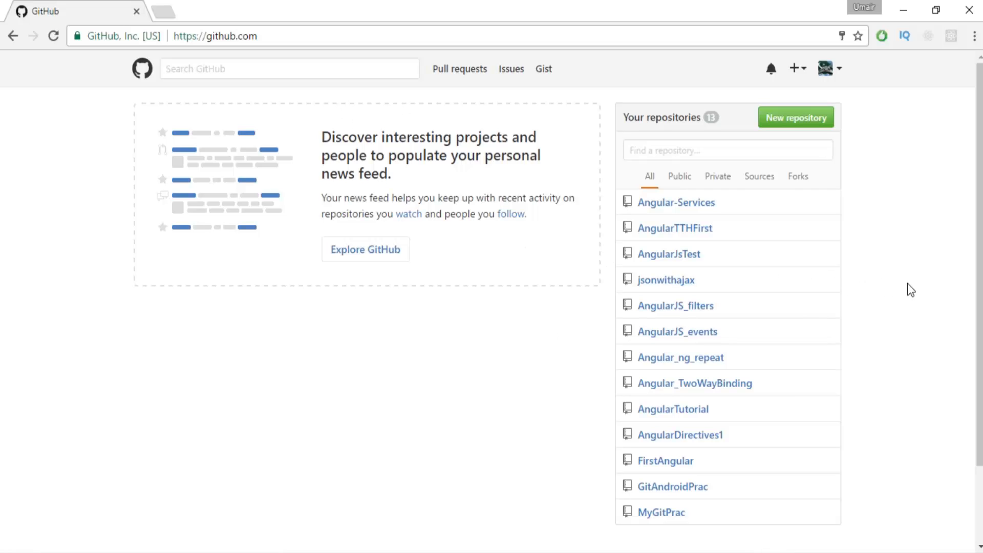
{"action": "mouse_move", "coordinate": [926, 290]}
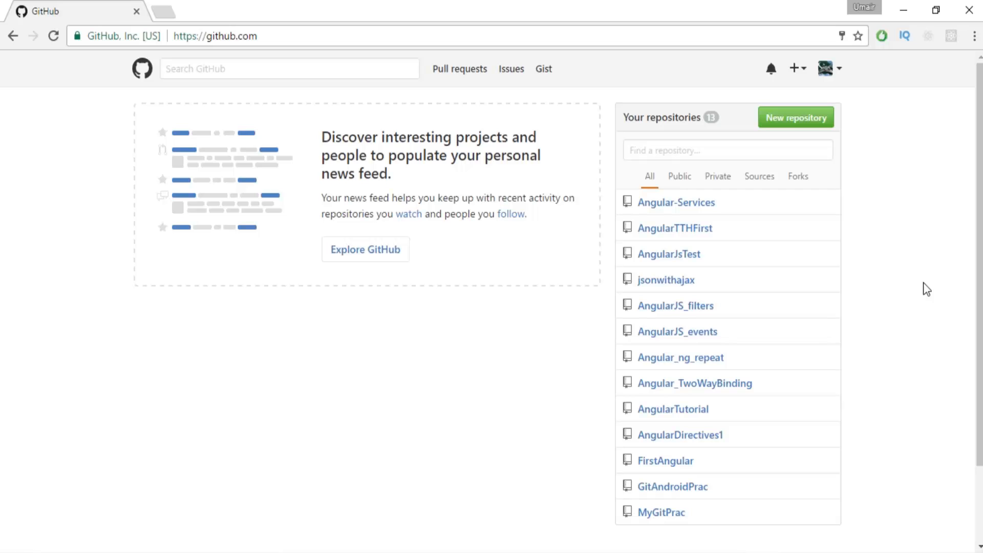
{"action": "mouse_move", "coordinate": [885, 146]}
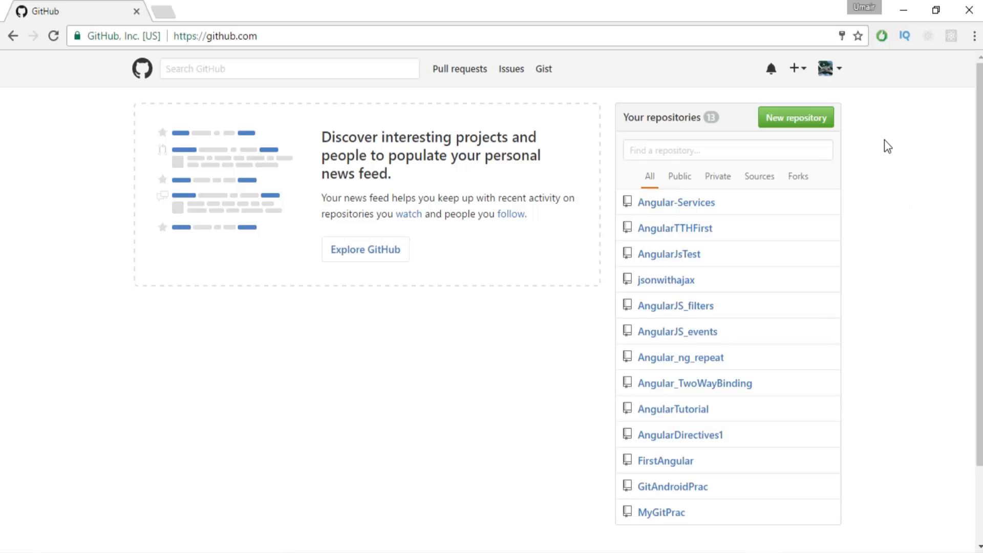
{"action": "mouse_move", "coordinate": [842, 79]}
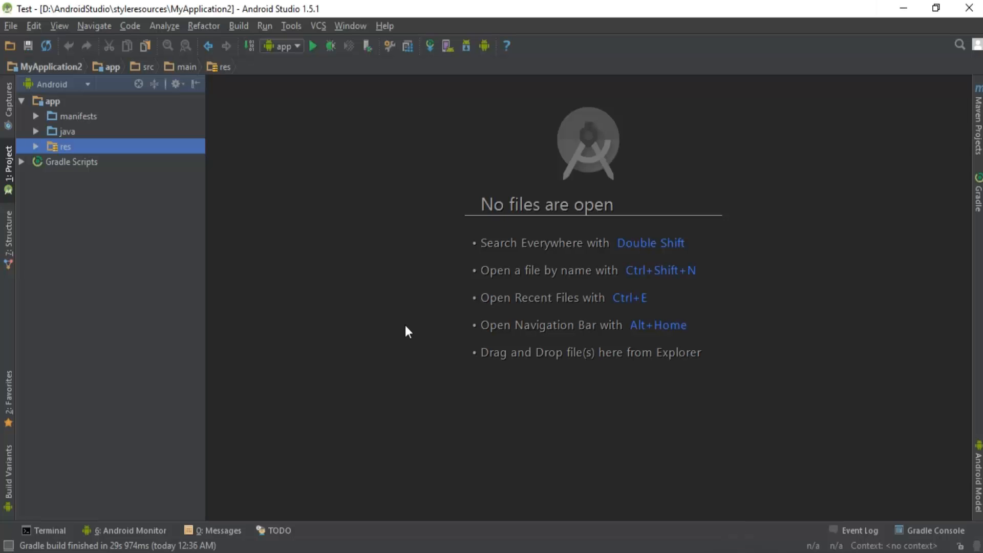
{"action": "mouse_move", "coordinate": [404, 293]}
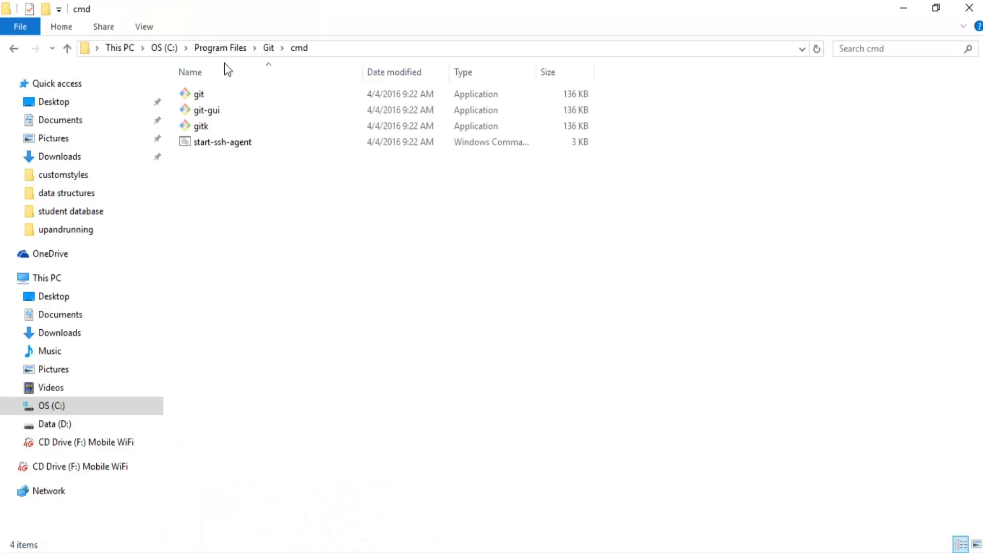
{"action": "mouse_move", "coordinate": [119, 48]}
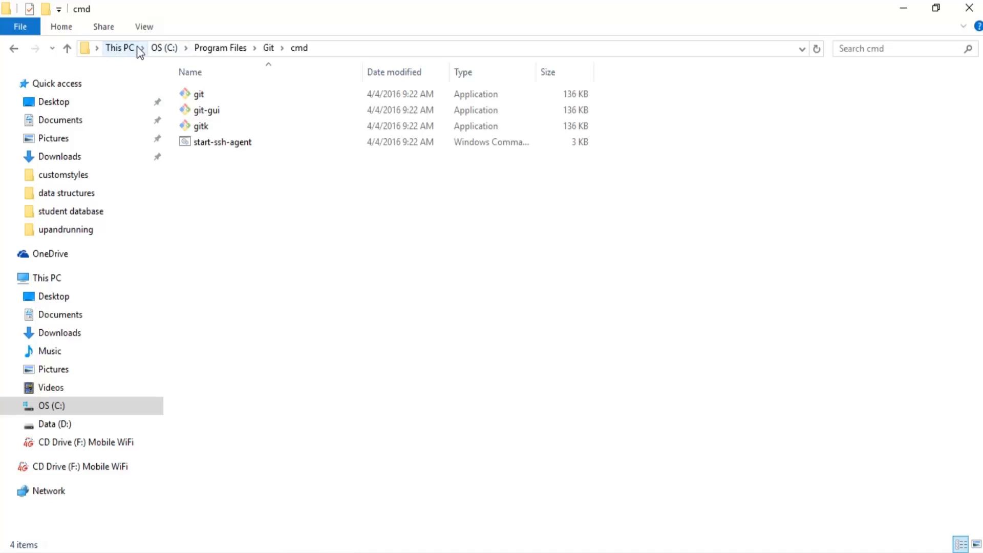
{"action": "mouse_move", "coordinate": [271, 61]}
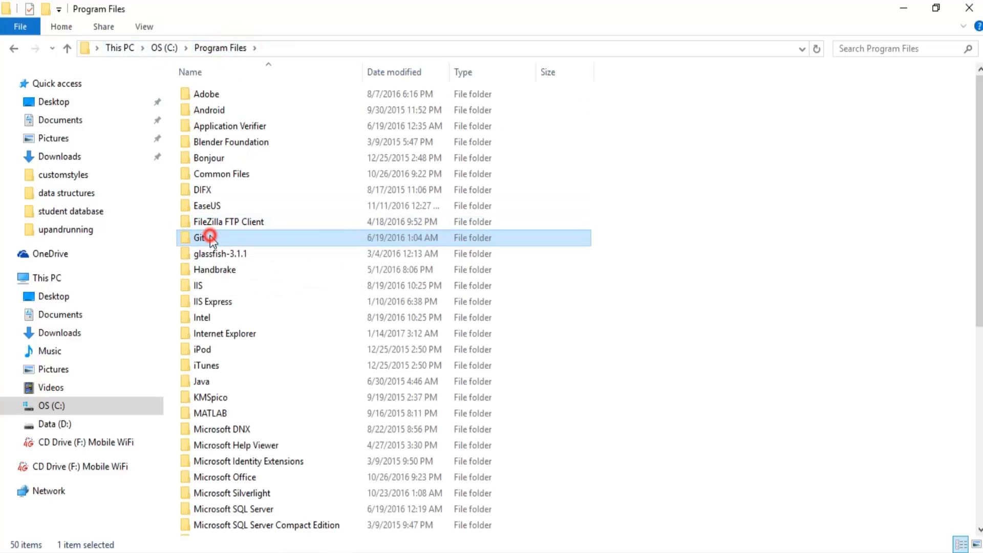
Open the Git folder in Program Files to show bin, cmd and git-bash.
{"action": "double_click", "coordinate": [199, 237]}
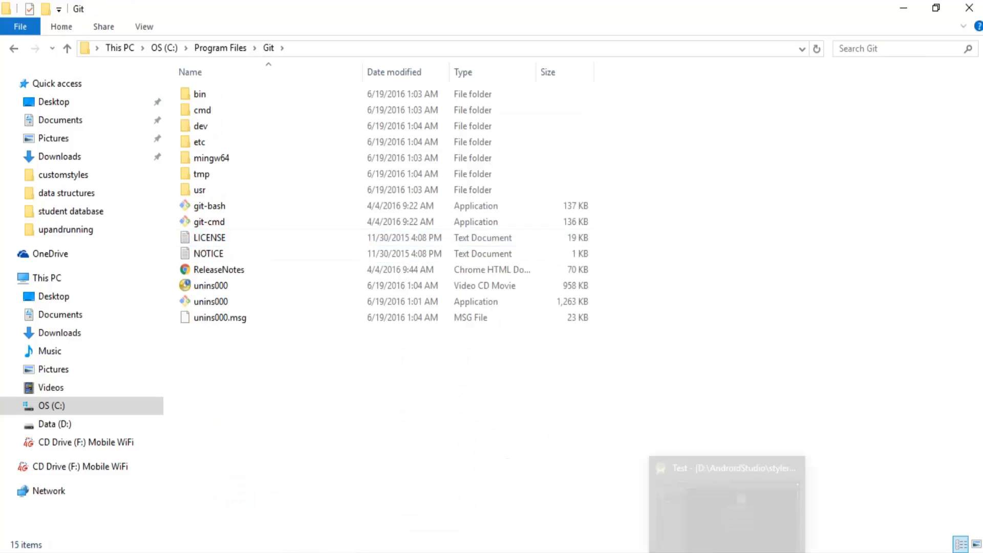
Test the Git executable C:\Program Files\Git\cmd\git.exe in Settings, confirming version 2.8.1.0.
{"action": "left_click", "coordinate": [727, 468]}
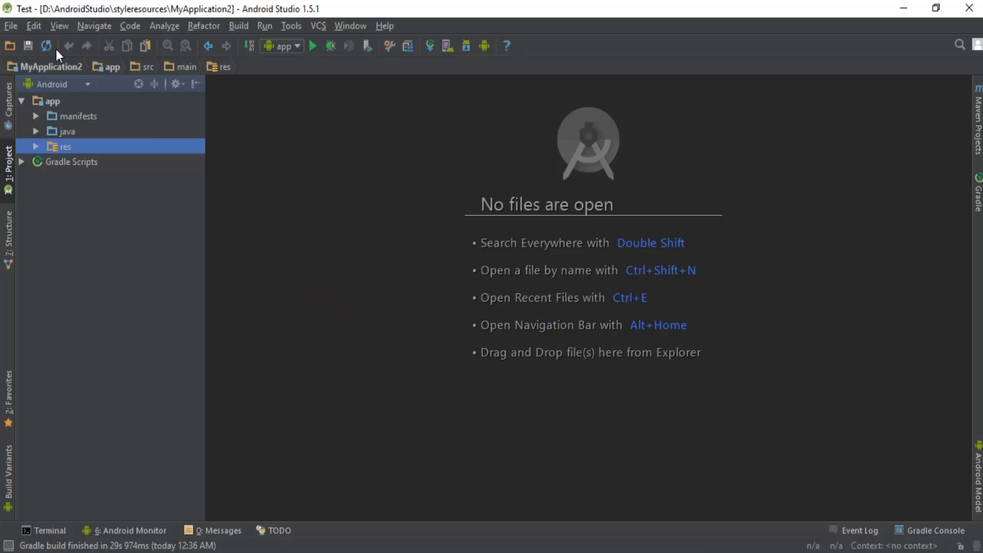
{"action": "left_click", "coordinate": [11, 25]}
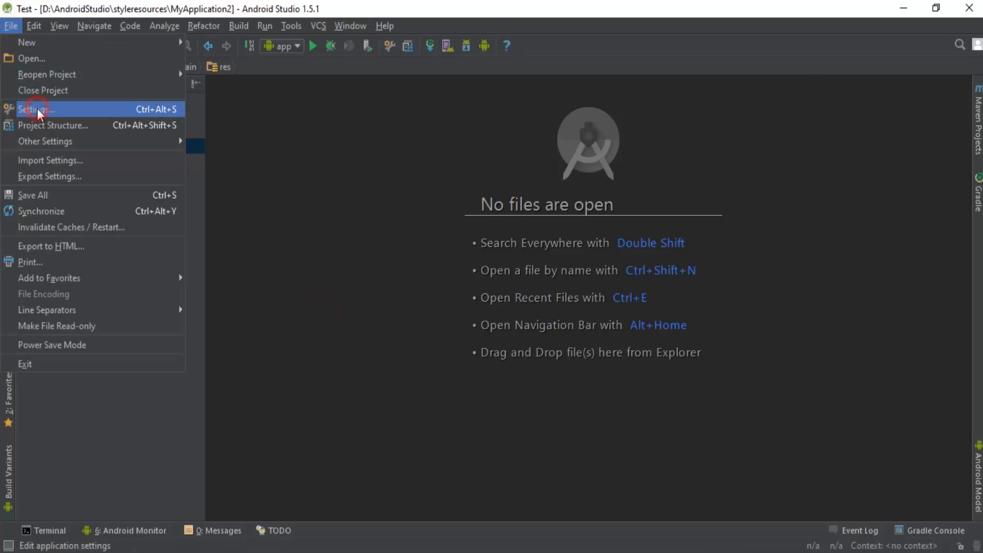
{"action": "left_click", "coordinate": [35, 109]}
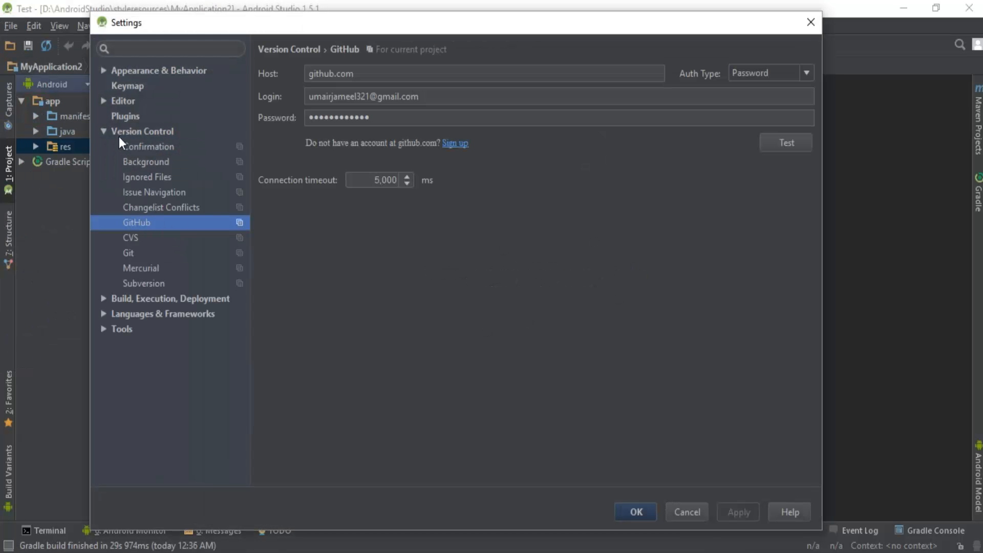
{"action": "left_click", "coordinate": [129, 253]}
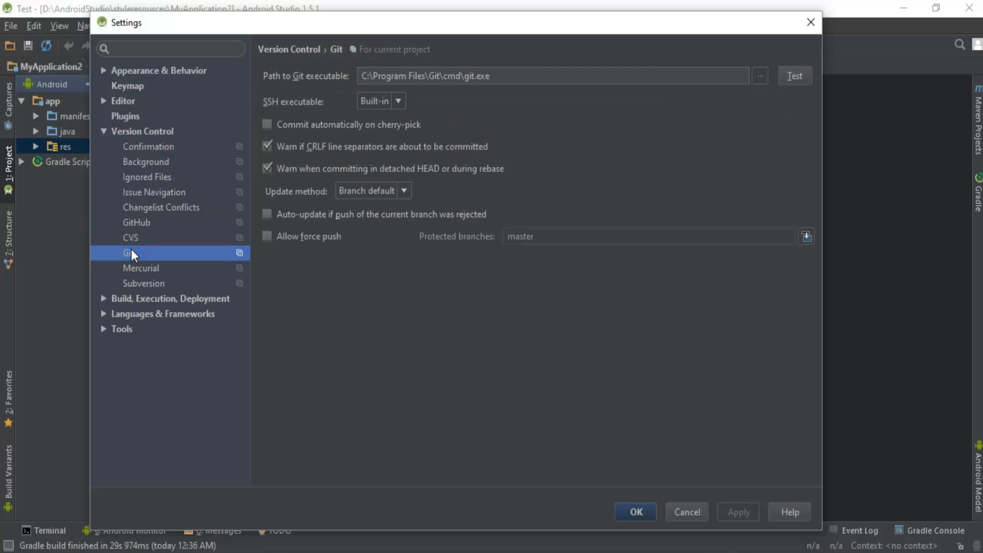
{"action": "left_click", "coordinate": [498, 75]}
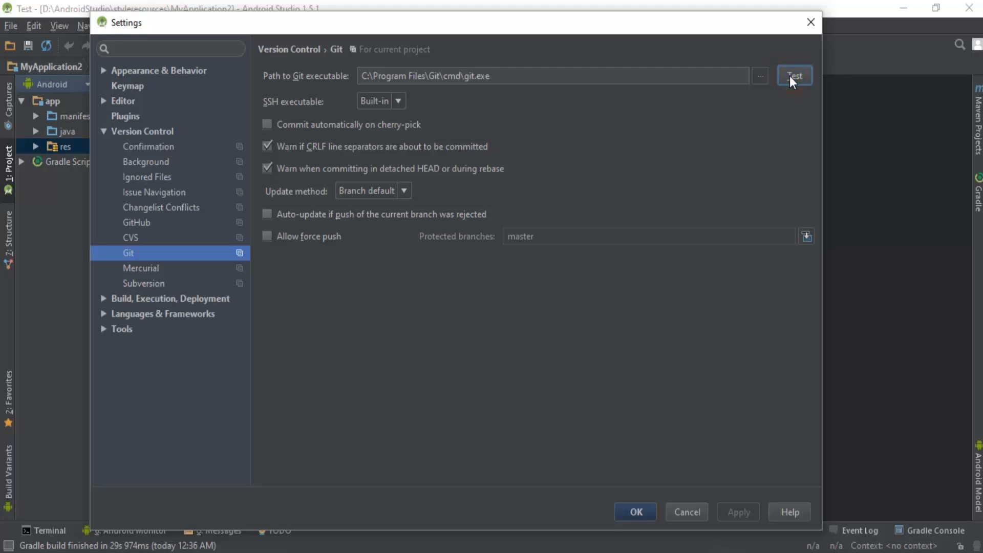
{"action": "left_click", "coordinate": [795, 76]}
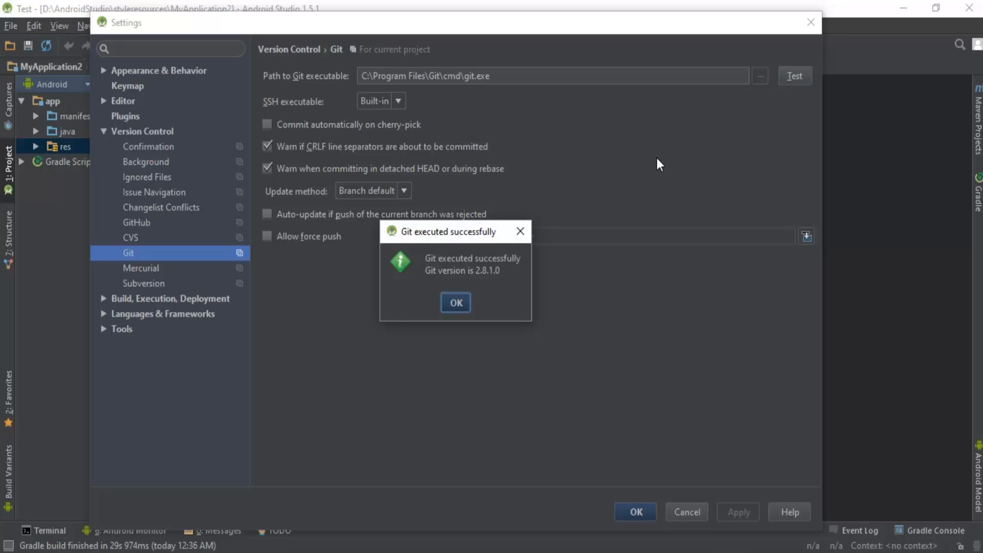
{"action": "mouse_move", "coordinate": [515, 296]}
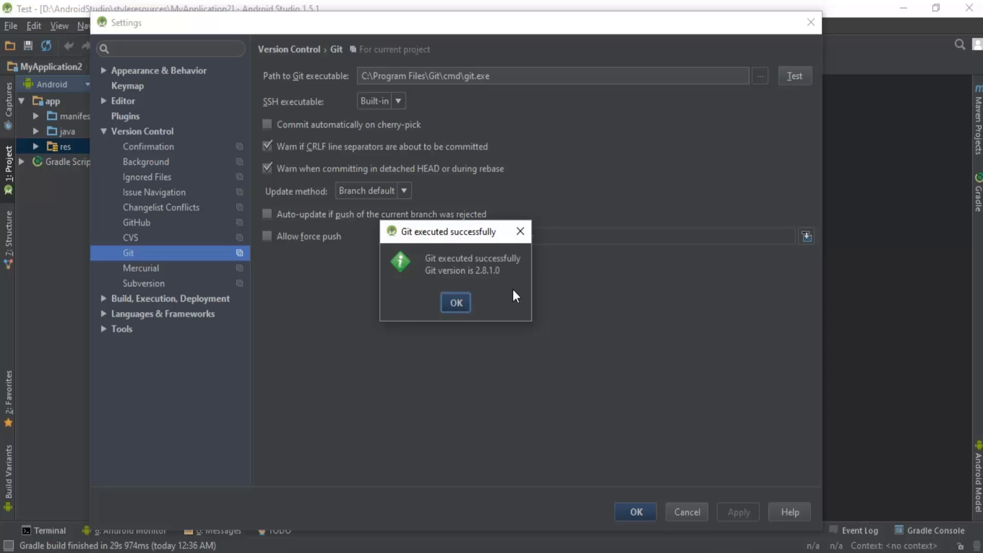
{"action": "left_click", "coordinate": [455, 302]}
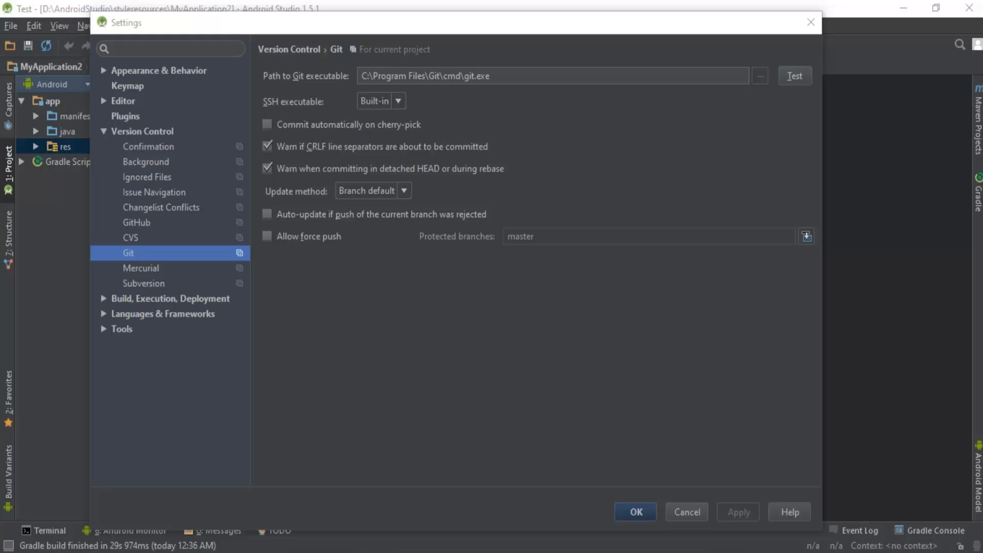
{"action": "mouse_move", "coordinate": [368, 108]}
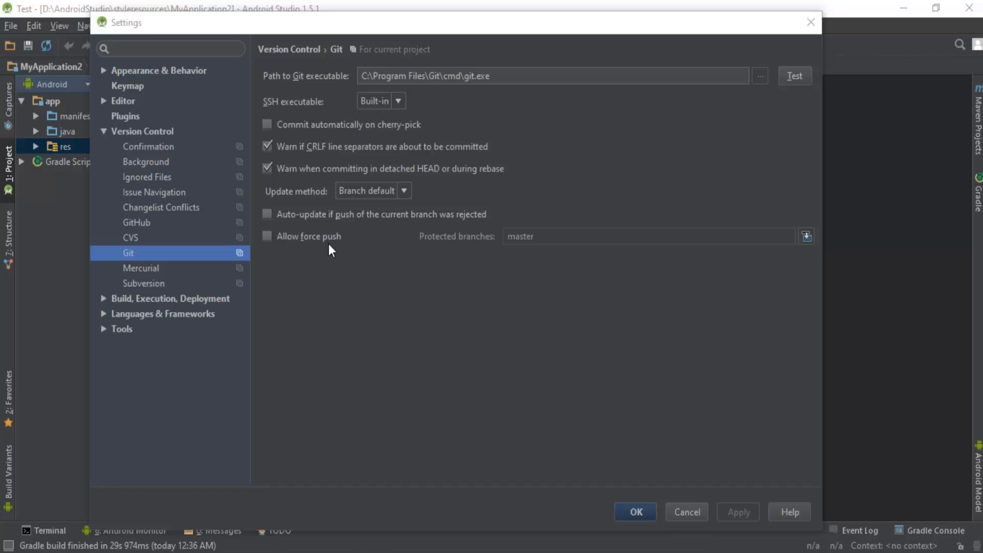
Re-enter the GitHub login and password and confirm the connection test succeeds.
{"action": "left_click", "coordinate": [137, 222]}
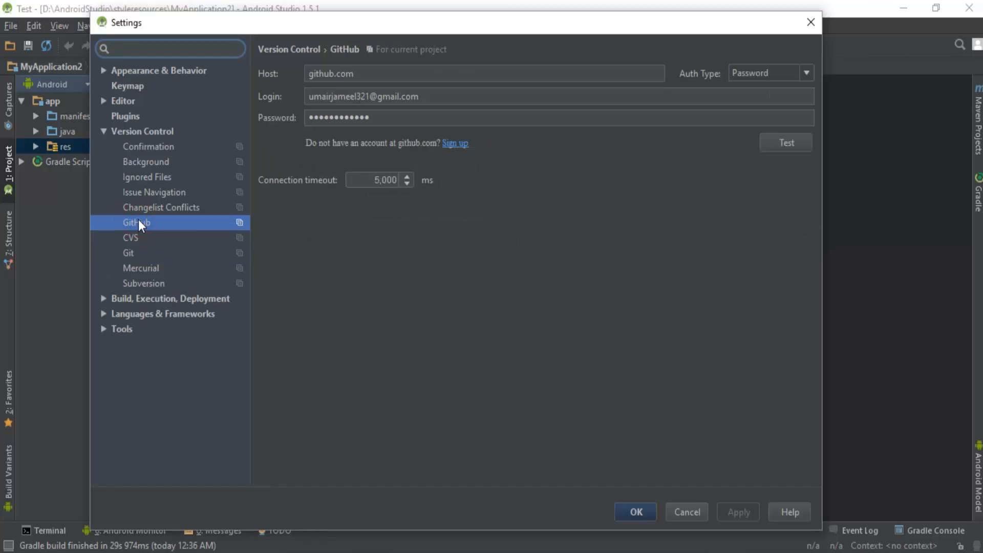
{"action": "left_click", "coordinate": [367, 74]}
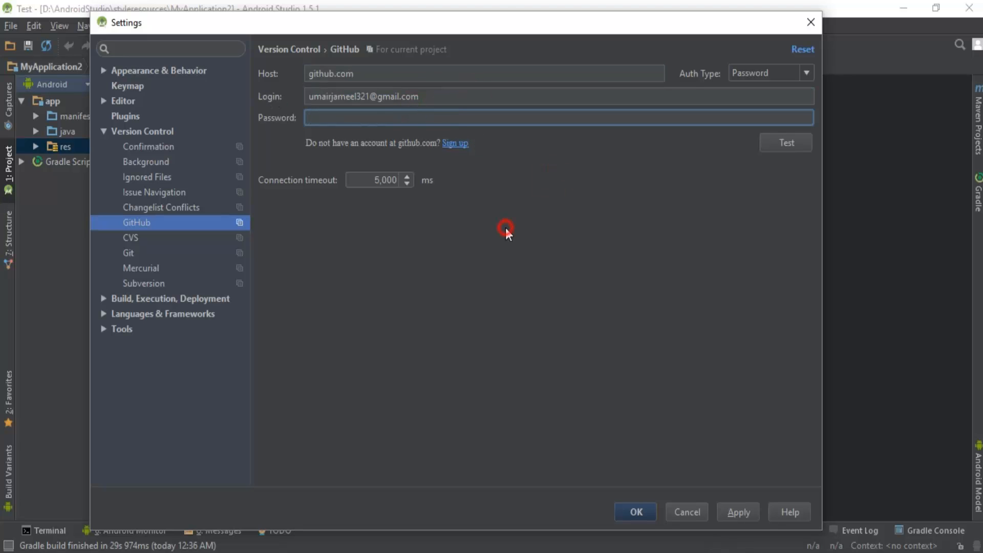
{"action": "mouse_move", "coordinate": [499, 248]}
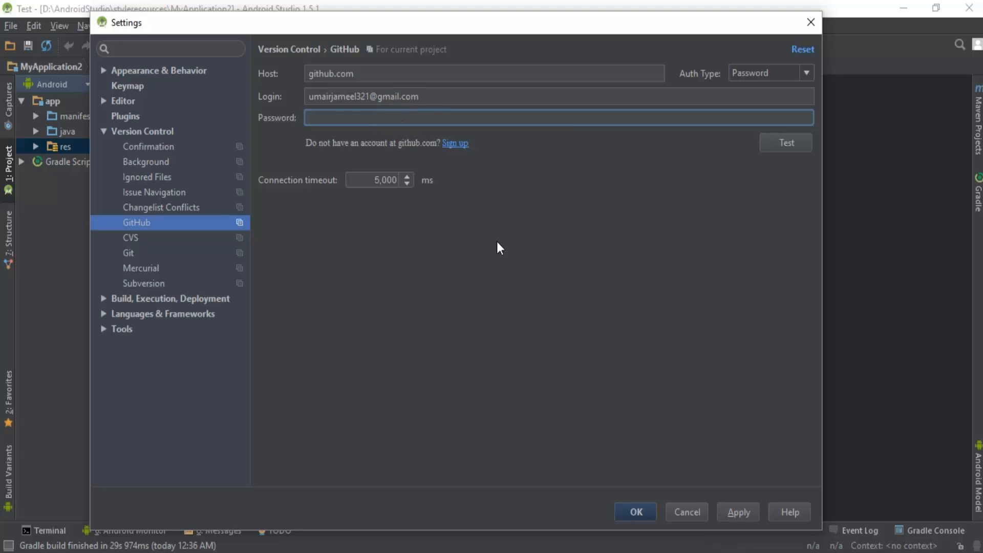
{"action": "type", "text": "•••"}
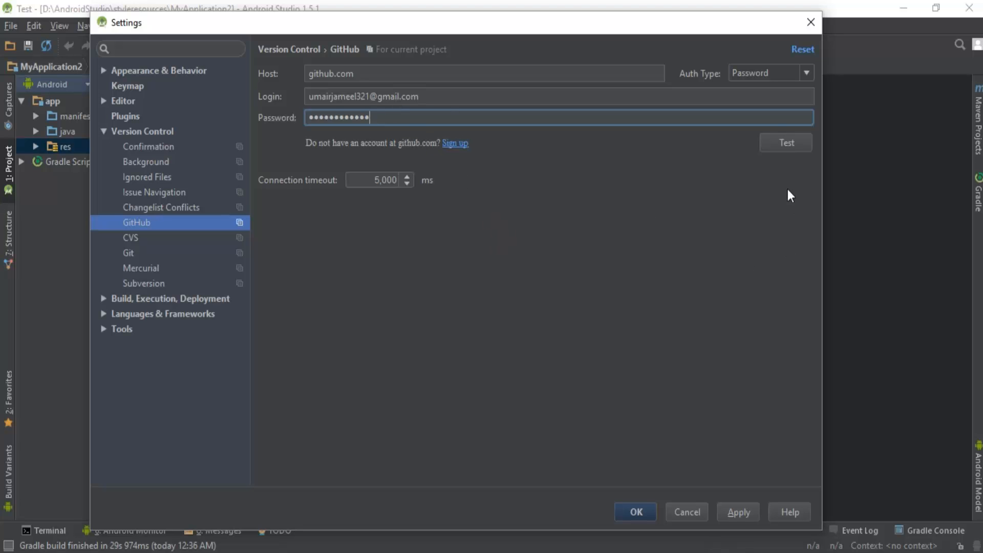
{"action": "left_click", "coordinate": [785, 142]}
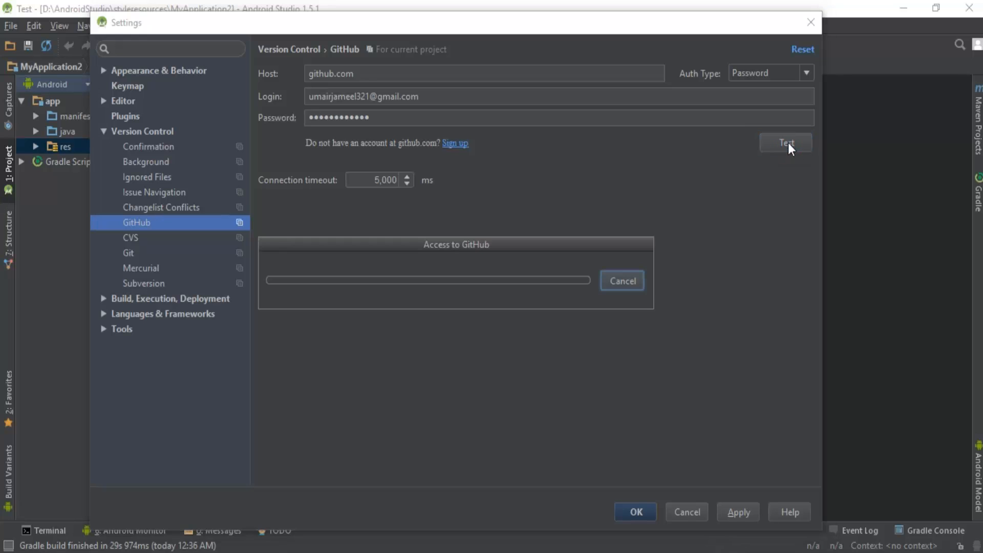
{"action": "left_click", "coordinate": [785, 142]}
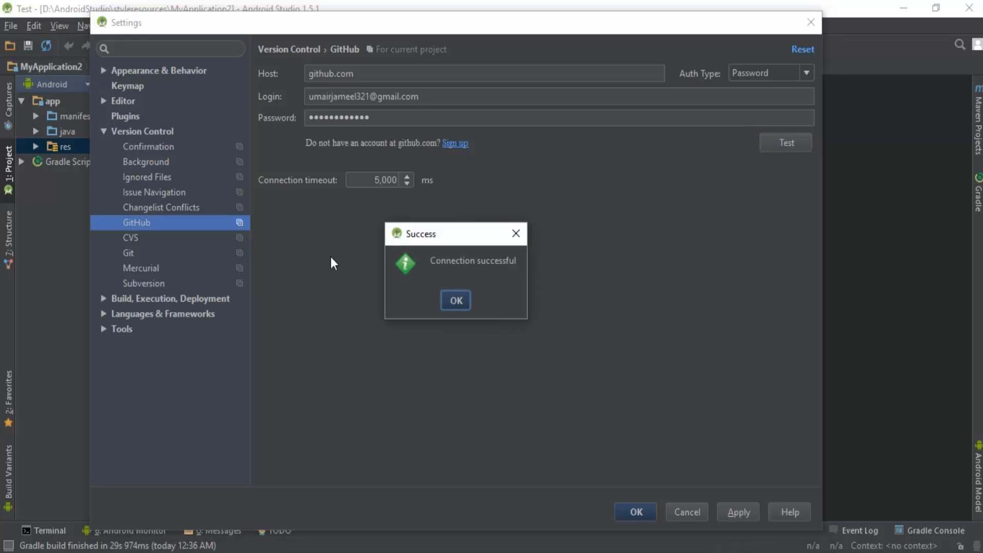
{"action": "mouse_move", "coordinate": [383, 160]}
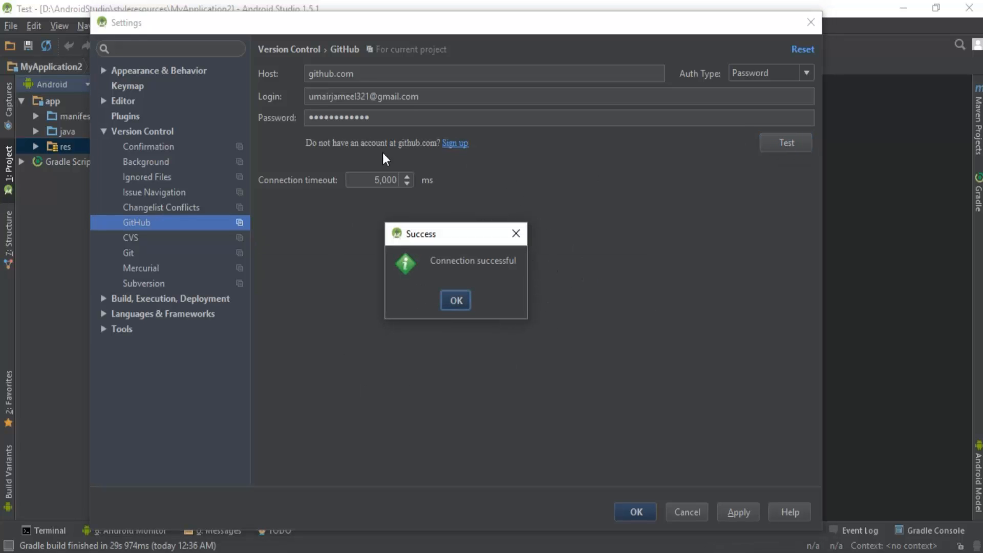
{"action": "mouse_move", "coordinate": [484, 286]}
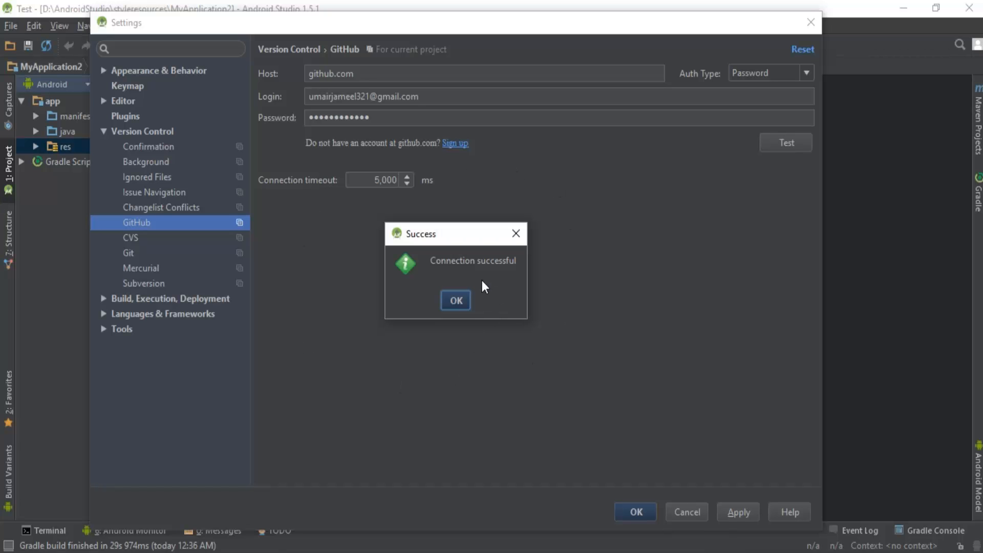
{"action": "mouse_move", "coordinate": [477, 275]}
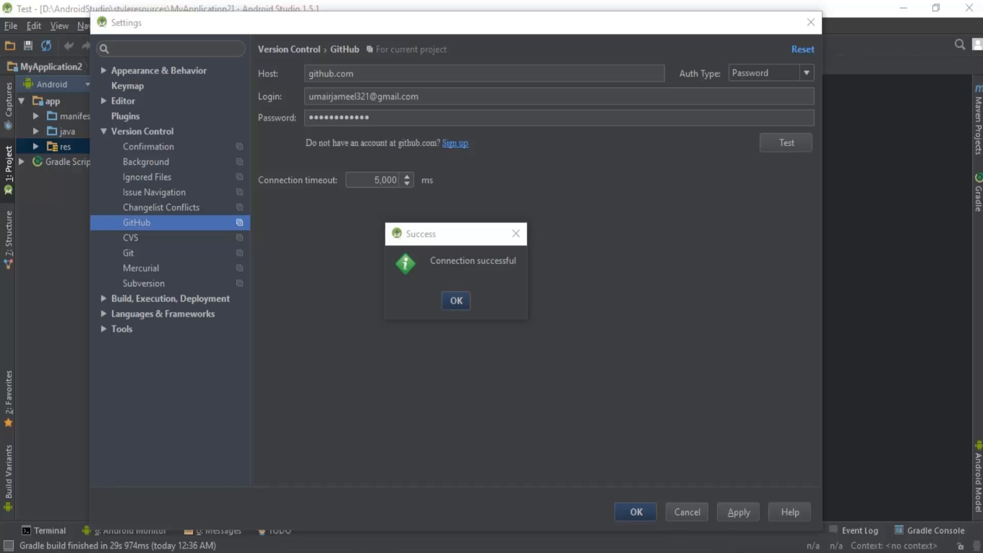
{"action": "left_click", "coordinate": [456, 300]}
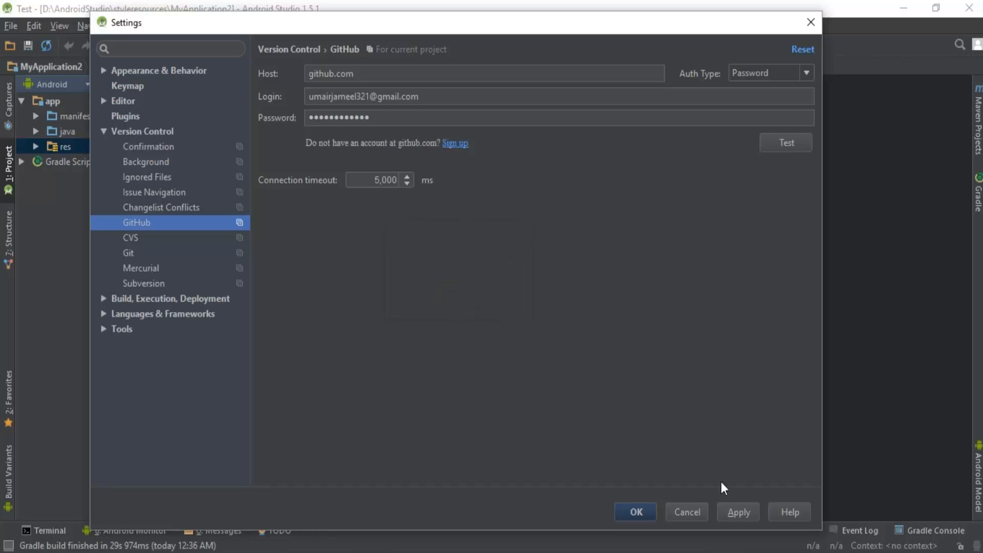
Apply the GitHub settings, leaving the master password blank.
{"action": "left_click", "coordinate": [738, 512]}
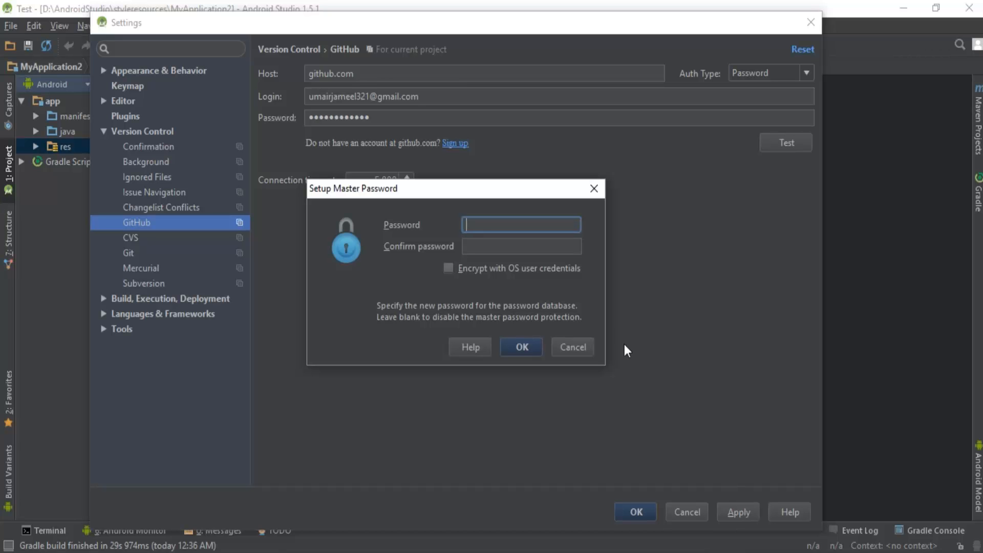
{"action": "mouse_move", "coordinate": [381, 203]}
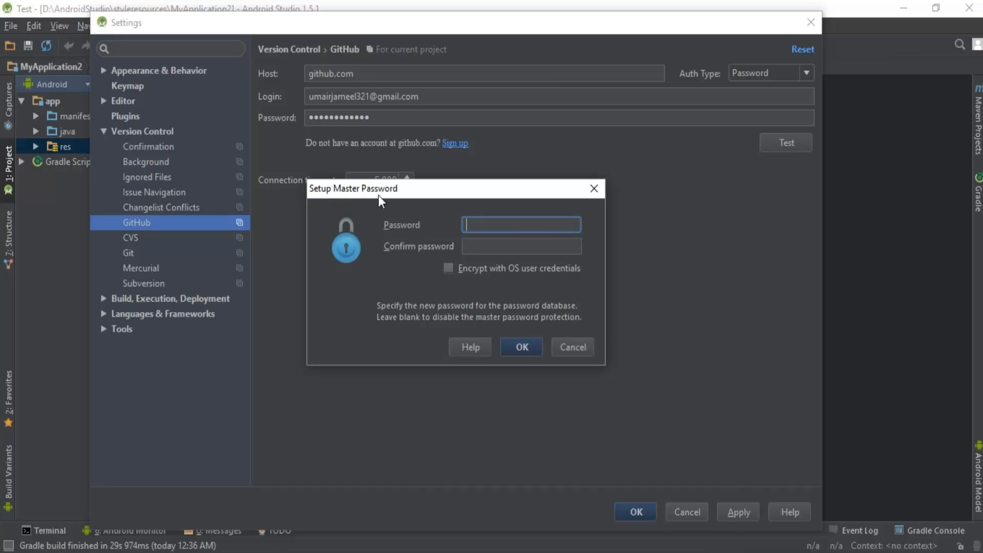
{"action": "mouse_move", "coordinate": [551, 260]}
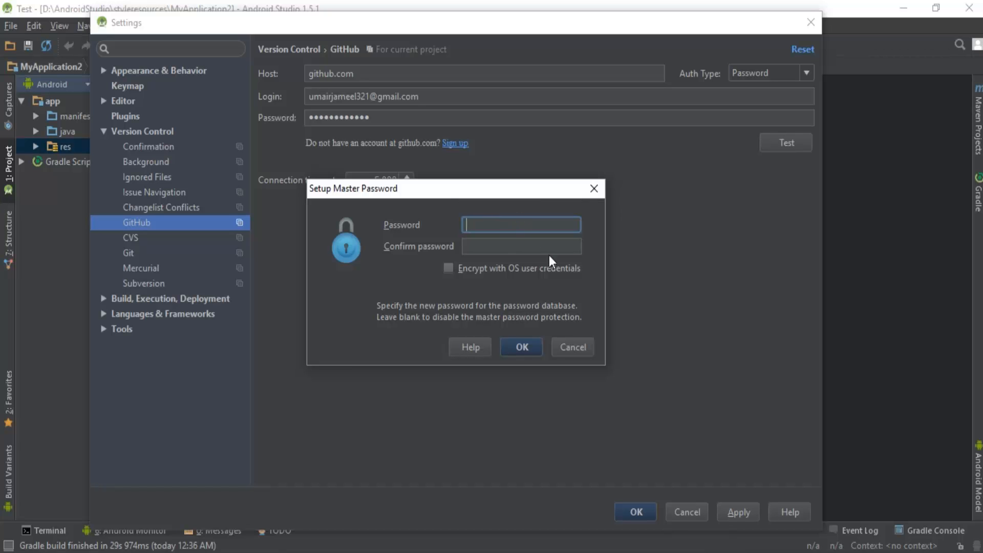
{"action": "mouse_move", "coordinate": [414, 317]}
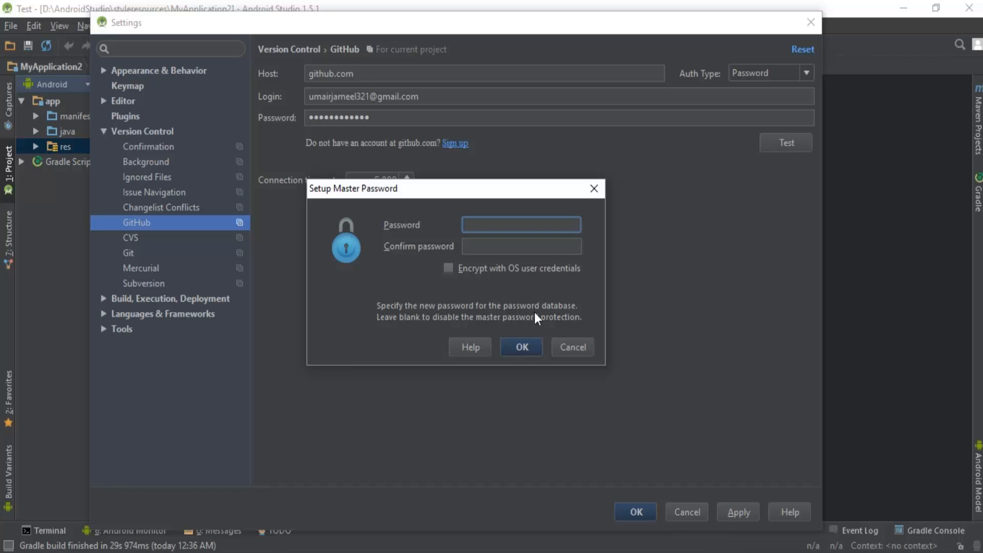
{"action": "left_click", "coordinate": [521, 225]}
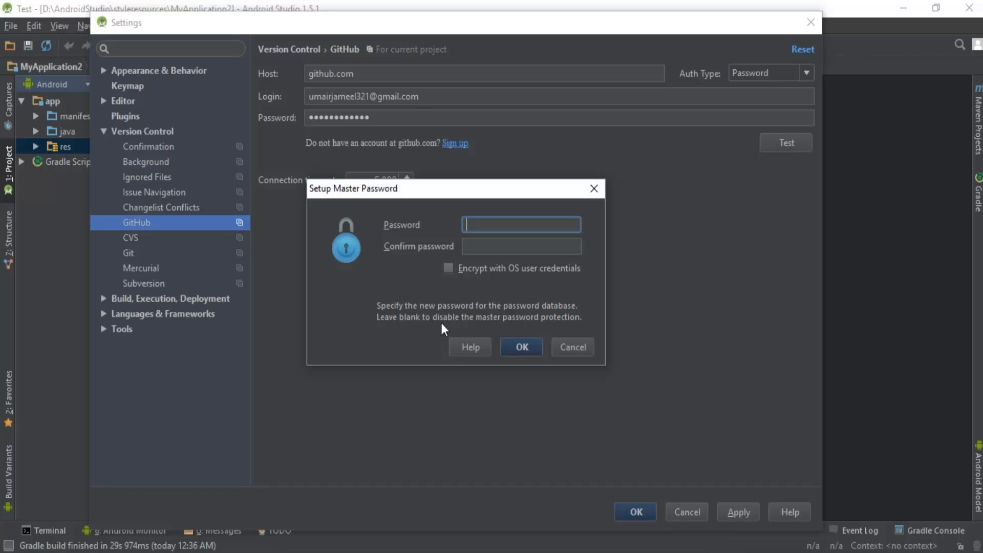
{"action": "mouse_move", "coordinate": [583, 329]}
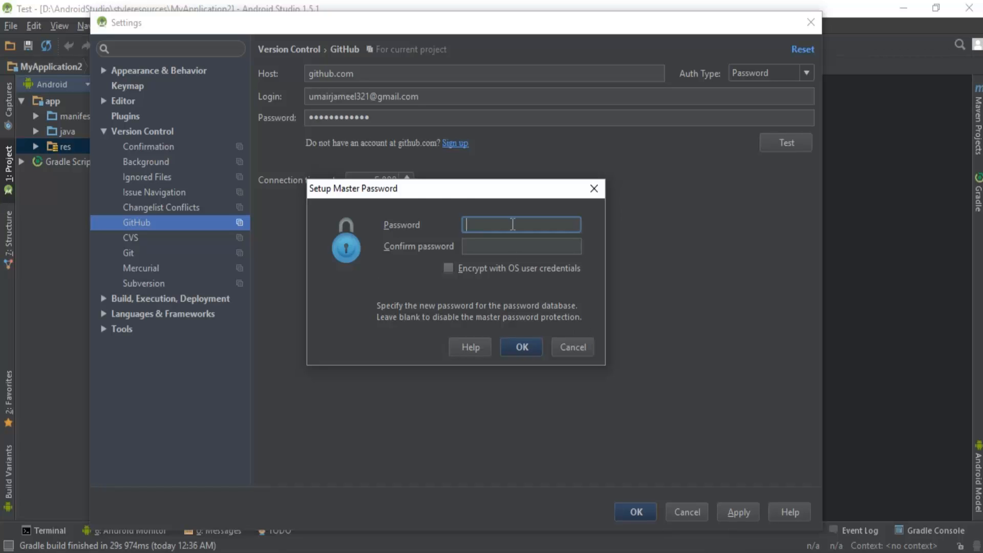
{"action": "mouse_move", "coordinate": [428, 189]}
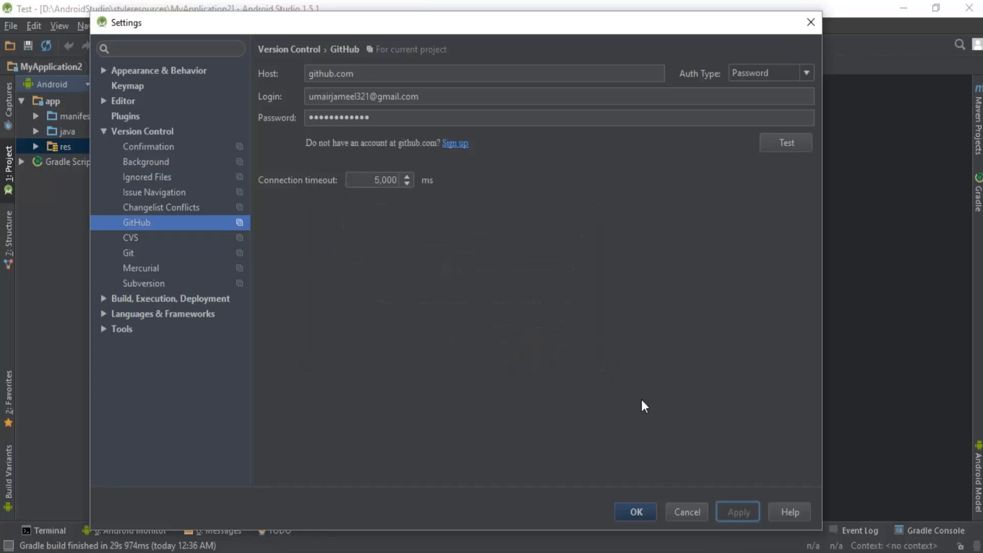
{"action": "left_click", "coordinate": [687, 511]}
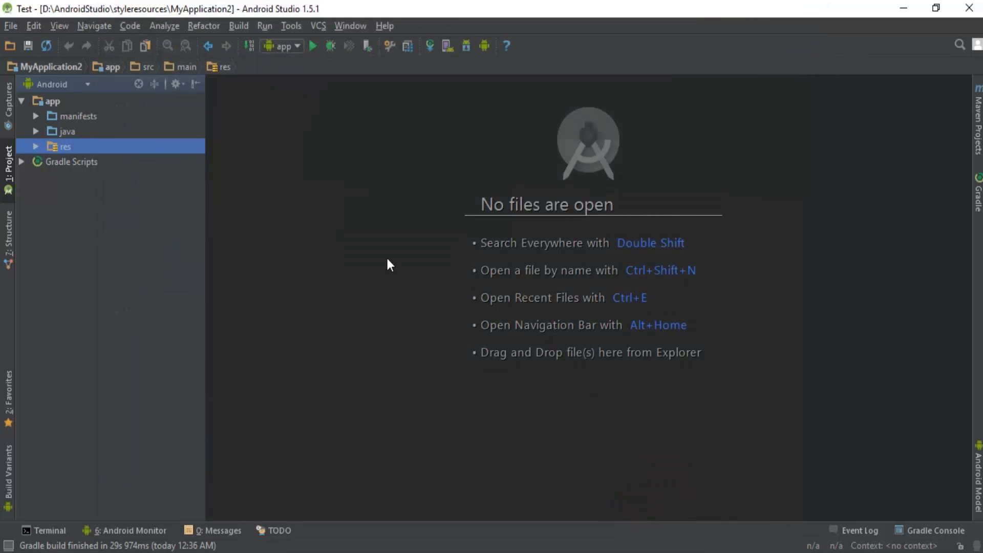
{"action": "mouse_move", "coordinate": [366, 156]}
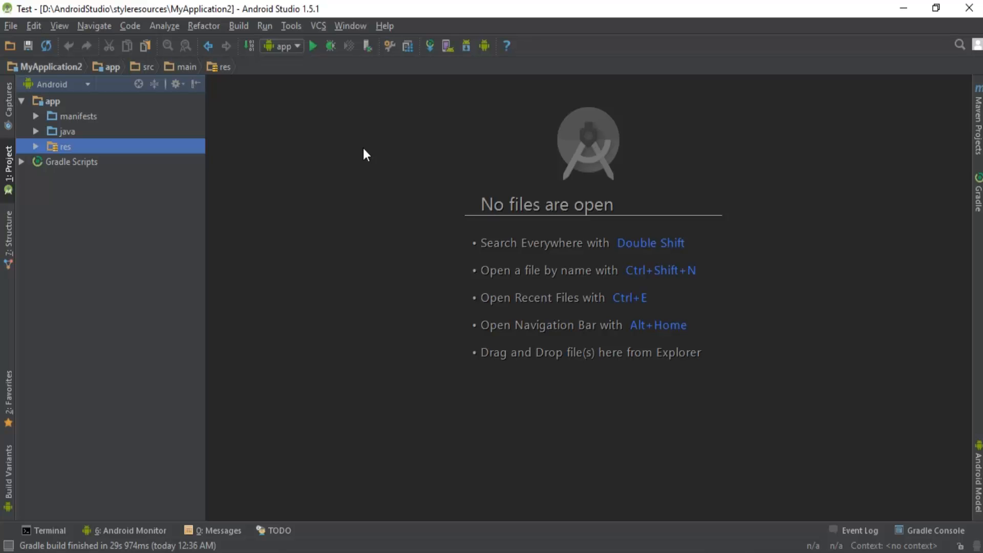
{"action": "mouse_move", "coordinate": [39, 135]}
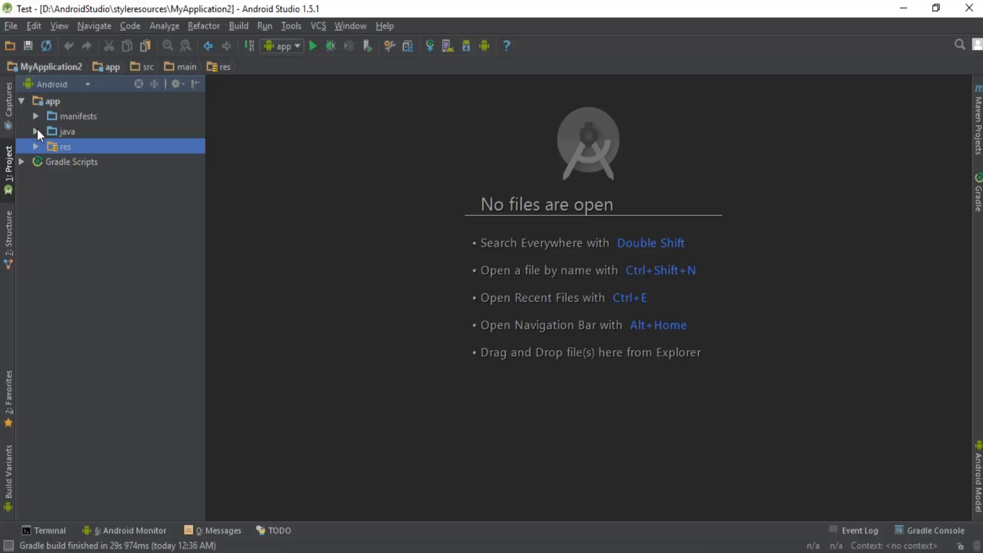
{"action": "left_click", "coordinate": [37, 132]}
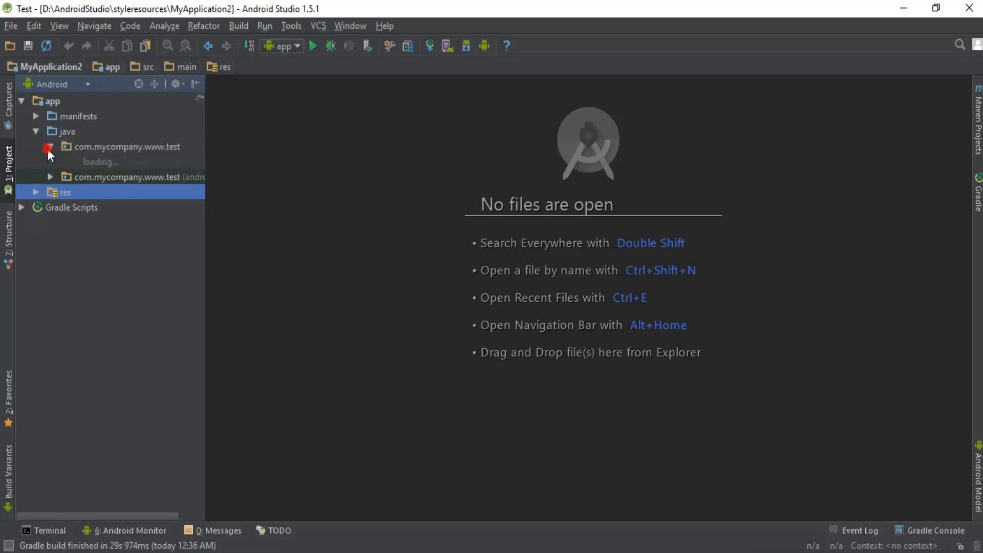
{"action": "left_click", "coordinate": [36, 192]}
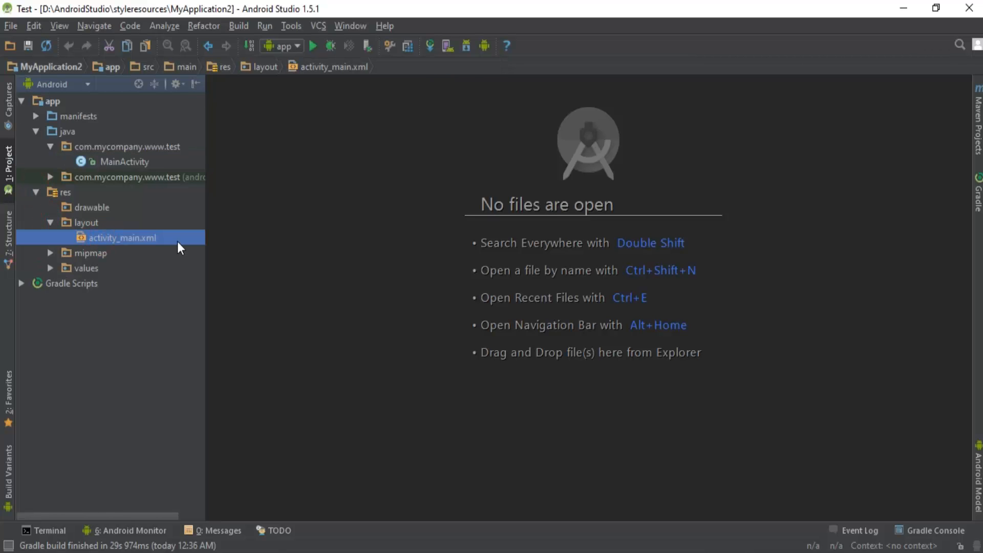
{"action": "mouse_move", "coordinate": [114, 375]}
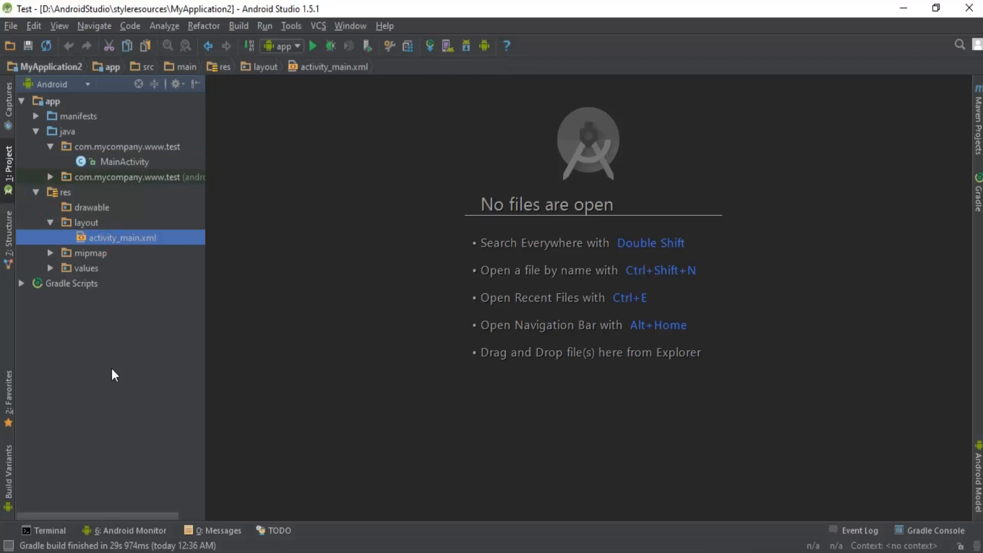
{"action": "mouse_move", "coordinate": [482, 78]}
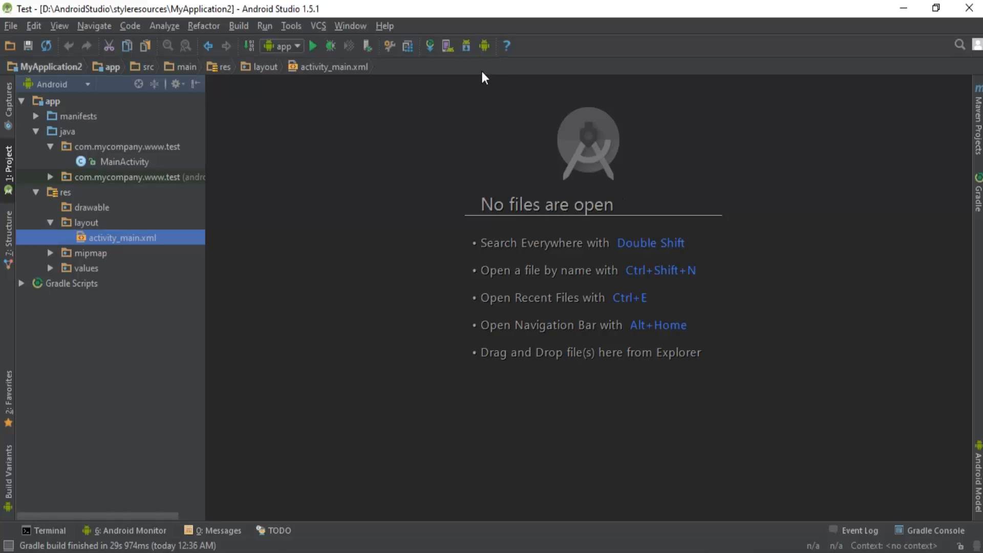
{"action": "mouse_move", "coordinate": [555, 440]}
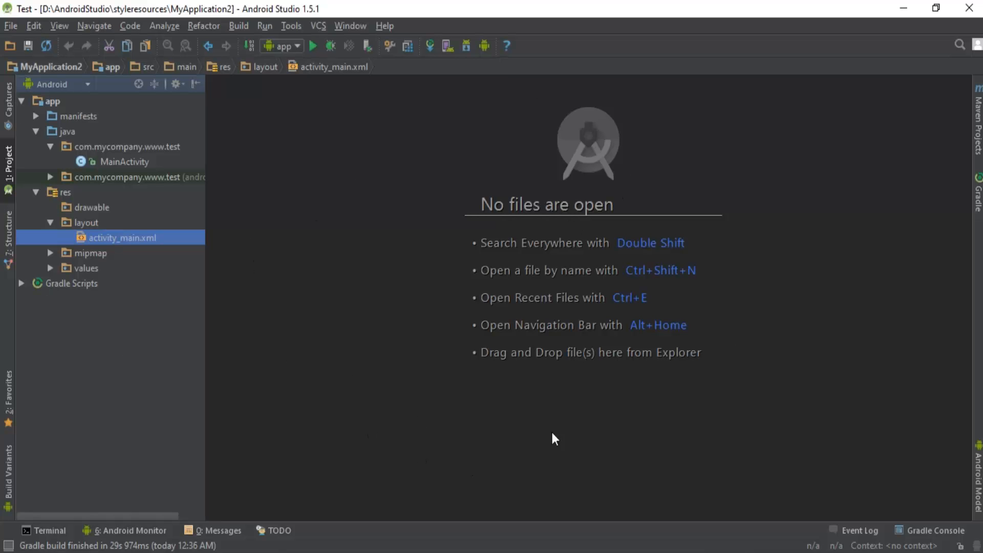
{"action": "mouse_move", "coordinate": [368, 162]}
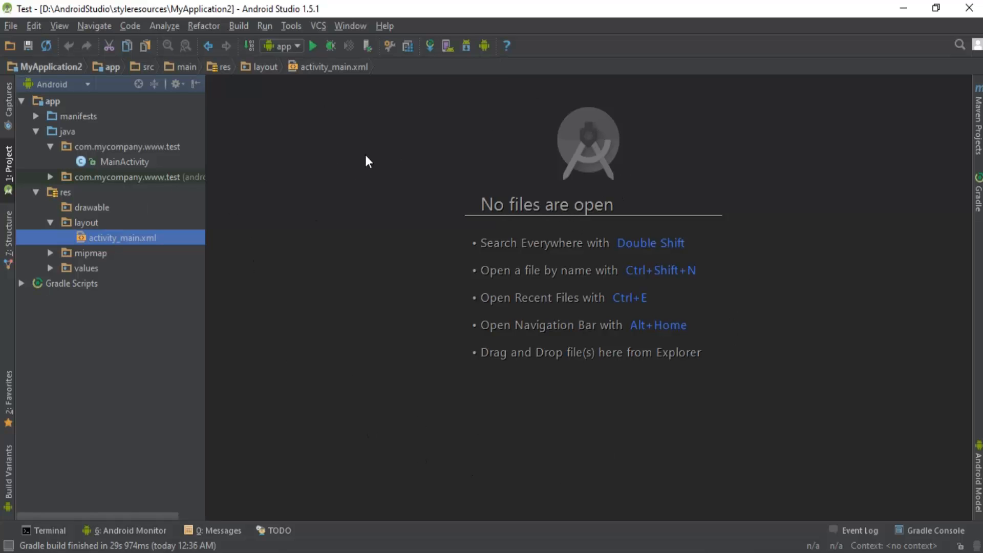
{"action": "mouse_move", "coordinate": [50, 108]}
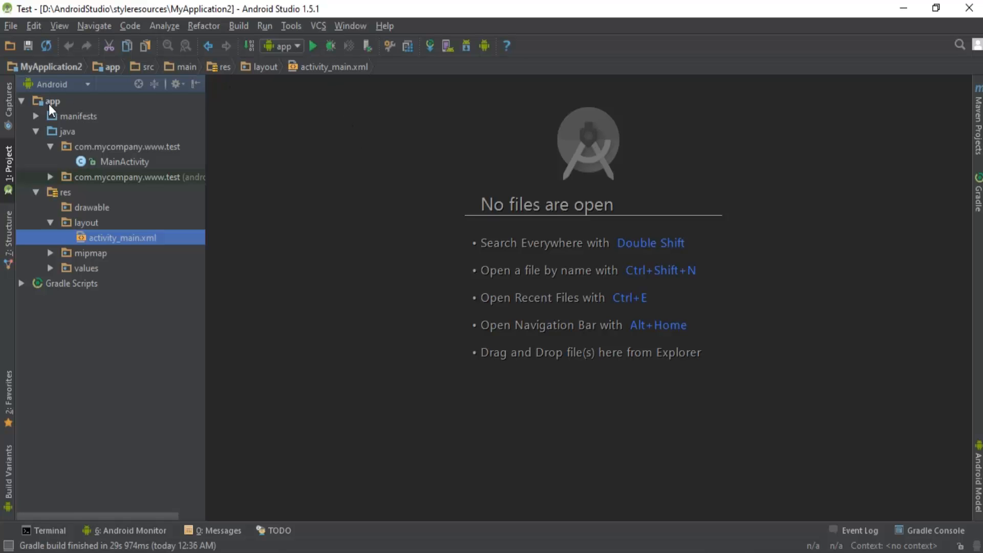
{"action": "left_click", "coordinate": [51, 101]}
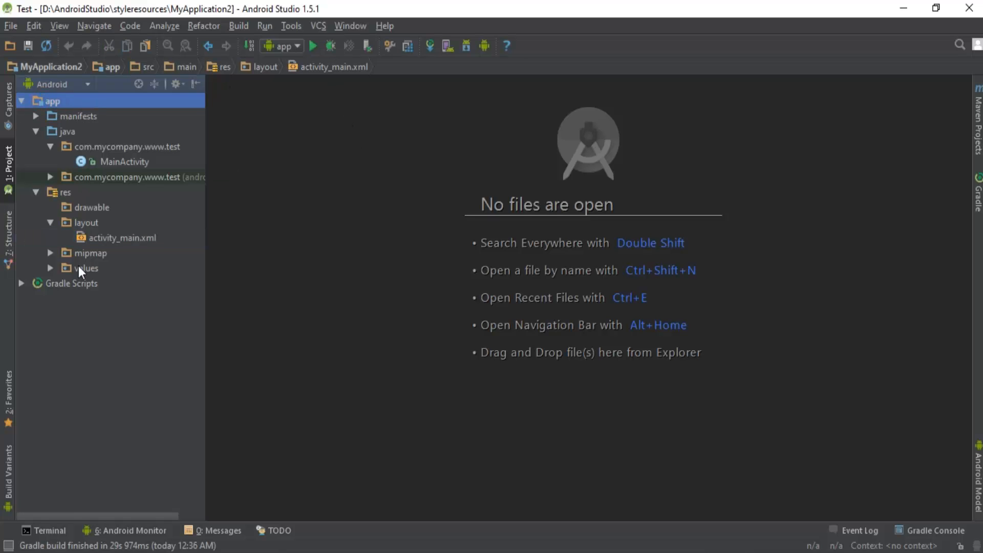
{"action": "mouse_move", "coordinate": [84, 186]}
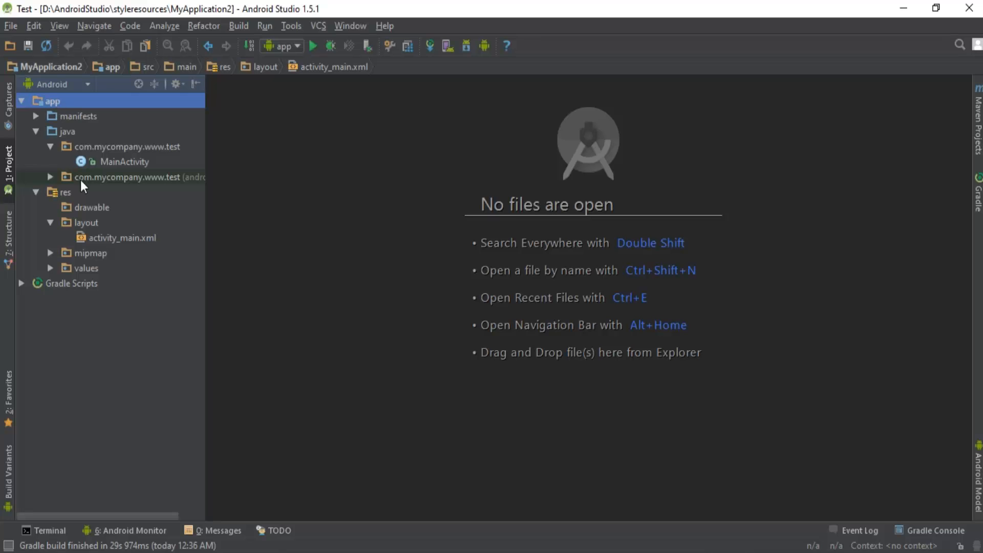
Start Share Project on GitHub from the VCS import options.
{"action": "left_click", "coordinate": [318, 25]}
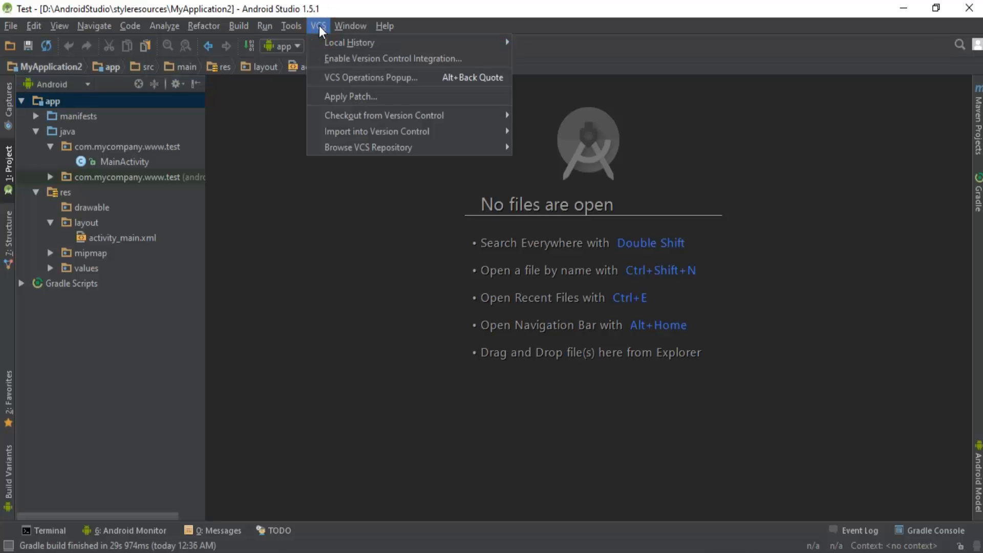
{"action": "mouse_move", "coordinate": [397, 131]}
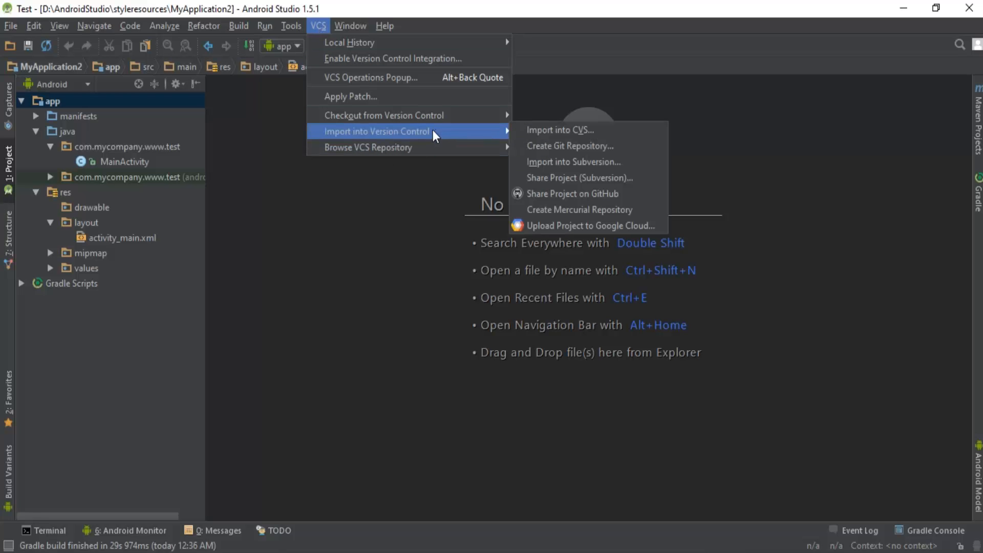
{"action": "mouse_move", "coordinate": [425, 149]}
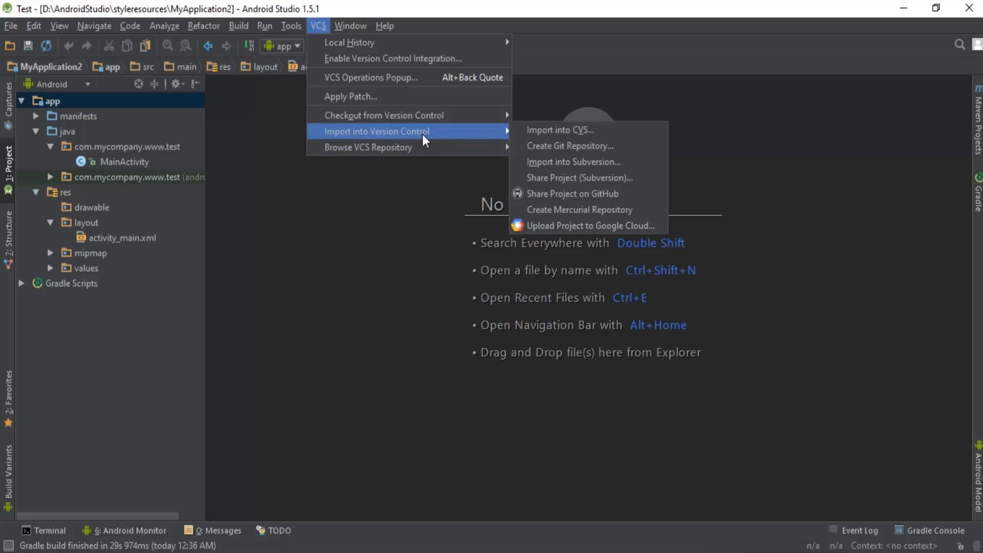
{"action": "mouse_move", "coordinate": [572, 202]}
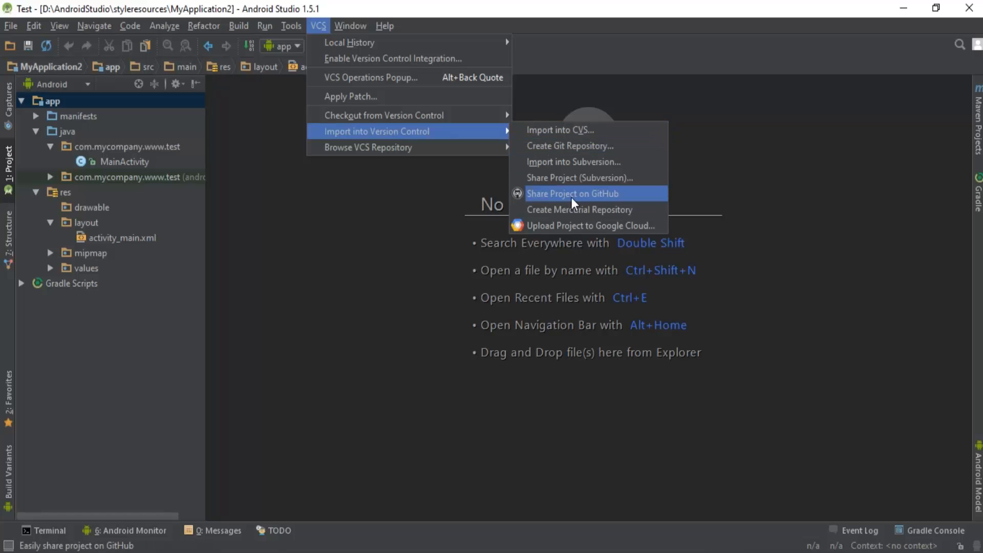
{"action": "left_click", "coordinate": [574, 193]}
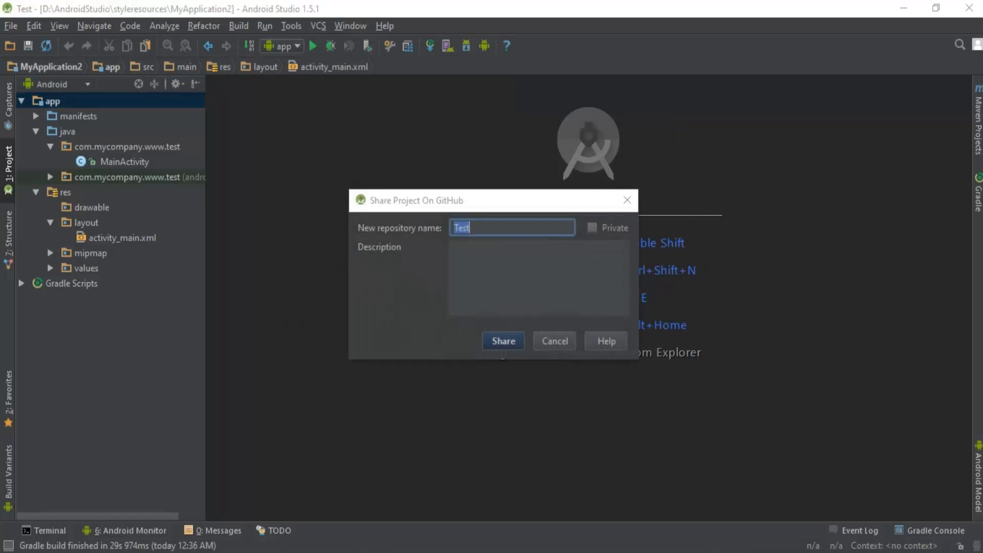
Name the repository AndroidTestPrac, described as 'First App in android studio with github.'.
{"action": "left_click", "coordinate": [470, 228]}
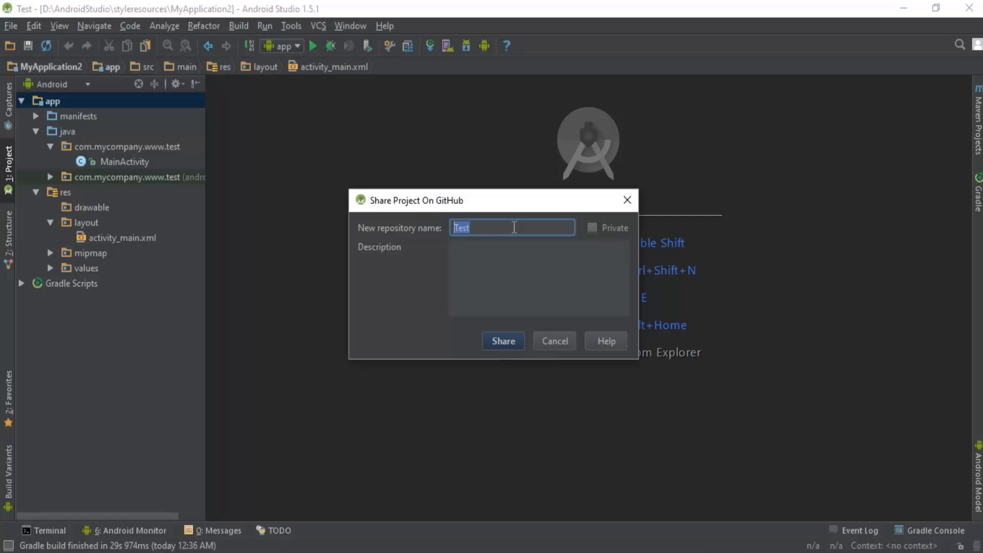
{"action": "type", "text": "Android"}
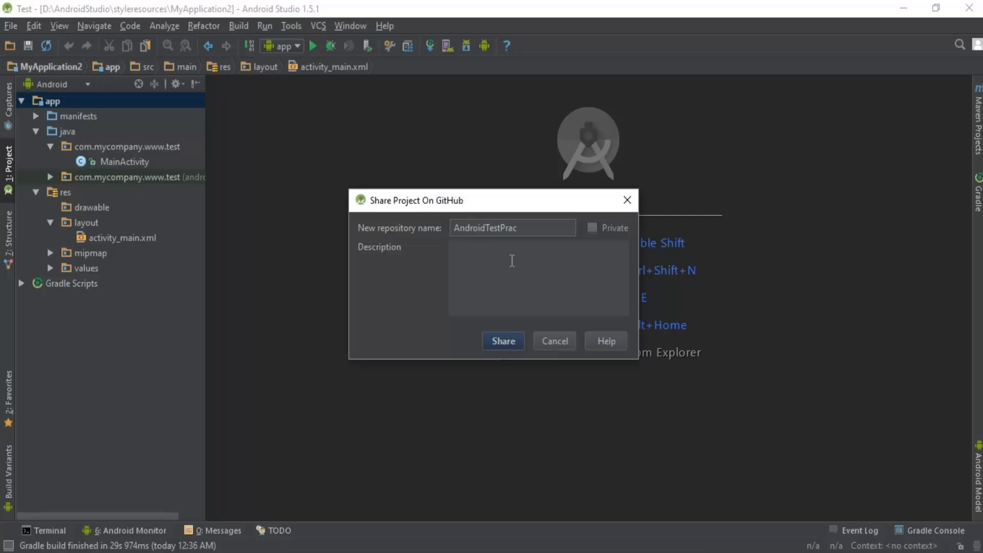
{"action": "type", "text": "FIra"}
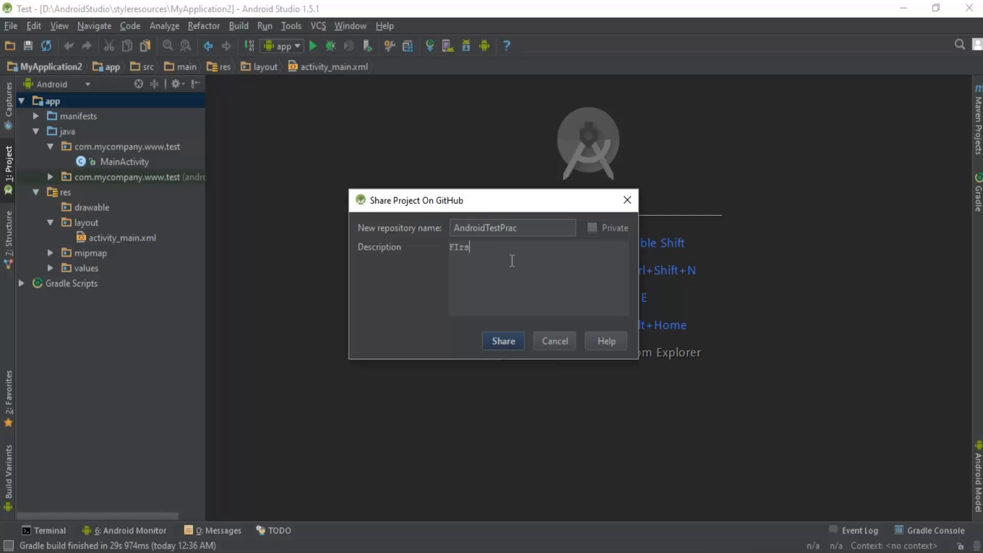
{"action": "type", "text": "First"}
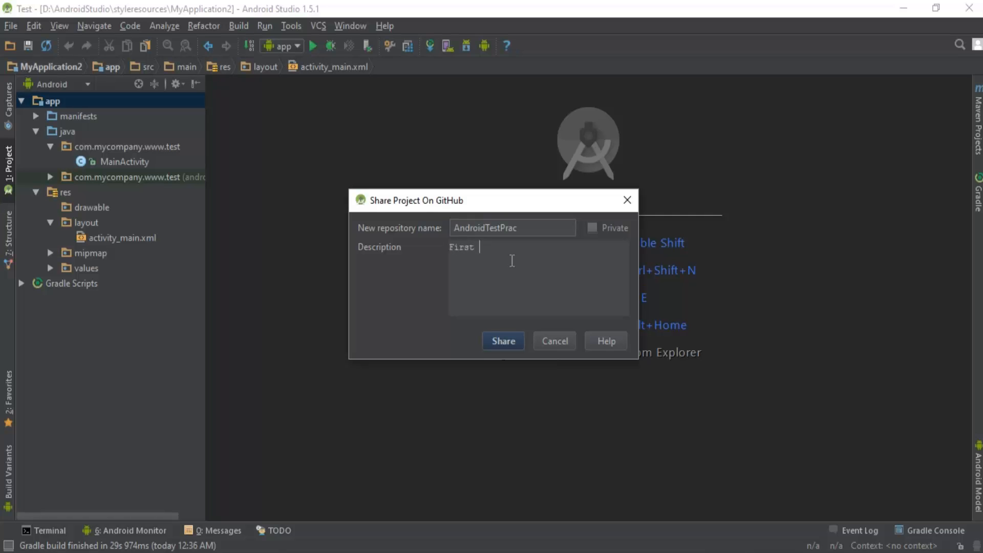
{"action": "type", "text": "App in android studio wi"}
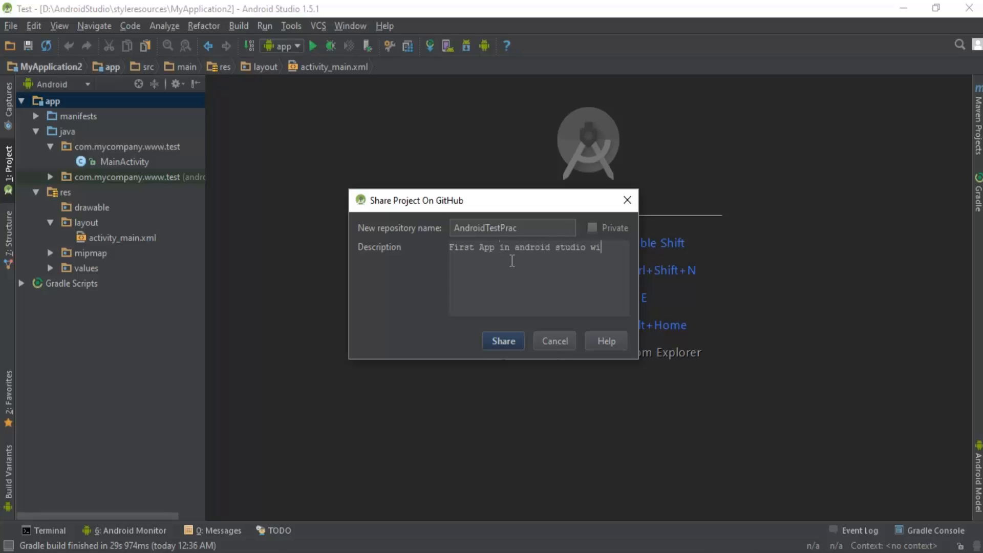
{"action": "type", "text": "th github."}
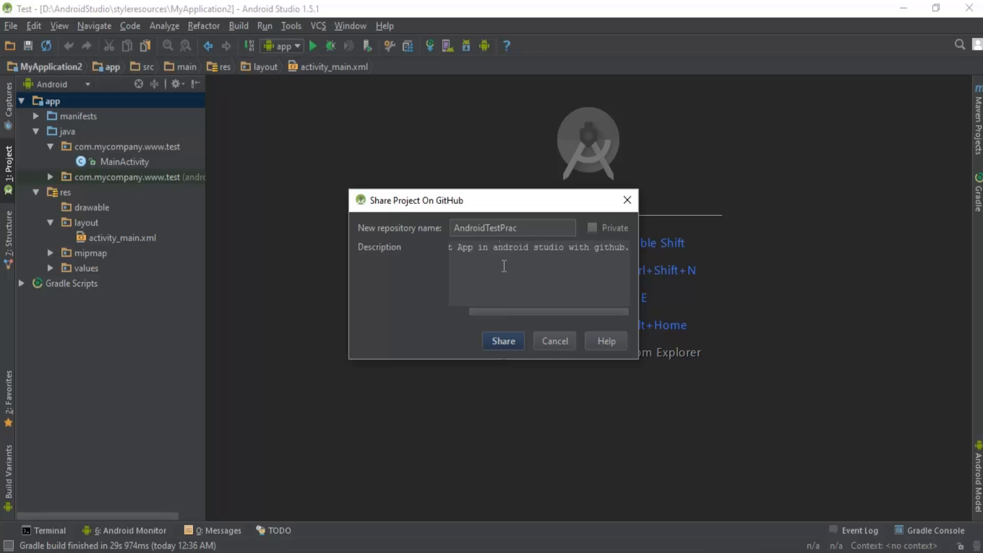
{"action": "left_click", "coordinate": [502, 228]}
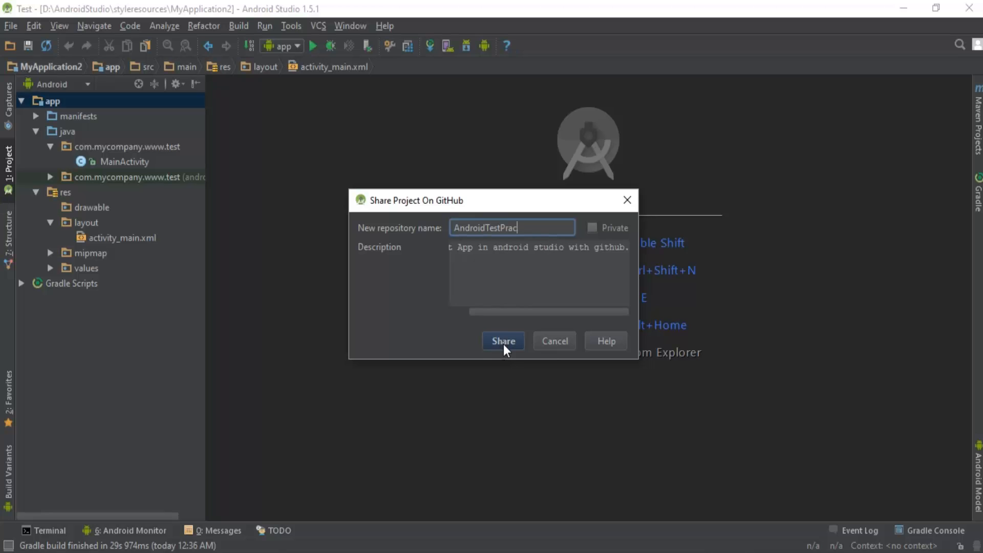
Share, review all checked project files, and set the message 'First commit of this project.'.
{"action": "left_click", "coordinate": [502, 340]}
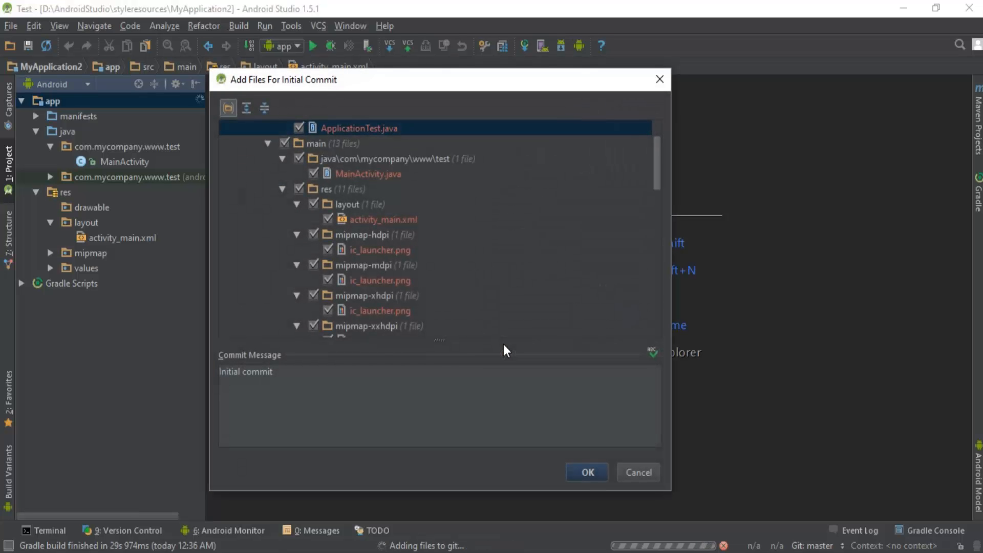
{"action": "mouse_move", "coordinate": [465, 252]}
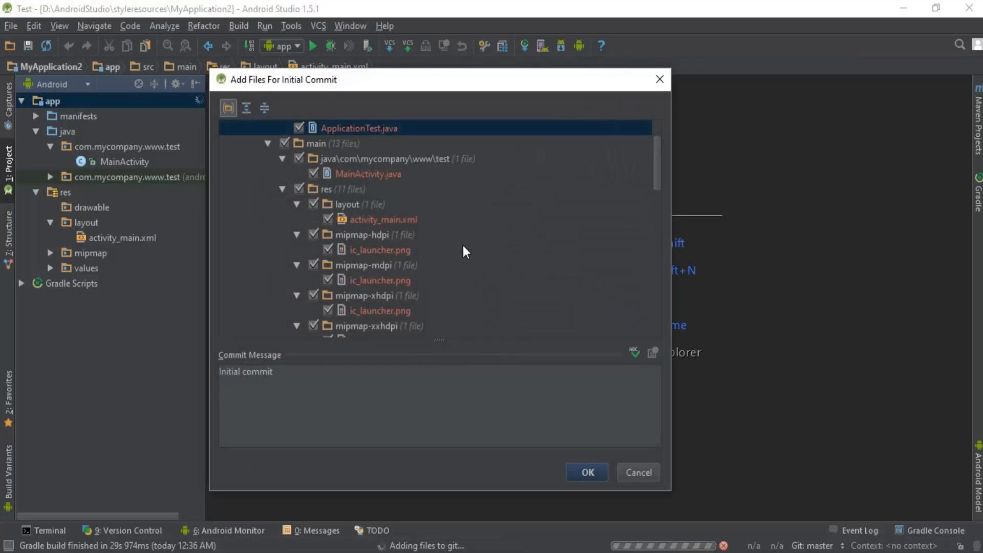
{"action": "scroll", "scroll_direction": "down", "scroll_amount": 3}
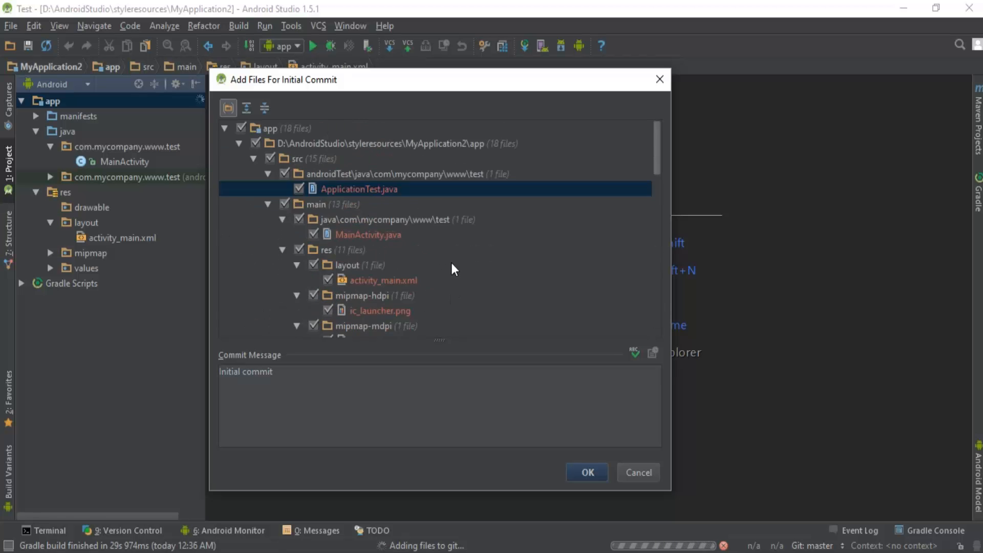
{"action": "scroll", "scroll_direction": "down", "scroll_amount": 3}
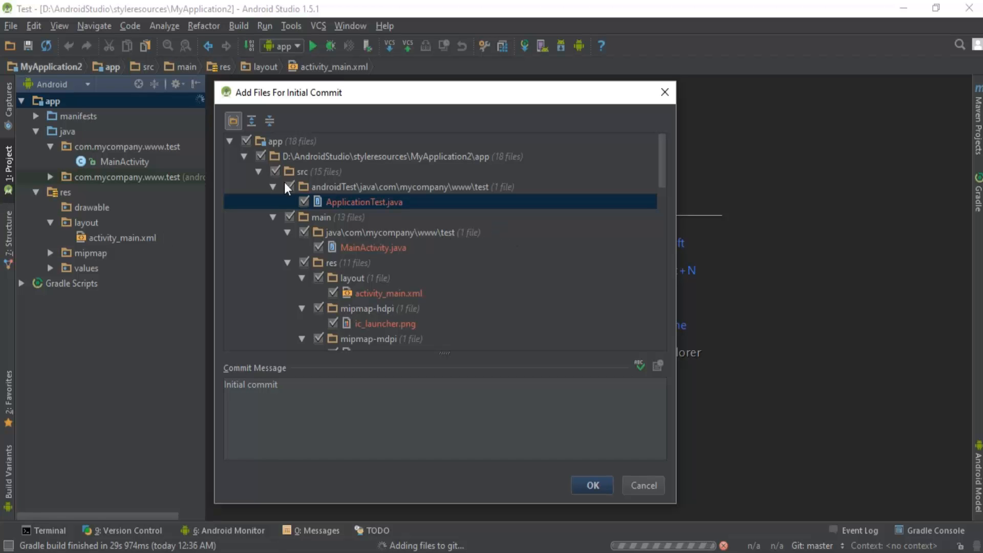
{"action": "scroll", "scroll_direction": "down", "scroll_amount": 3}
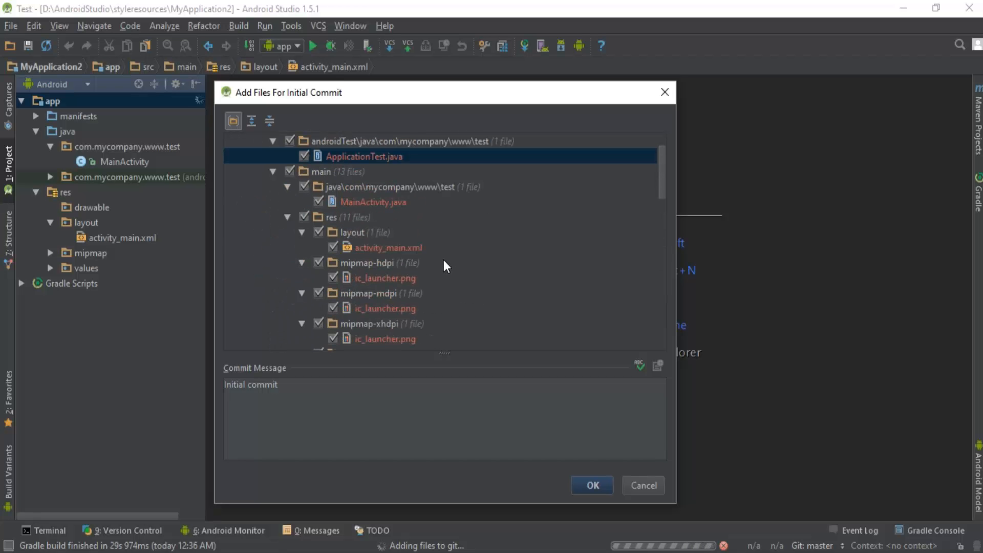
{"action": "mouse_move", "coordinate": [512, 242]}
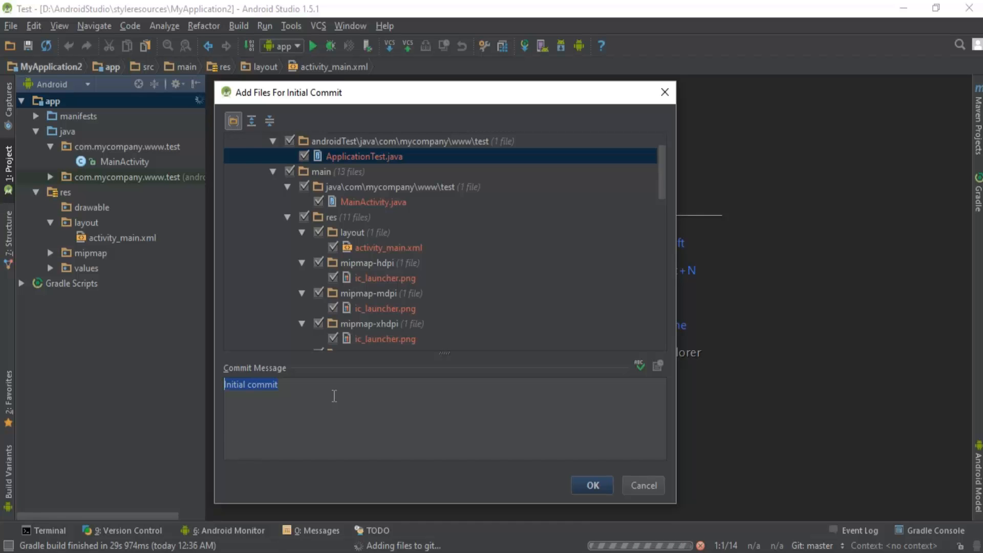
{"action": "type", "text": "Firs"}
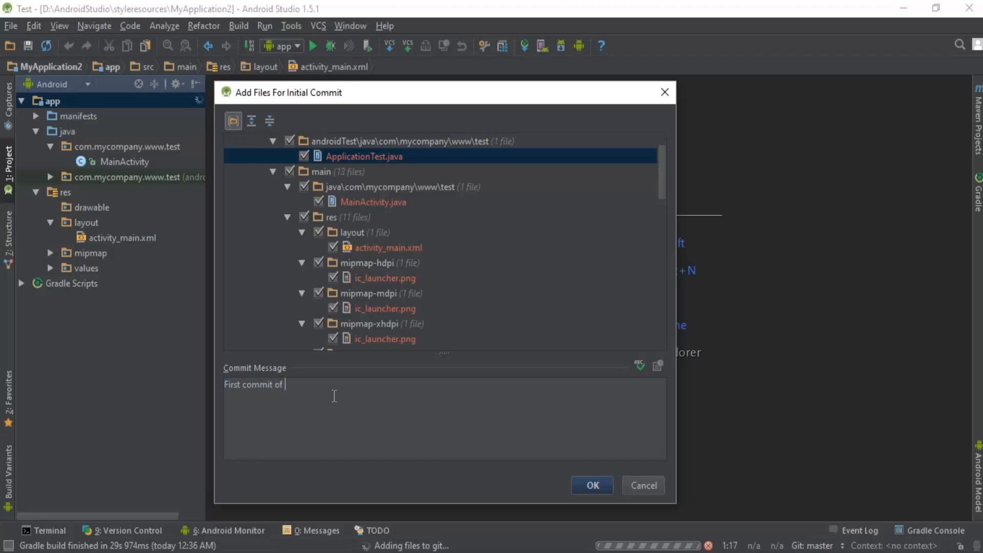
{"action": "type", "text": "this project."}
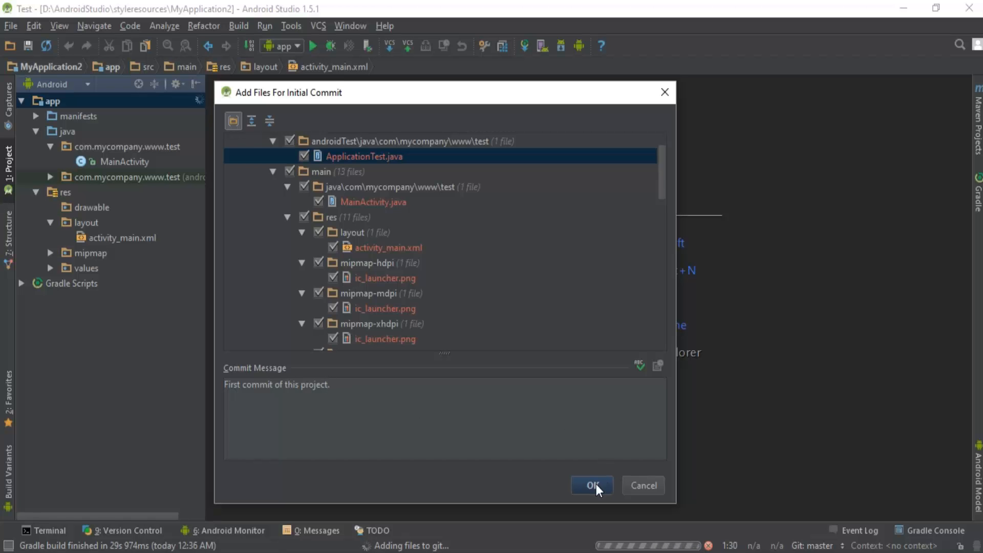
Commit the checked files and push the project to GitHub.
{"action": "left_click", "coordinate": [592, 485]}
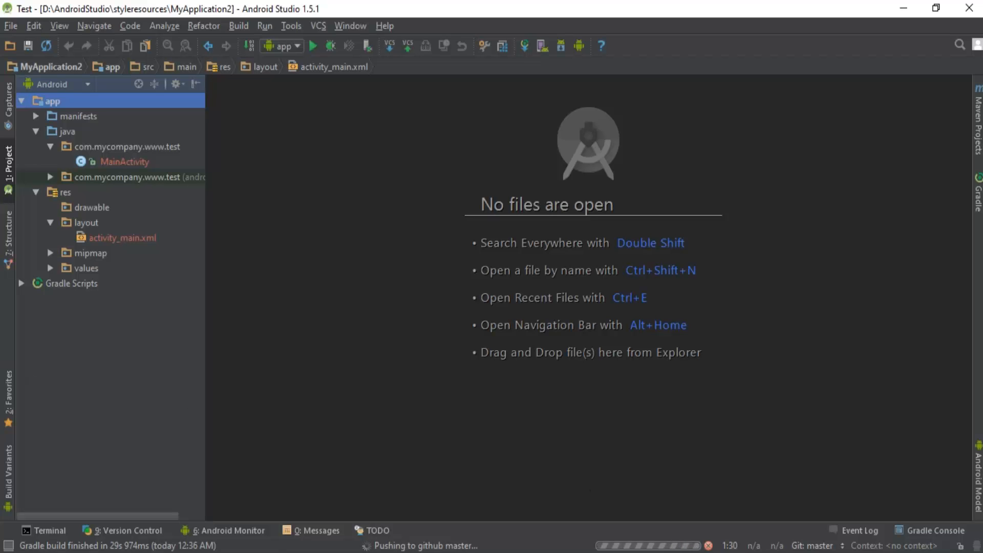
{"action": "mouse_move", "coordinate": [302, 291]}
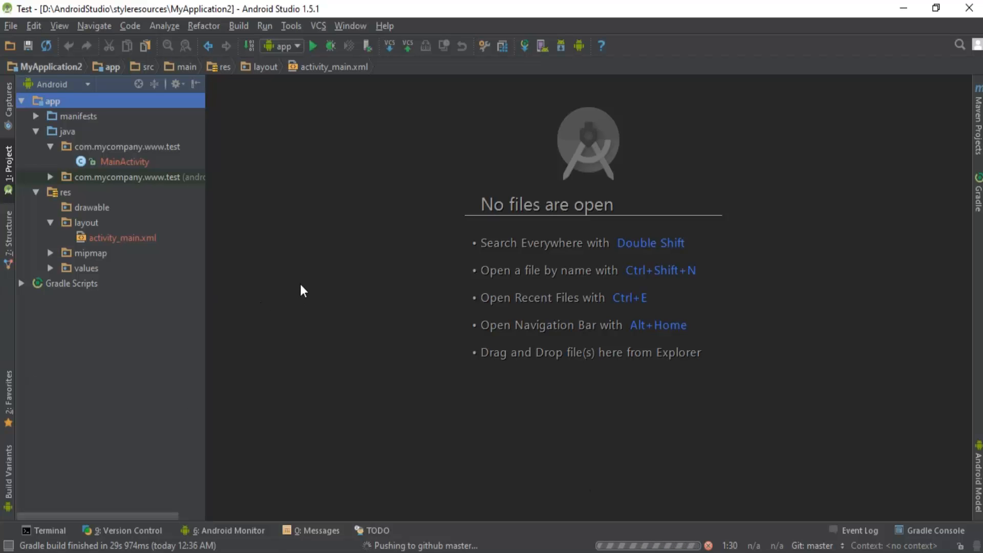
{"action": "mouse_move", "coordinate": [600, 337]}
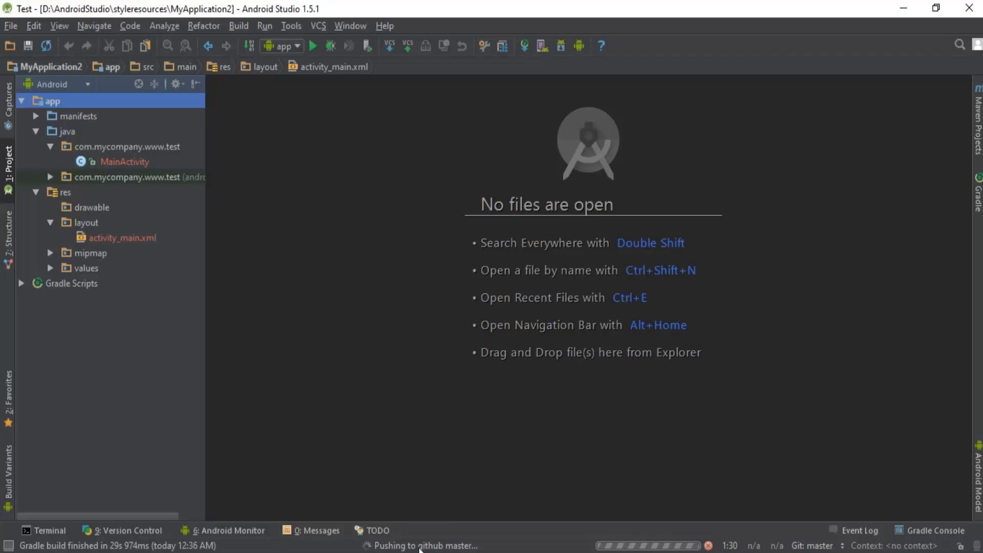
{"action": "mouse_move", "coordinate": [724, 532]}
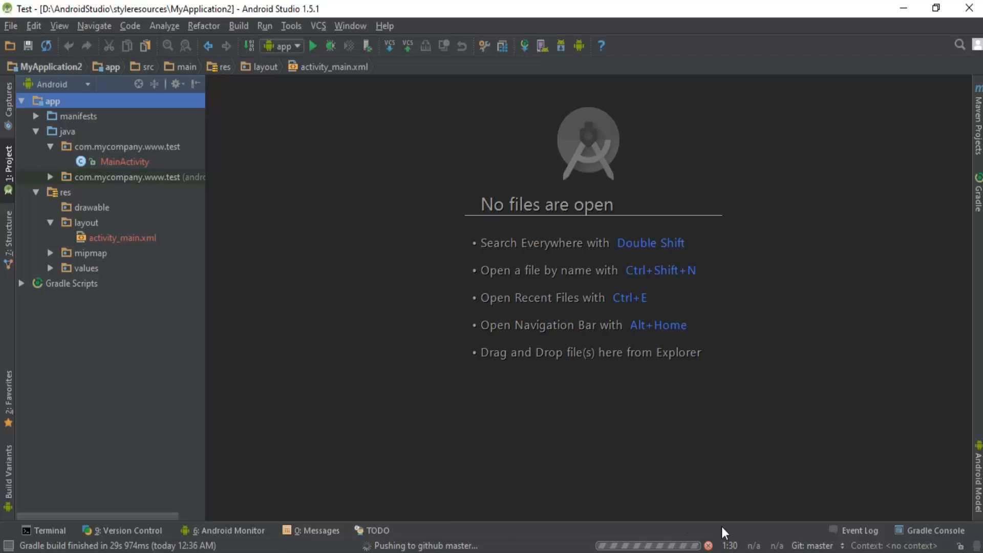
{"action": "mouse_move", "coordinate": [715, 426]}
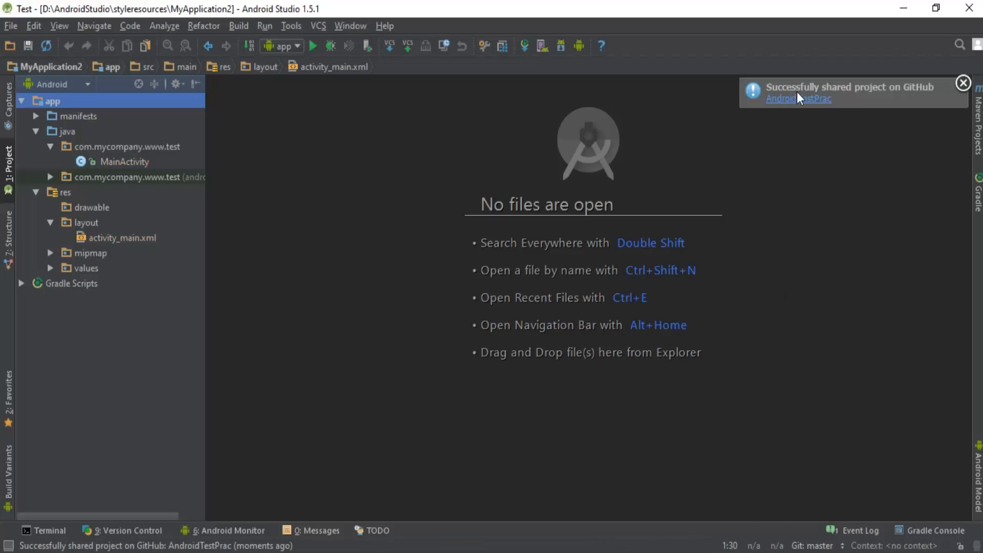
{"action": "mouse_move", "coordinate": [890, 97]}
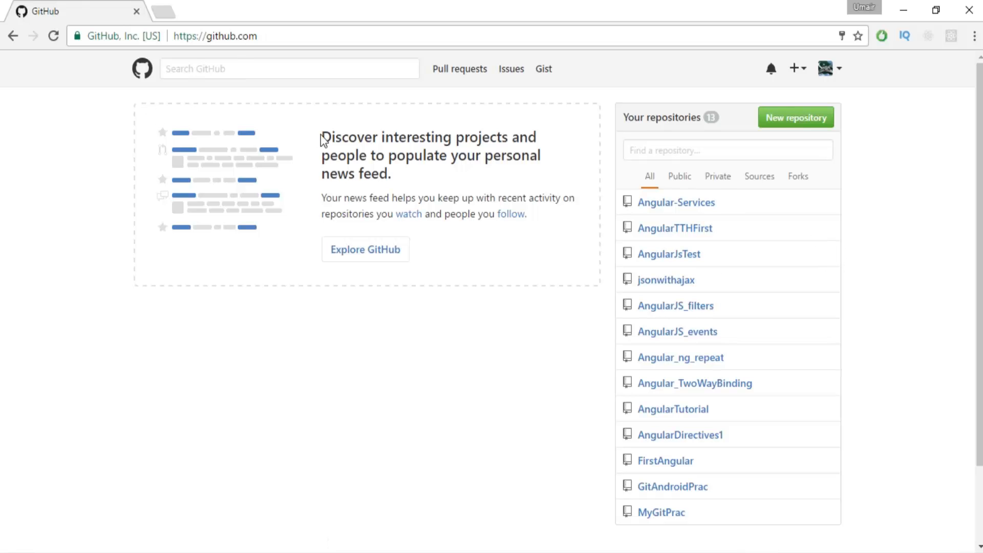
Refresh github.com and open AndroidTestPrac from Your repositories.
{"action": "left_click", "coordinate": [52, 35]}
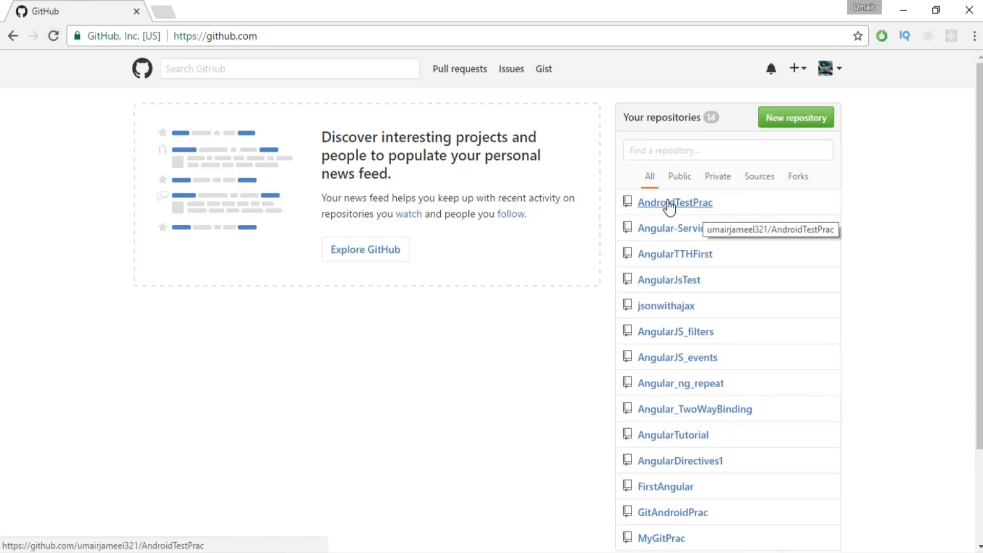
{"action": "mouse_move", "coordinate": [617, 135]}
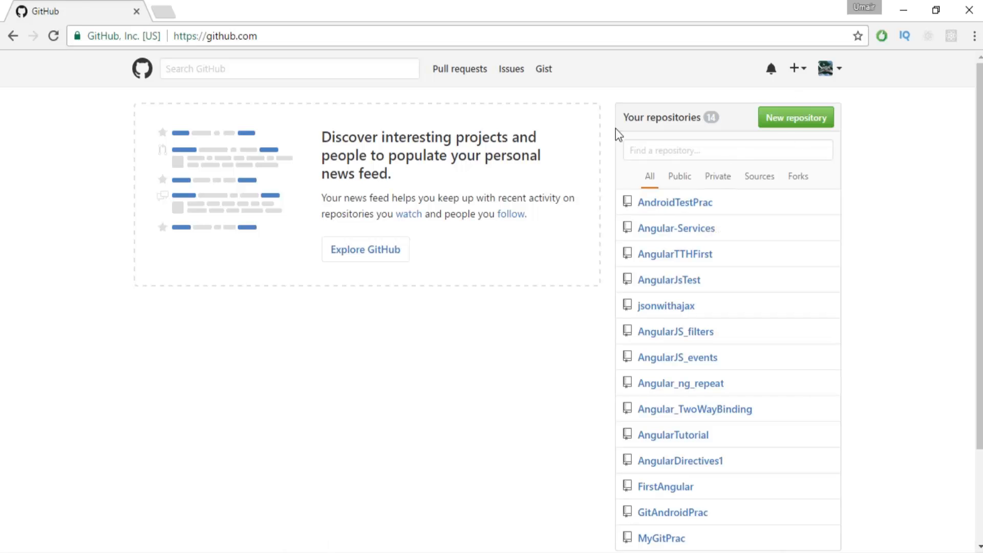
{"action": "left_click", "coordinate": [675, 202]}
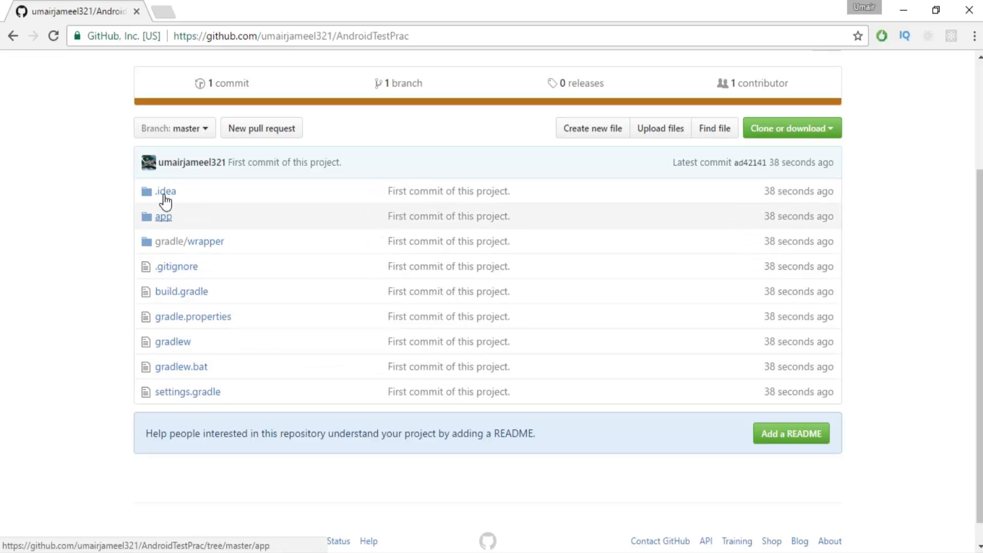
{"action": "mouse_move", "coordinate": [165, 303]}
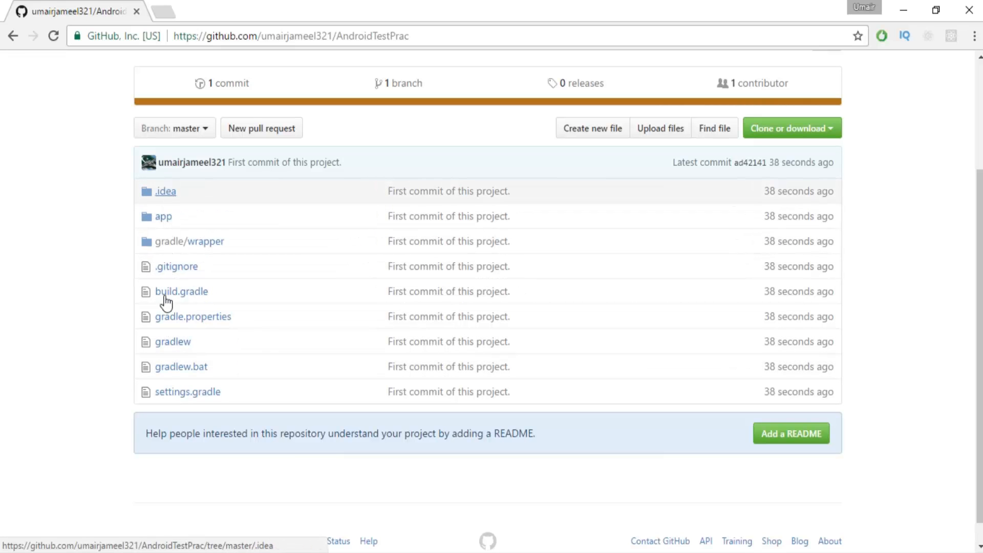
{"action": "mouse_move", "coordinate": [182, 358]}
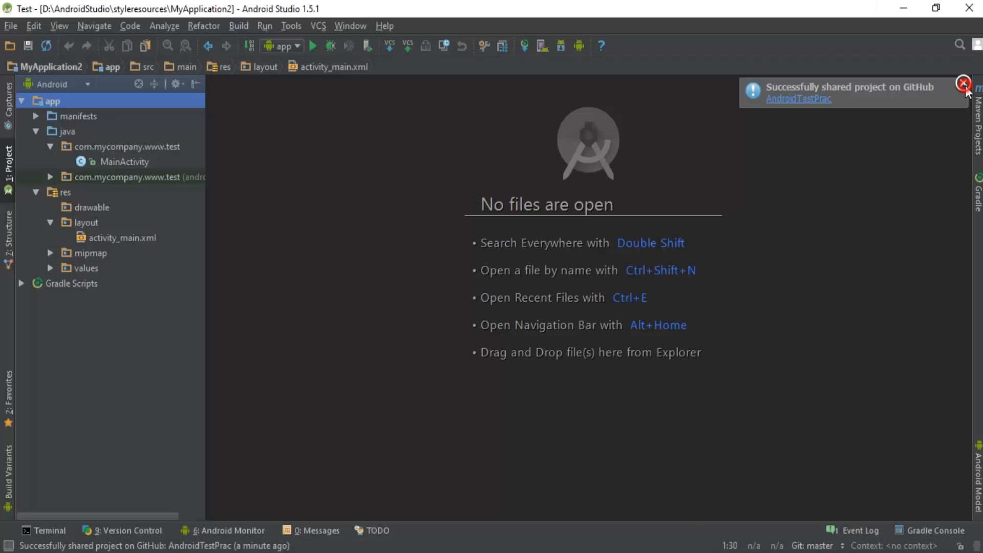
{"action": "left_click", "coordinate": [962, 86]}
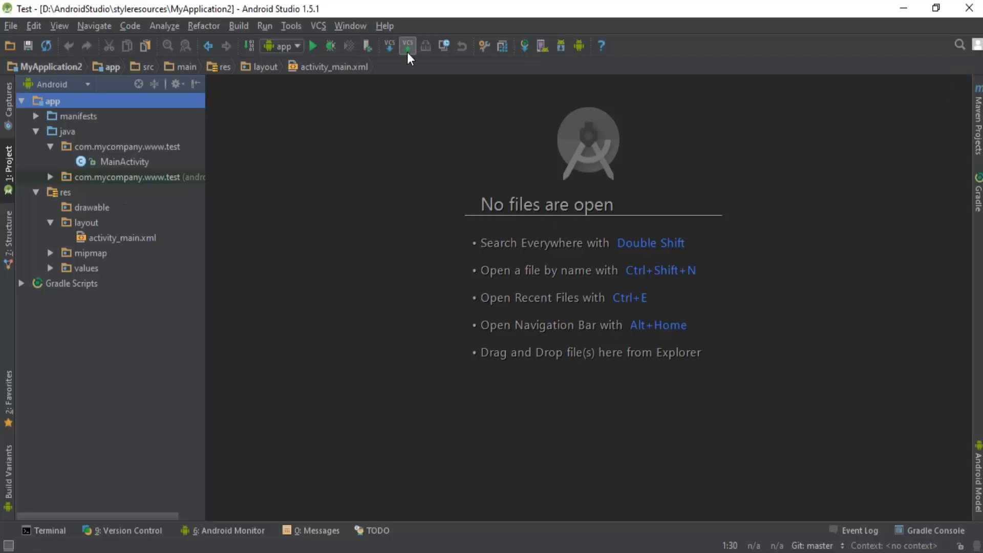
{"action": "mouse_move", "coordinate": [407, 54]}
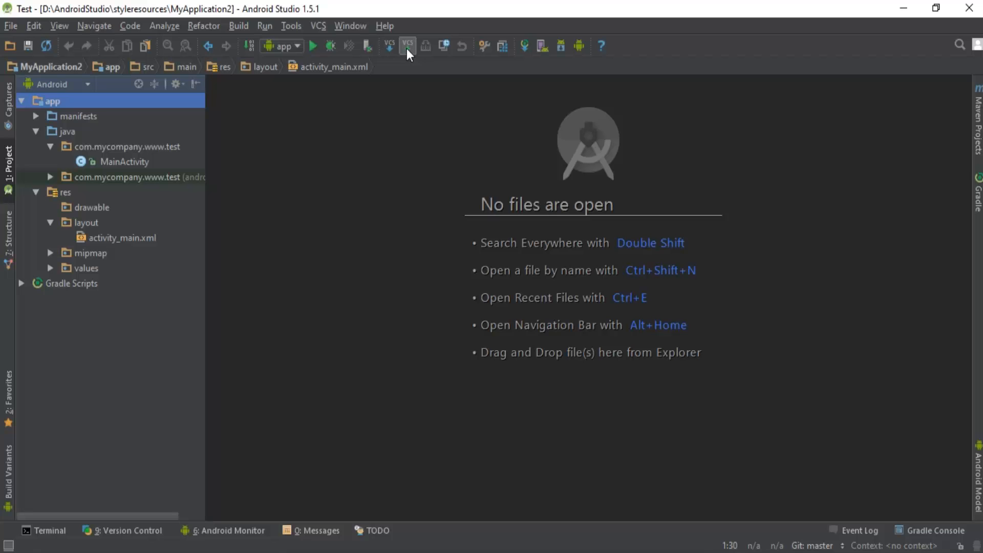
{"action": "mouse_move", "coordinate": [407, 46]}
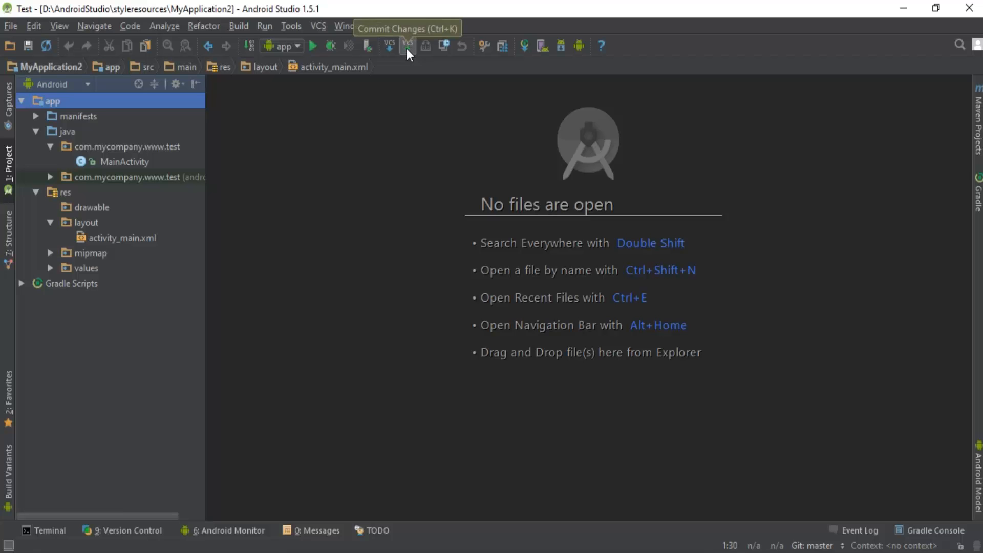
{"action": "mouse_move", "coordinate": [389, 49]}
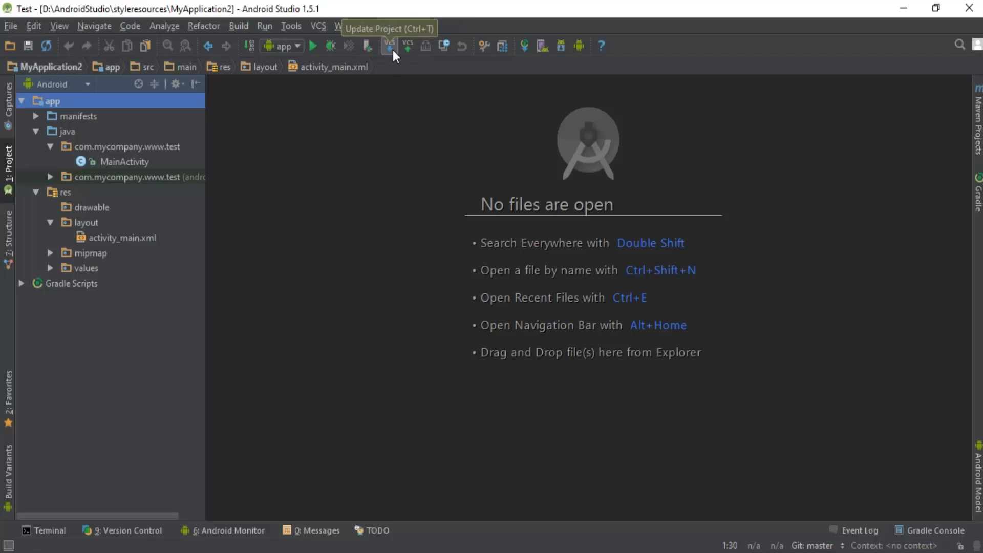
{"action": "mouse_move", "coordinate": [408, 58]}
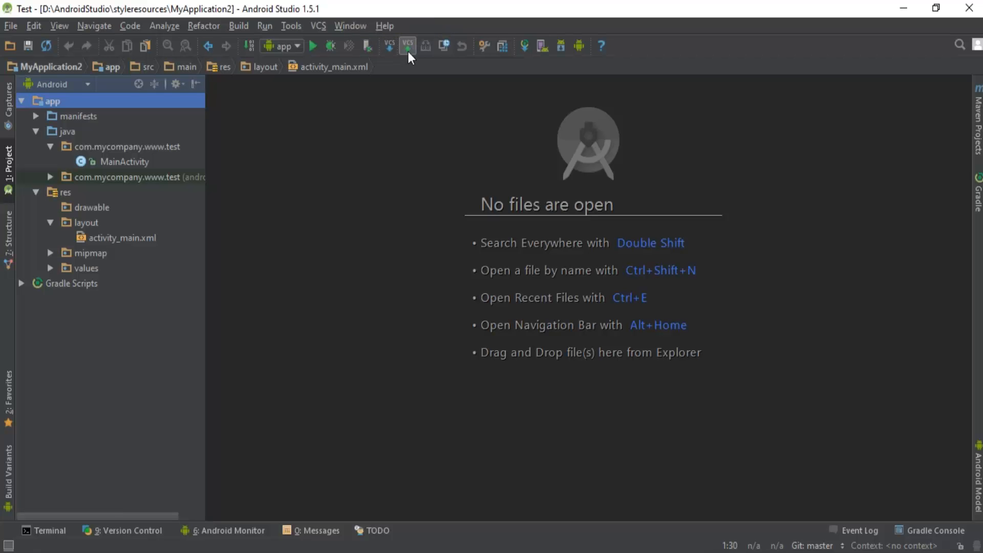
Commit the modified vcs.xml locally with the message 'second', past the empty-message warning.
{"action": "left_click", "coordinate": [407, 46]}
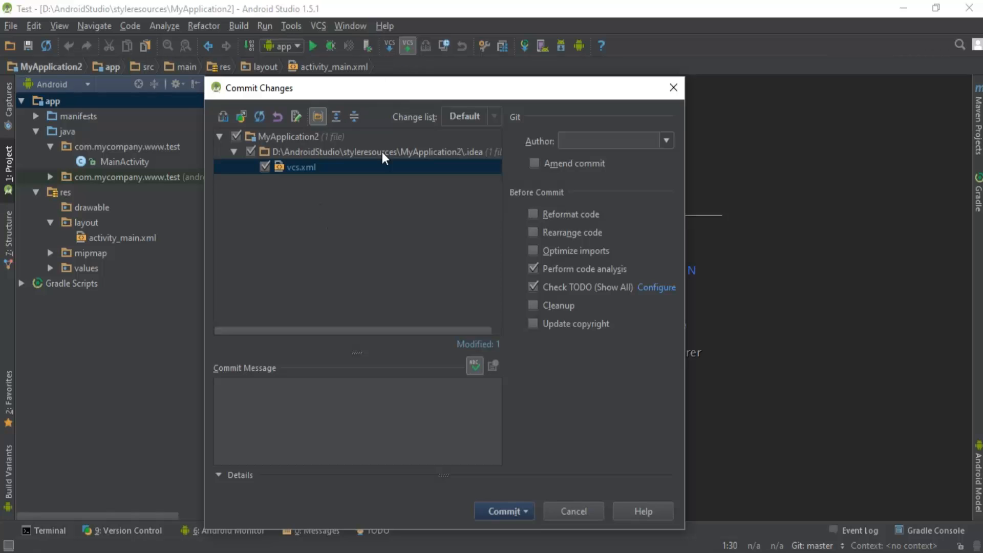
{"action": "mouse_move", "coordinate": [333, 200]}
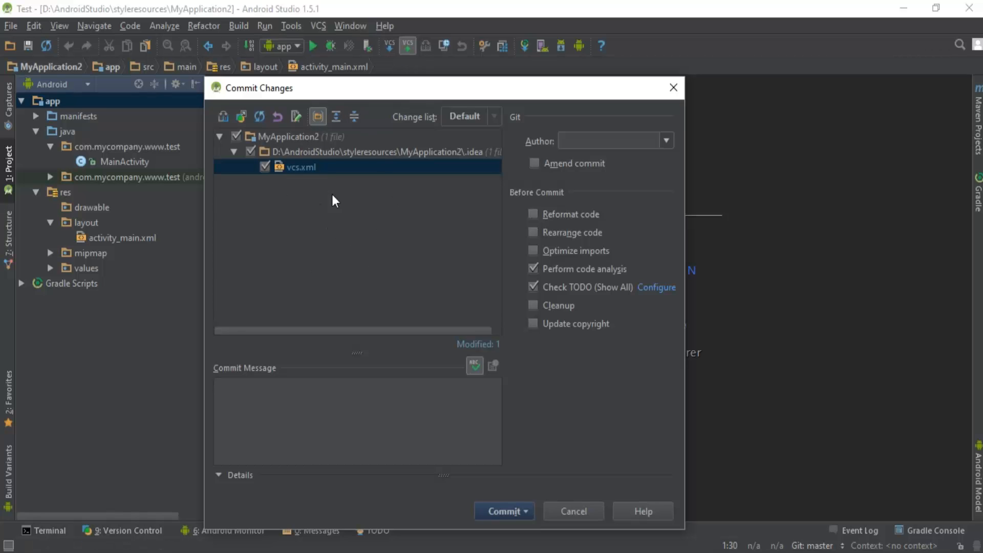
{"action": "mouse_move", "coordinate": [338, 212]}
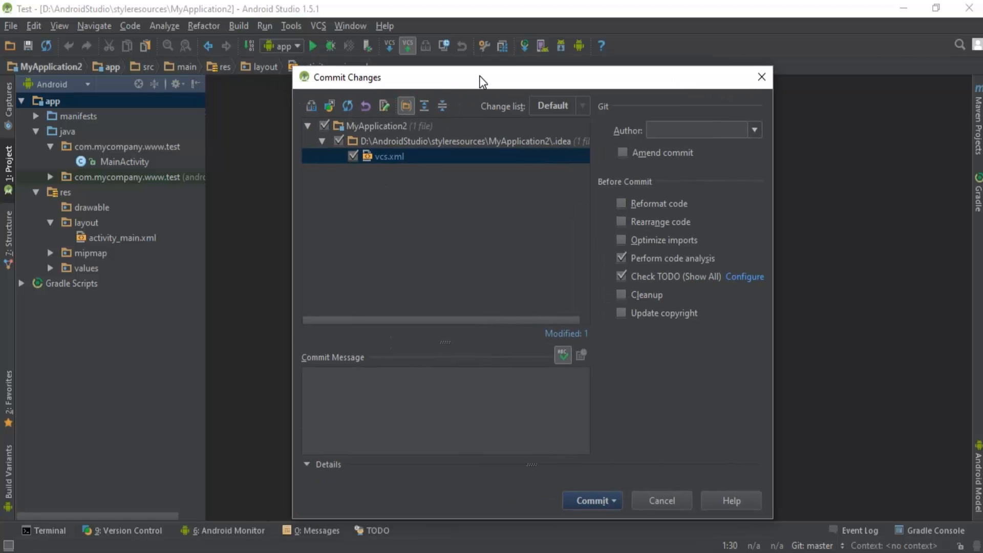
{"action": "mouse_move", "coordinate": [409, 191]}
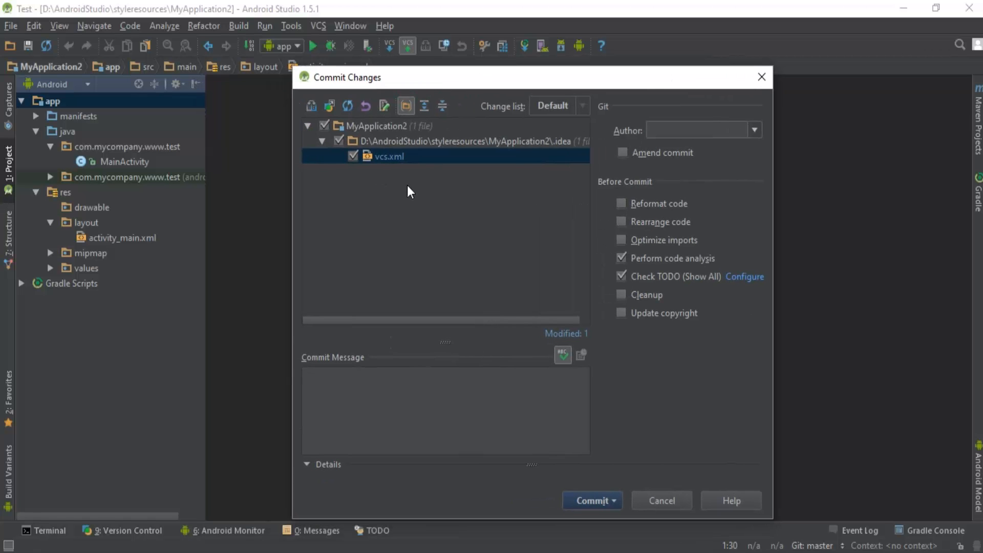
{"action": "mouse_move", "coordinate": [414, 164]}
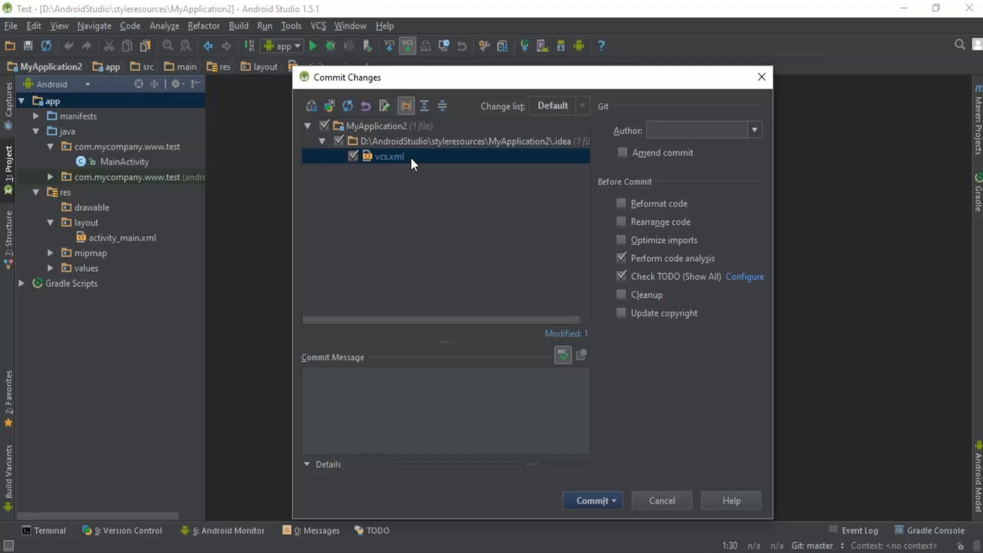
{"action": "left_click", "coordinate": [592, 500]}
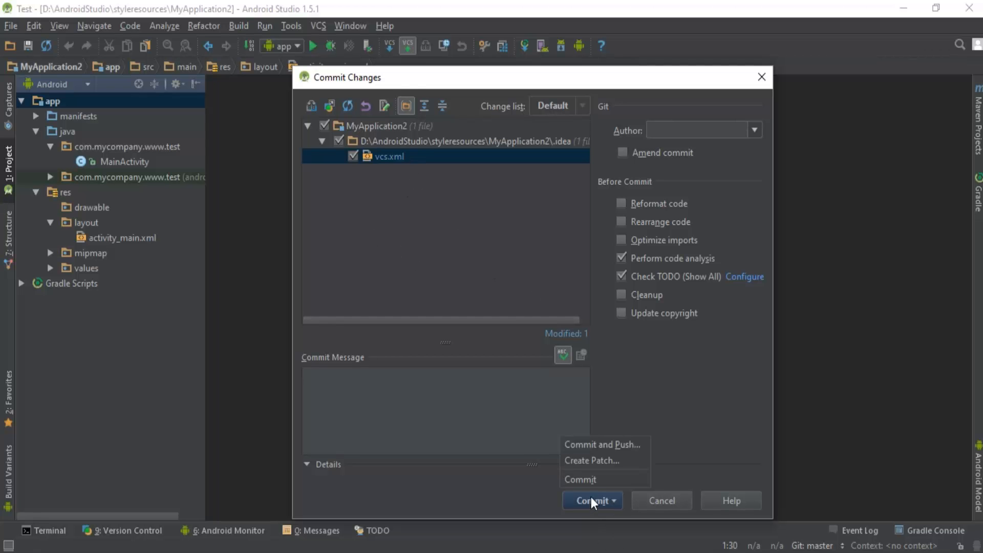
{"action": "left_click", "coordinate": [580, 479]}
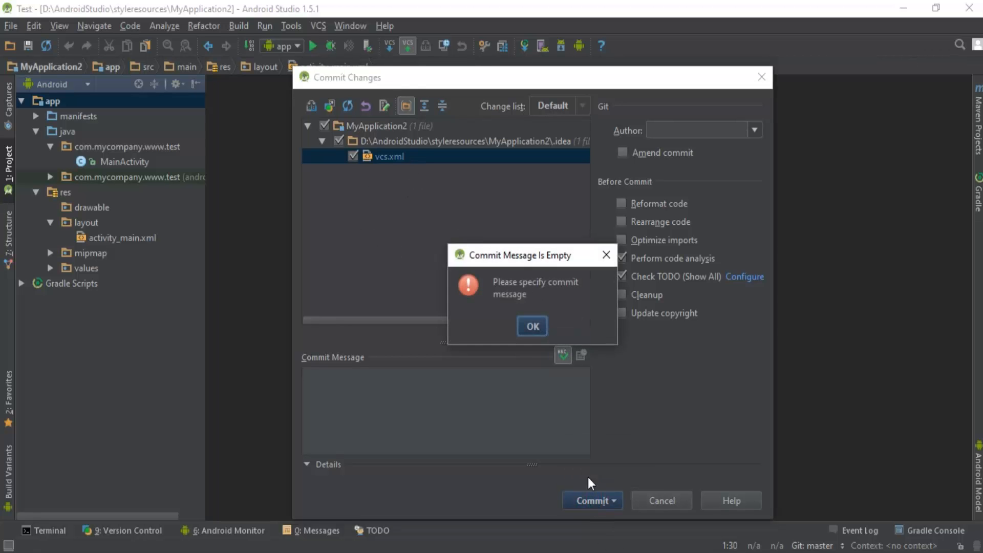
{"action": "left_click", "coordinate": [532, 326]}
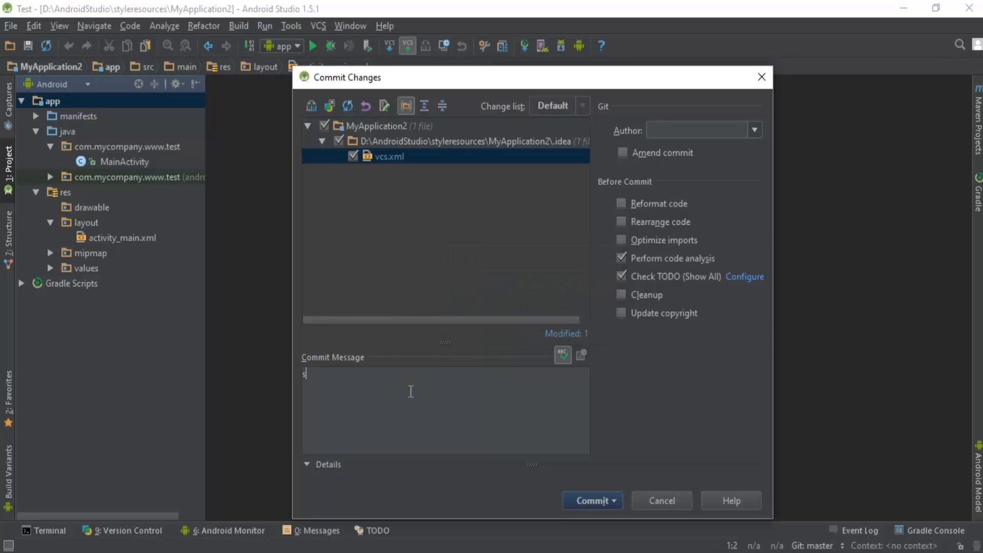
{"action": "type", "text": "econd"}
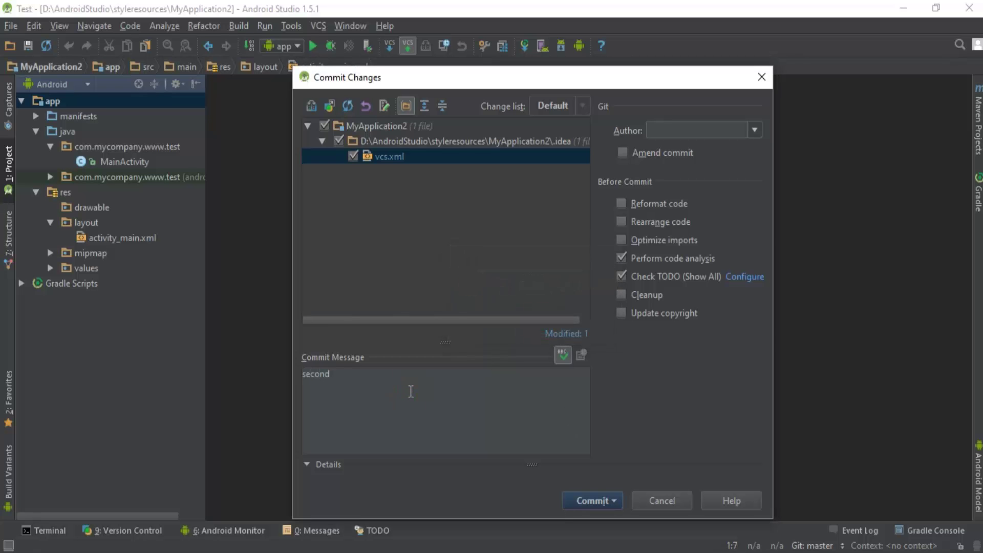
{"action": "left_click", "coordinate": [614, 500]}
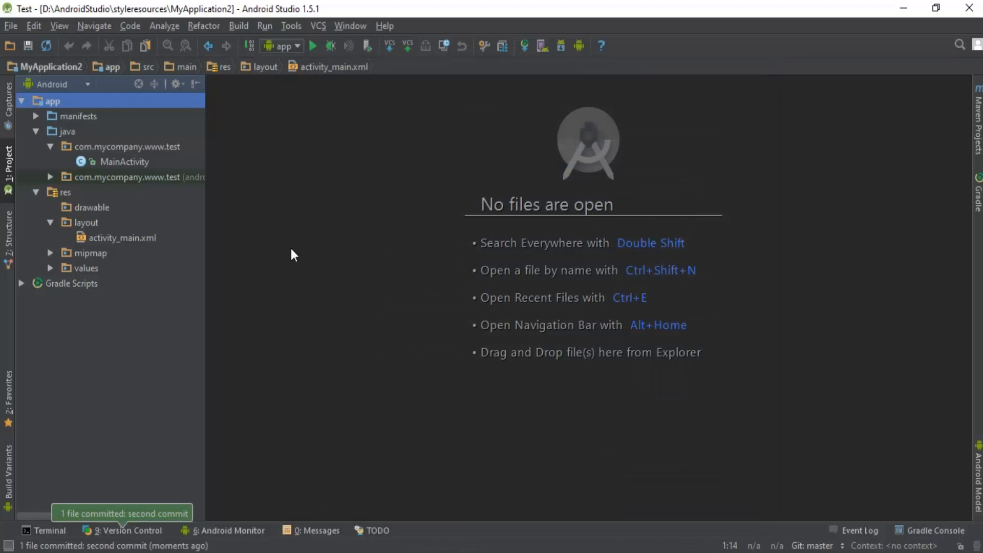
{"action": "mouse_move", "coordinate": [82, 521]}
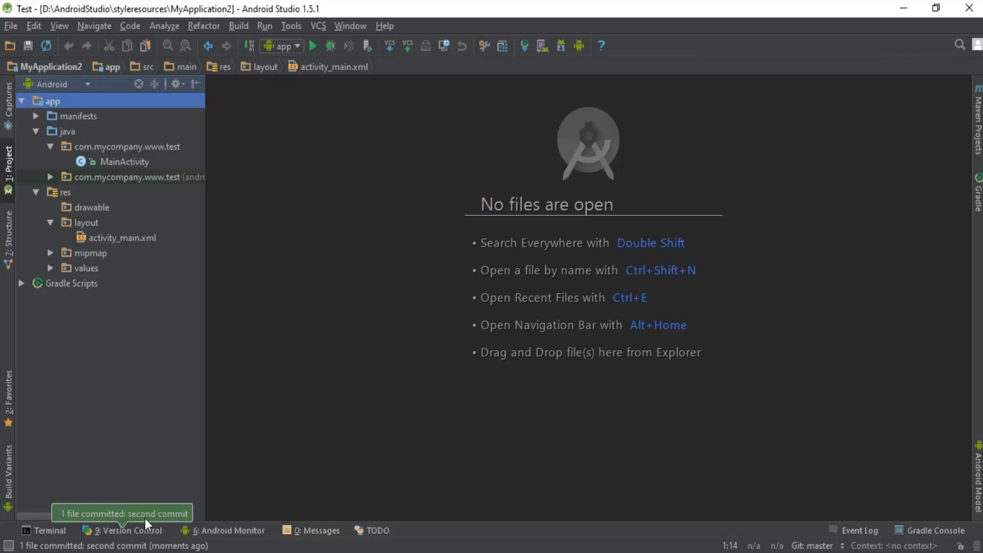
{"action": "mouse_move", "coordinate": [160, 521]}
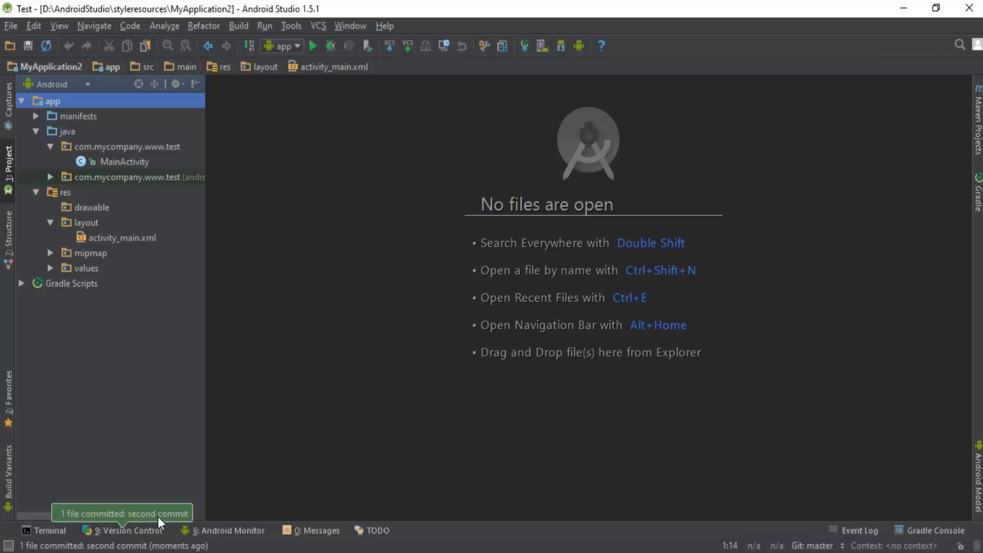
{"action": "left_click", "coordinate": [410, 202]}
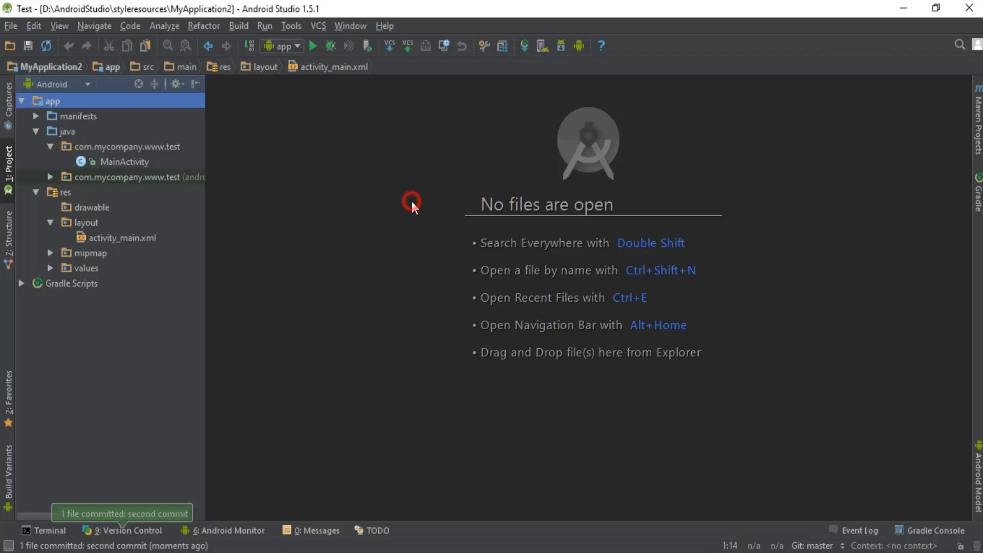
{"action": "left_click", "coordinate": [407, 46]}
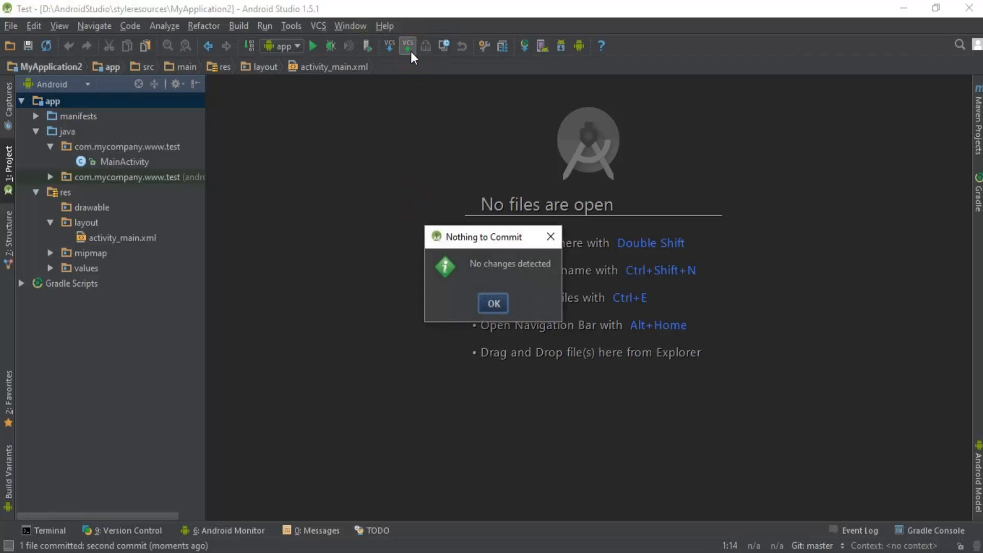
{"action": "left_click_drag", "start_coordinate": [483, 237], "coordinate": [370, 154]}
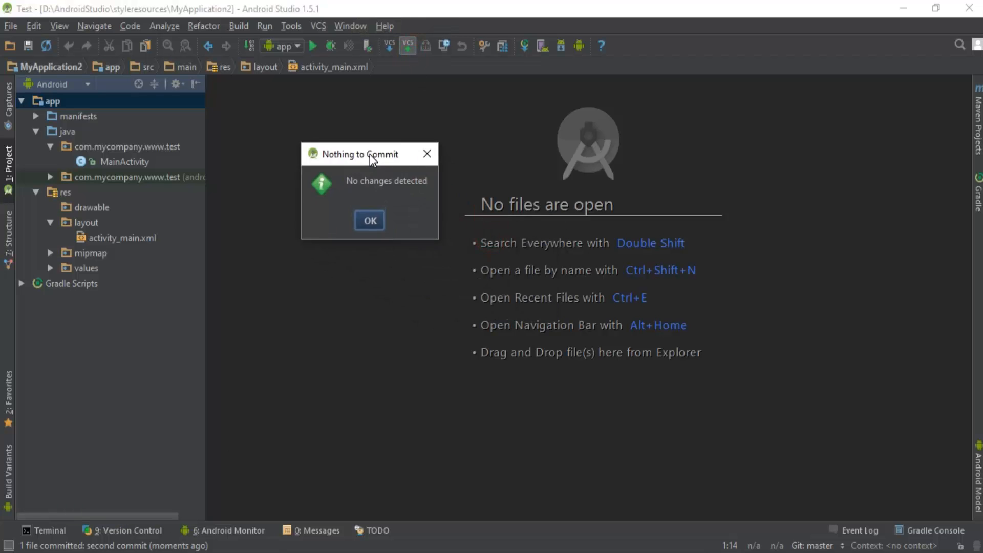
{"action": "mouse_move", "coordinate": [400, 194]}
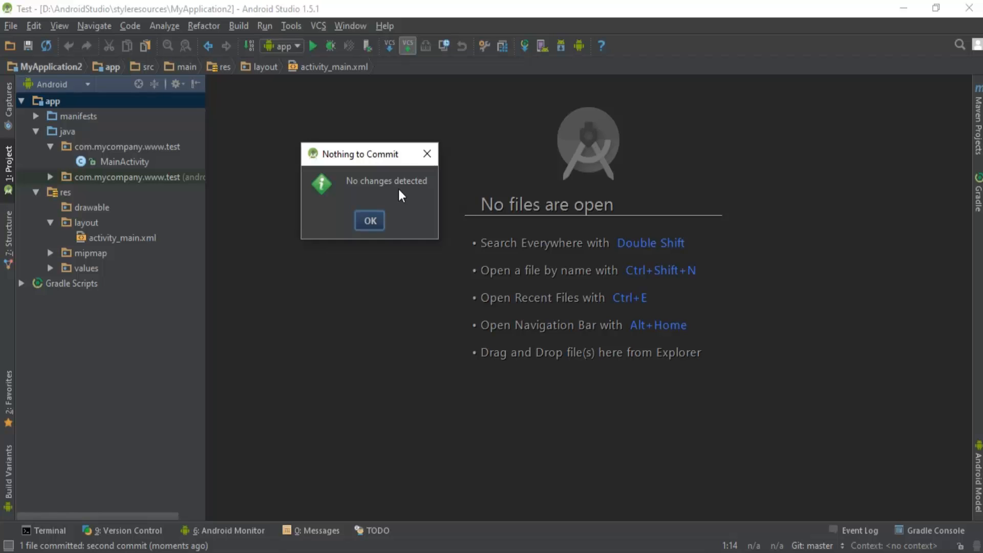
{"action": "mouse_move", "coordinate": [93, 233]}
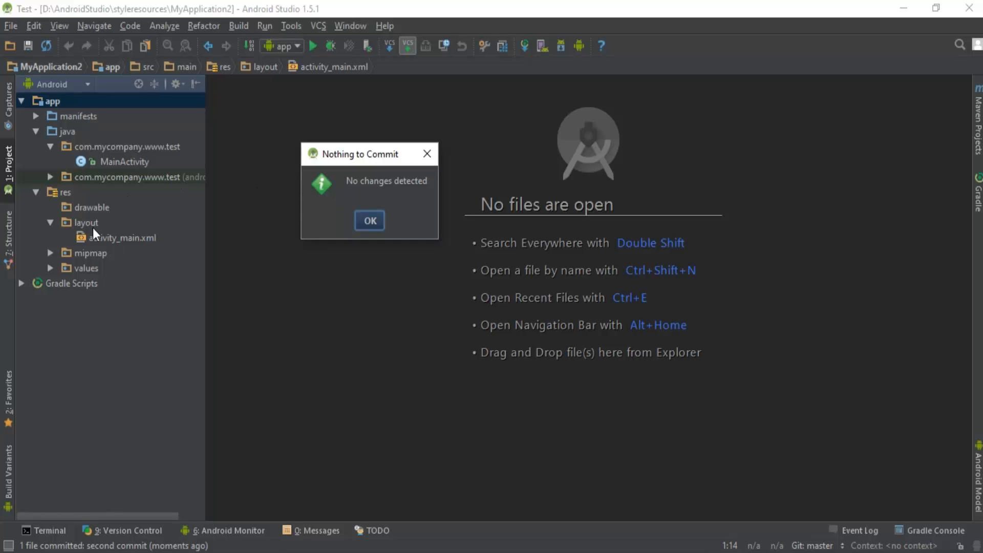
{"action": "left_click", "coordinate": [369, 220]}
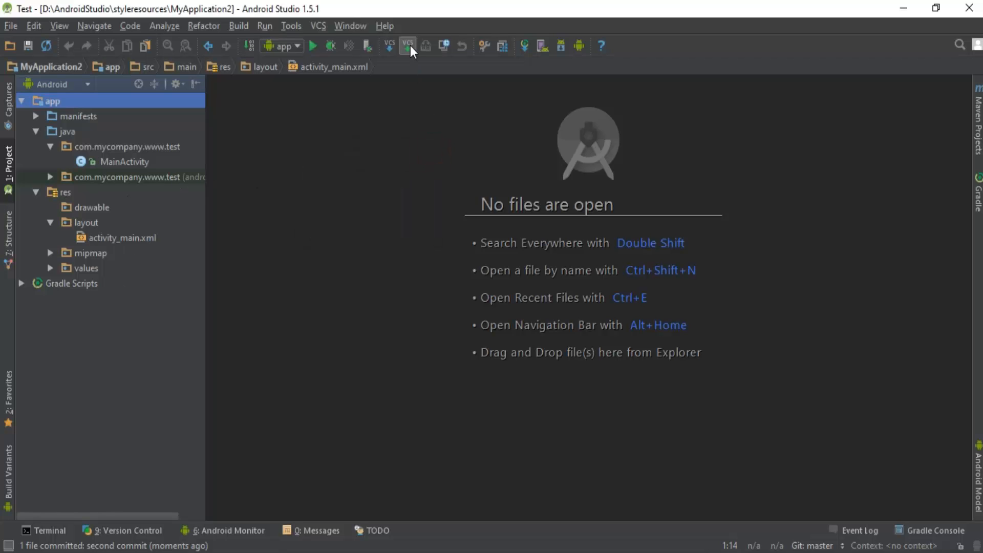
Open MainActivity.java and add a blank line after setContentView in onCreate.
{"action": "double_click", "coordinate": [125, 161]}
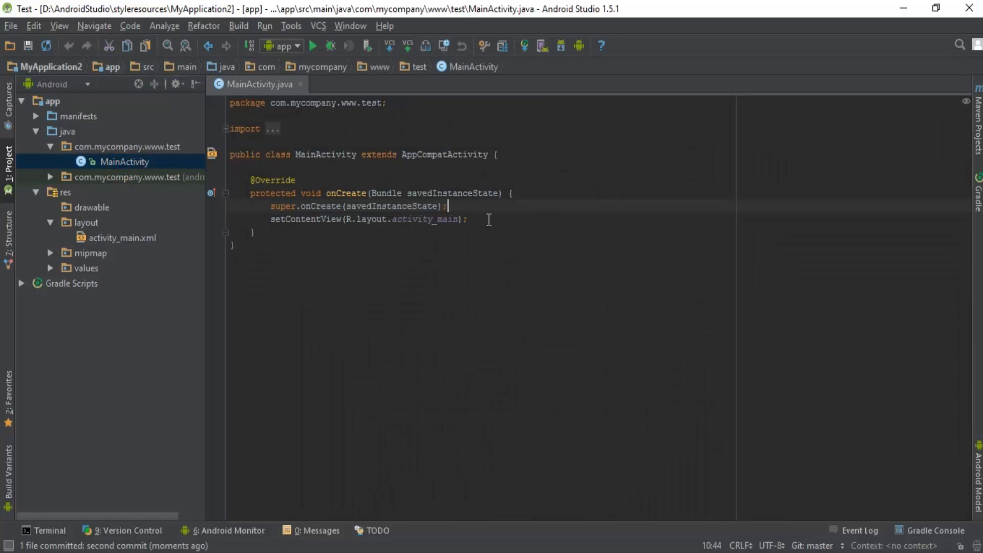
{"action": "left_click", "coordinate": [470, 219]}
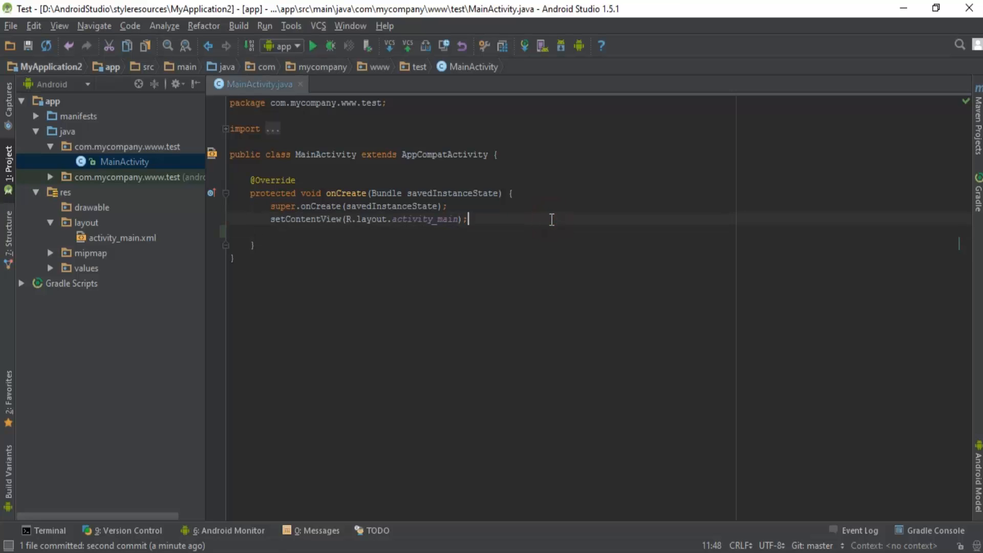
{"action": "mouse_move", "coordinate": [410, 75]}
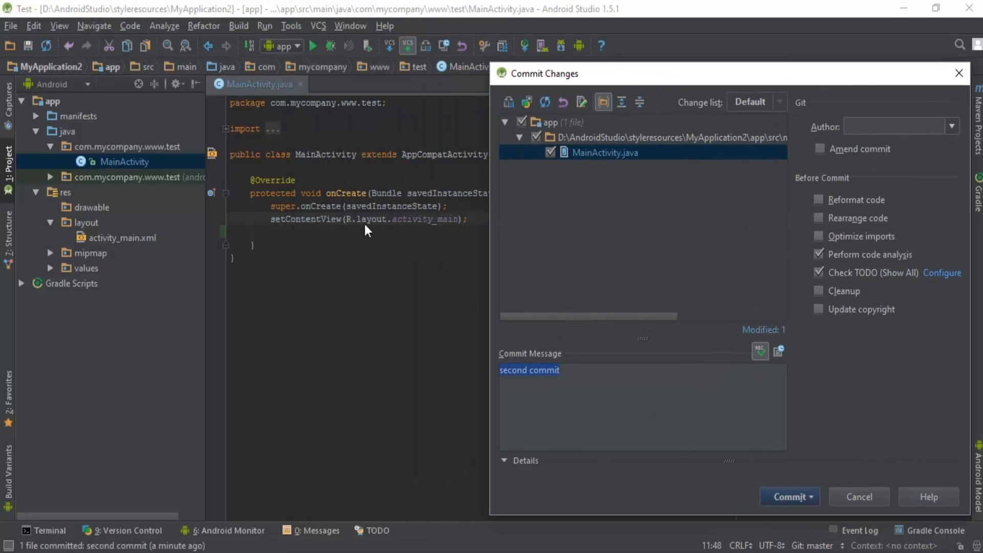
{"action": "mouse_move", "coordinate": [620, 168]}
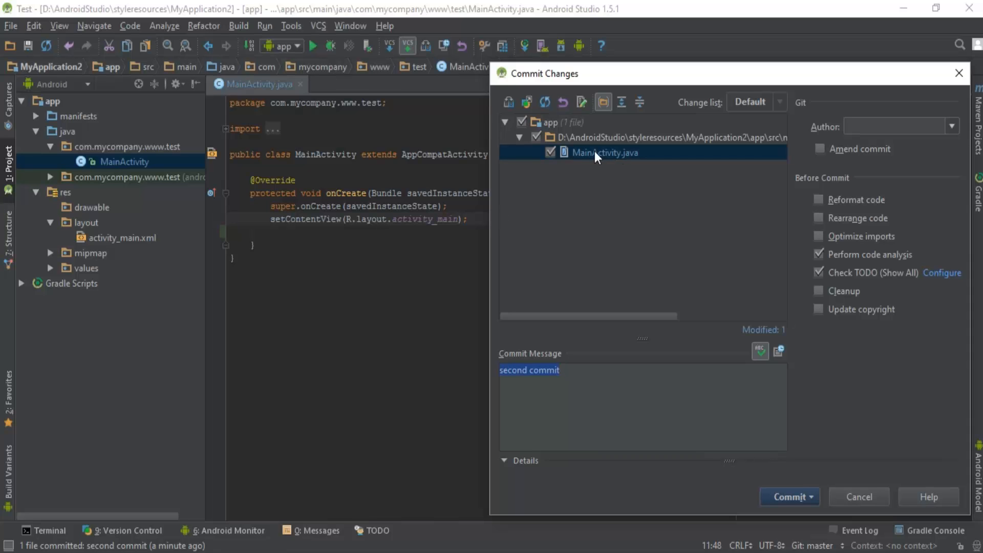
{"action": "mouse_move", "coordinate": [611, 154]}
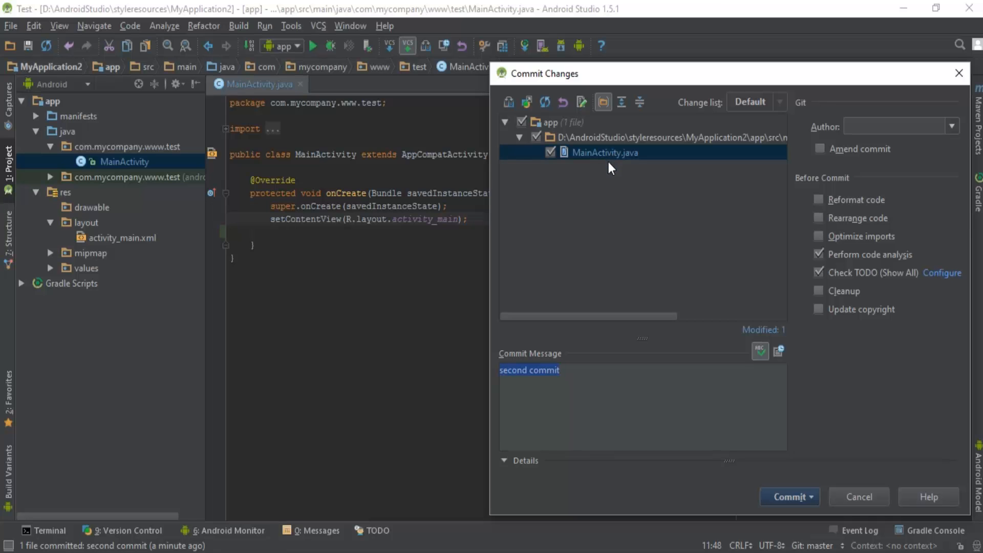
{"action": "mouse_move", "coordinate": [258, 234]}
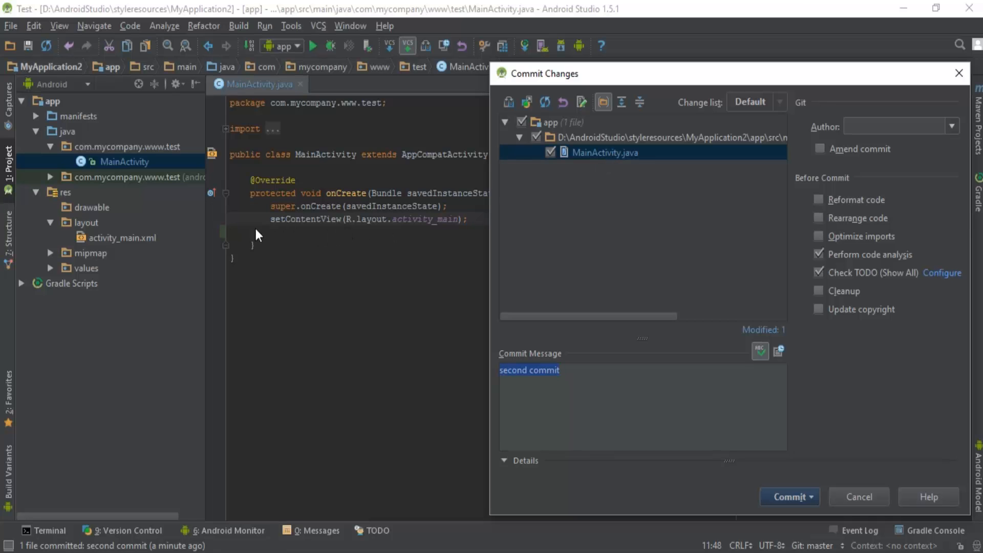
{"action": "mouse_move", "coordinate": [419, 234]}
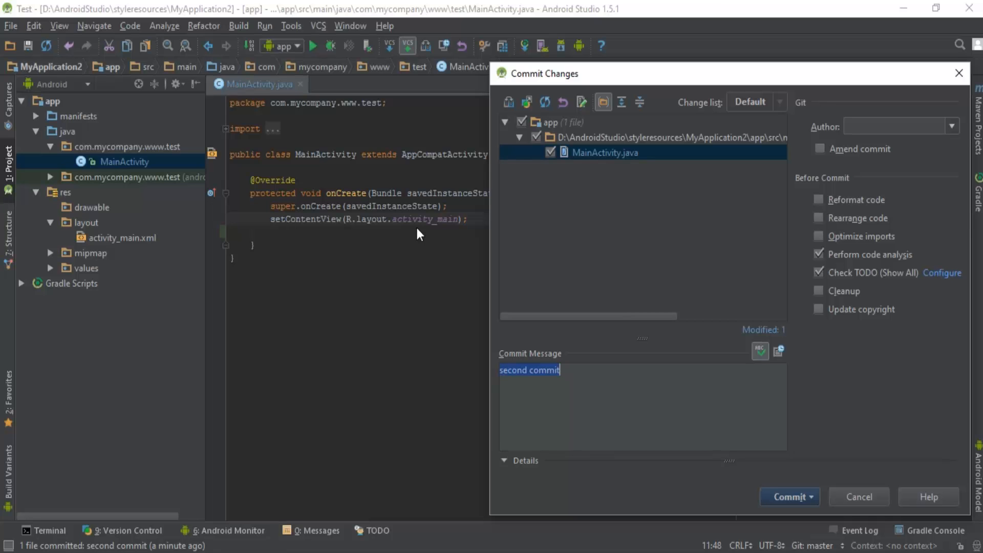
{"action": "mouse_move", "coordinate": [622, 182]}
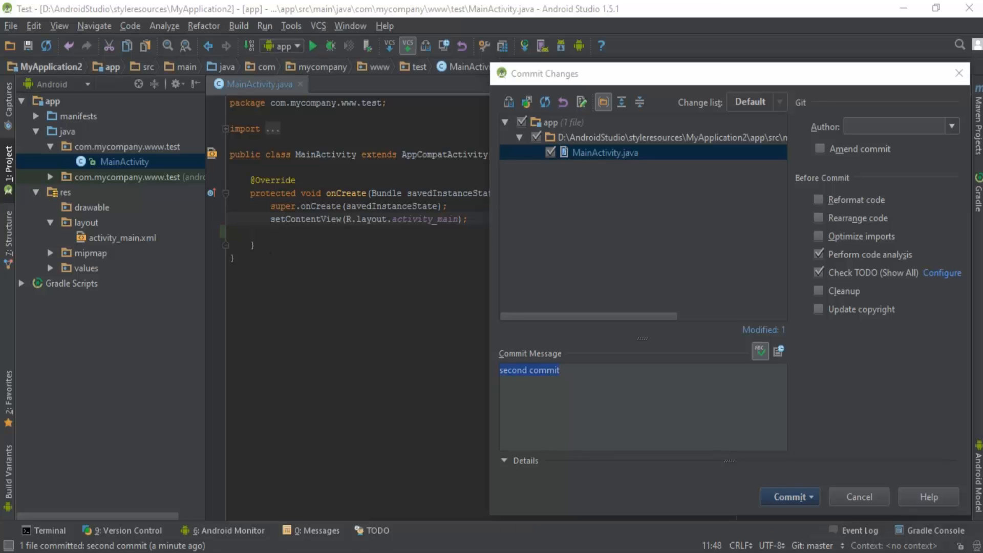
Commit the edited MainActivity.java locally with the message 'Third commit'.
{"action": "left_click", "coordinate": [808, 497]}
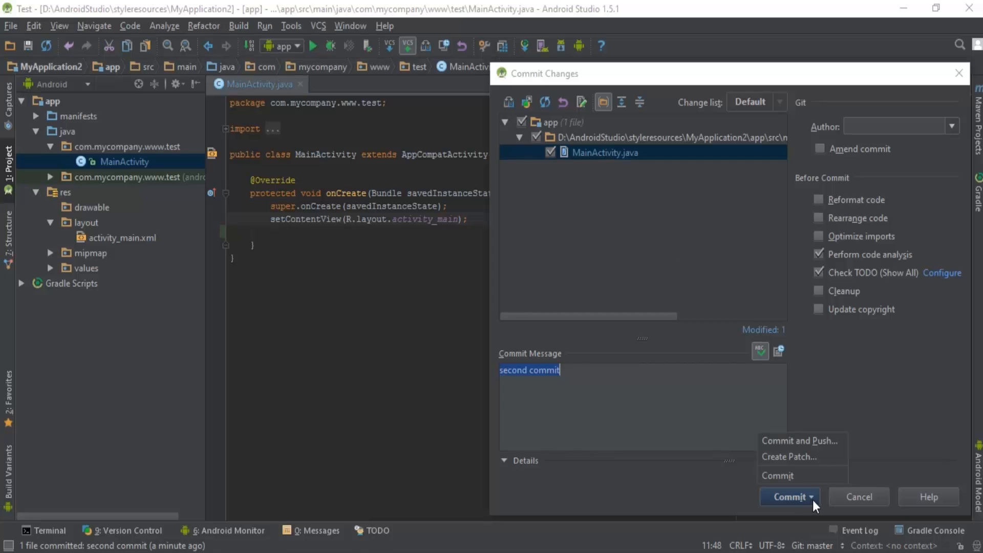
{"action": "mouse_move", "coordinate": [799, 515]}
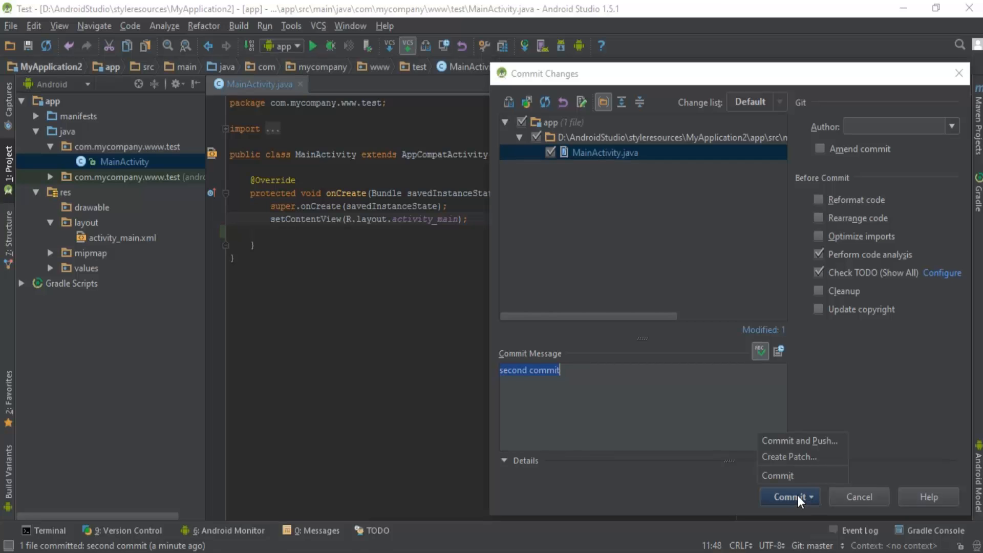
{"action": "mouse_move", "coordinate": [787, 480]}
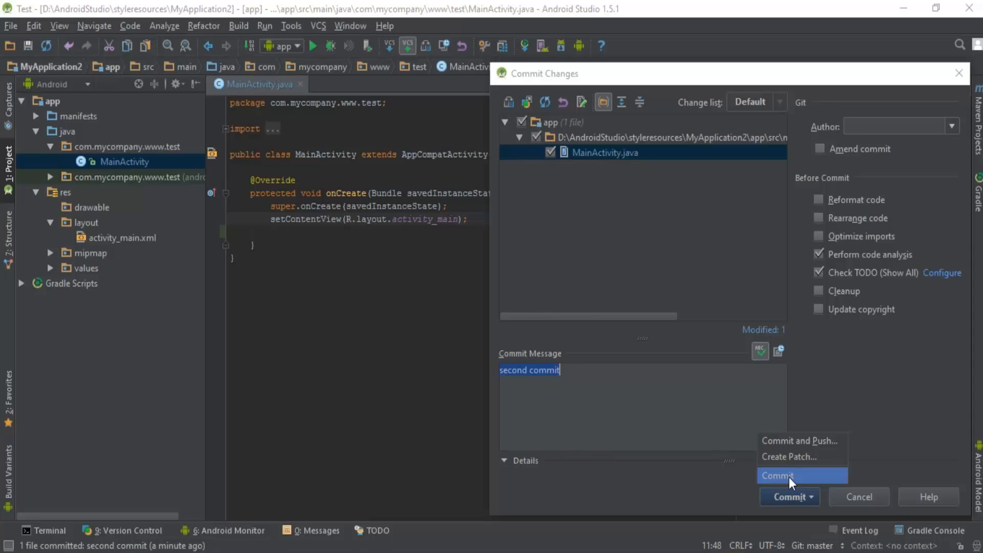
{"action": "mouse_move", "coordinate": [800, 447]}
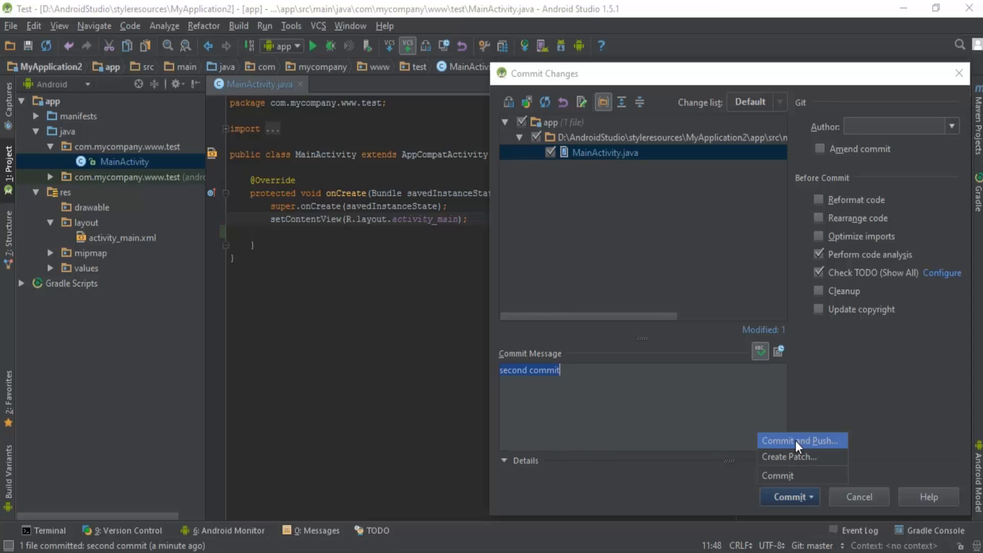
{"action": "mouse_move", "coordinate": [771, 449]}
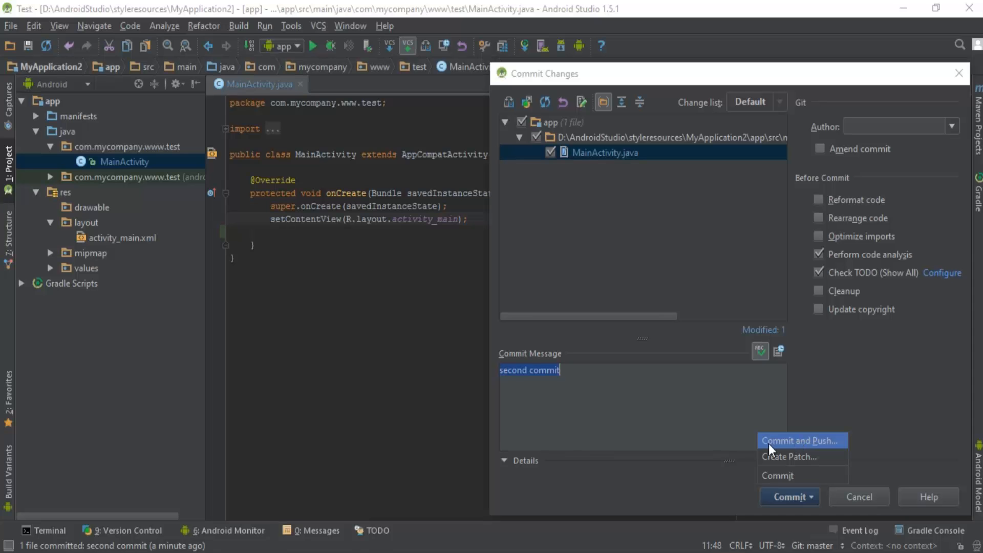
{"action": "mouse_move", "coordinate": [815, 443]}
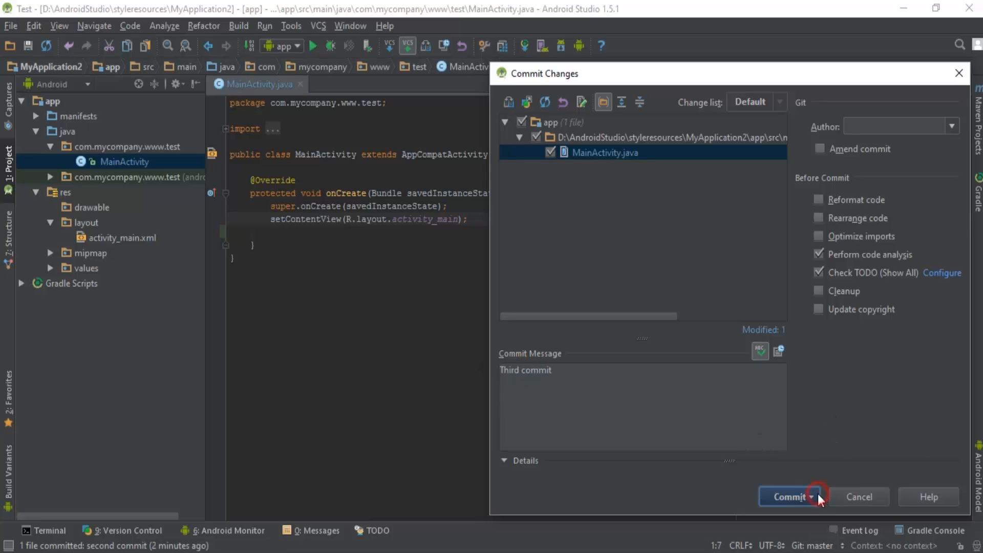
{"action": "left_click", "coordinate": [789, 497]}
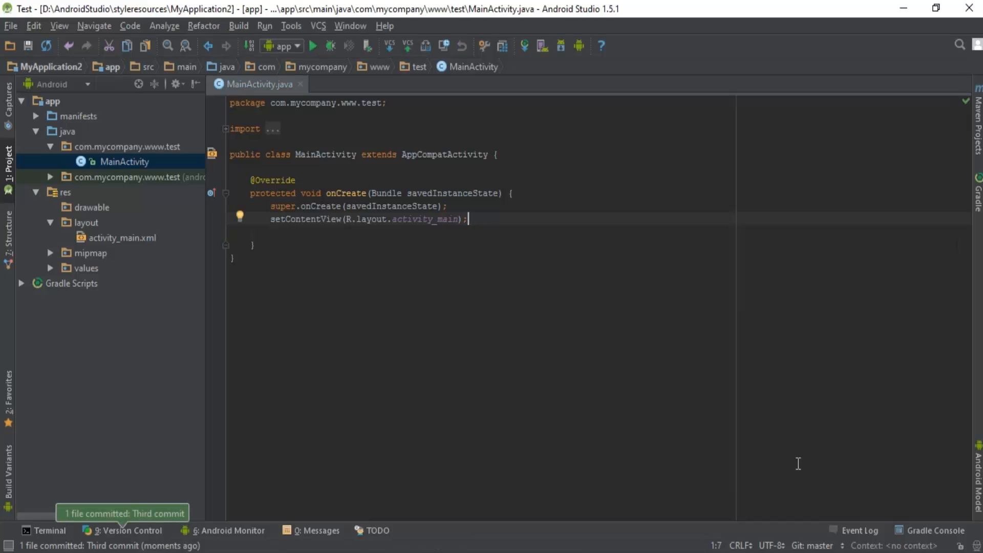
{"action": "mouse_move", "coordinate": [407, 49]}
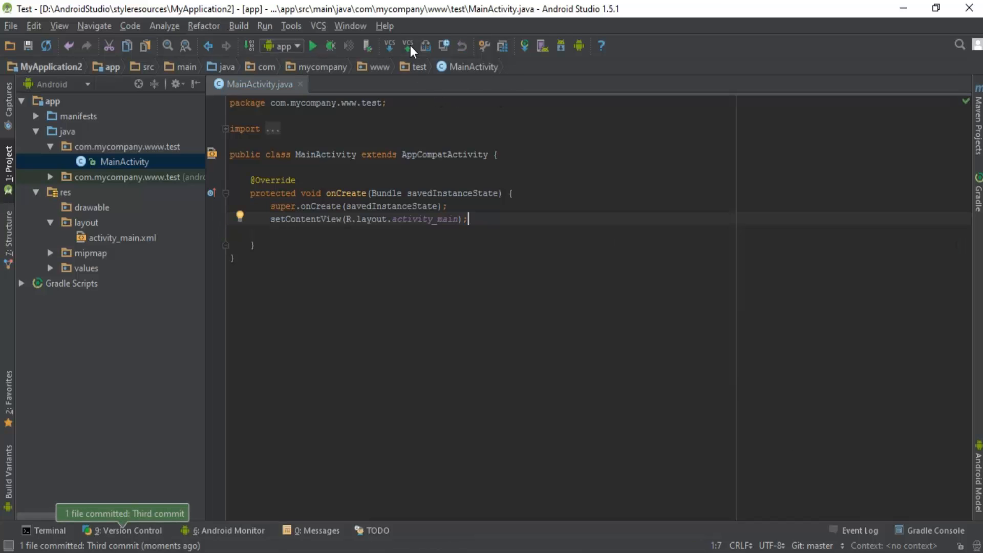
{"action": "mouse_move", "coordinate": [408, 46]}
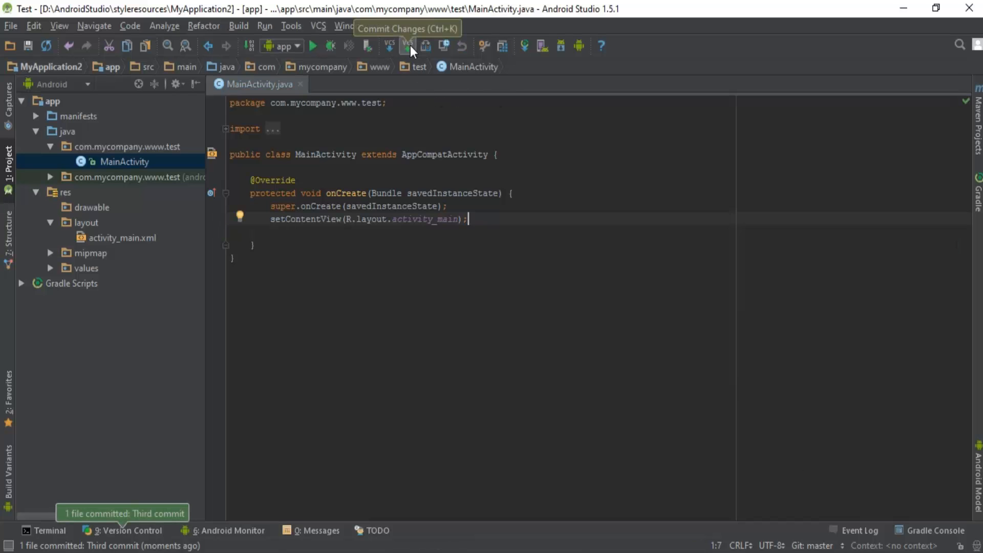
Show the Push Commits dialog listing 'second commit' and 'Third commit' for origin master.
{"action": "left_click", "coordinate": [318, 26]}
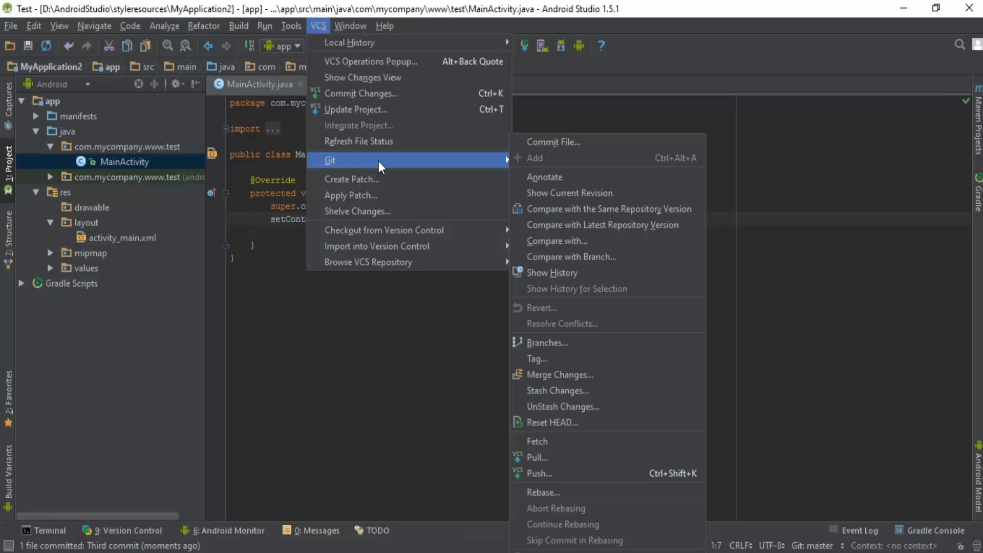
{"action": "mouse_move", "coordinate": [533, 162]}
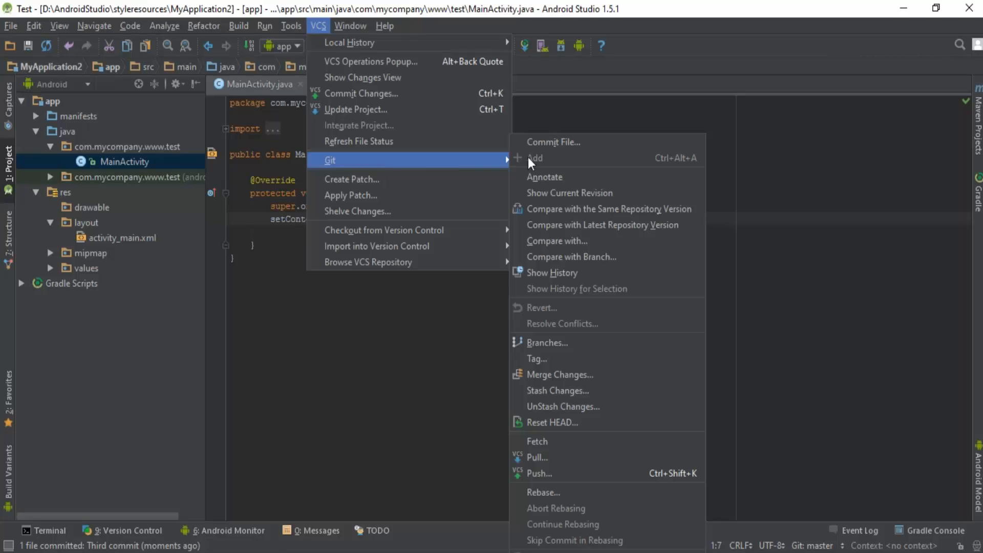
{"action": "mouse_move", "coordinate": [540, 479]}
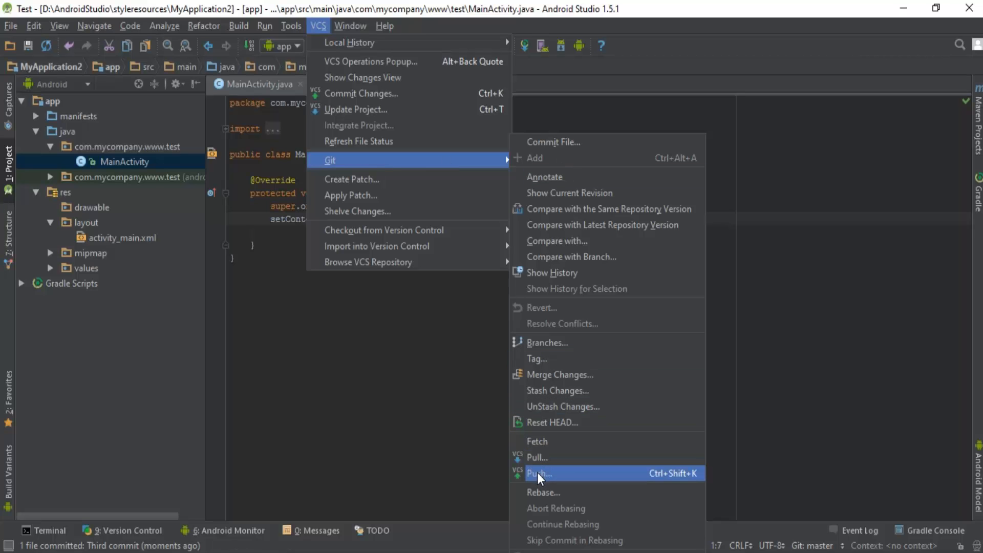
{"action": "left_click", "coordinate": [540, 473]}
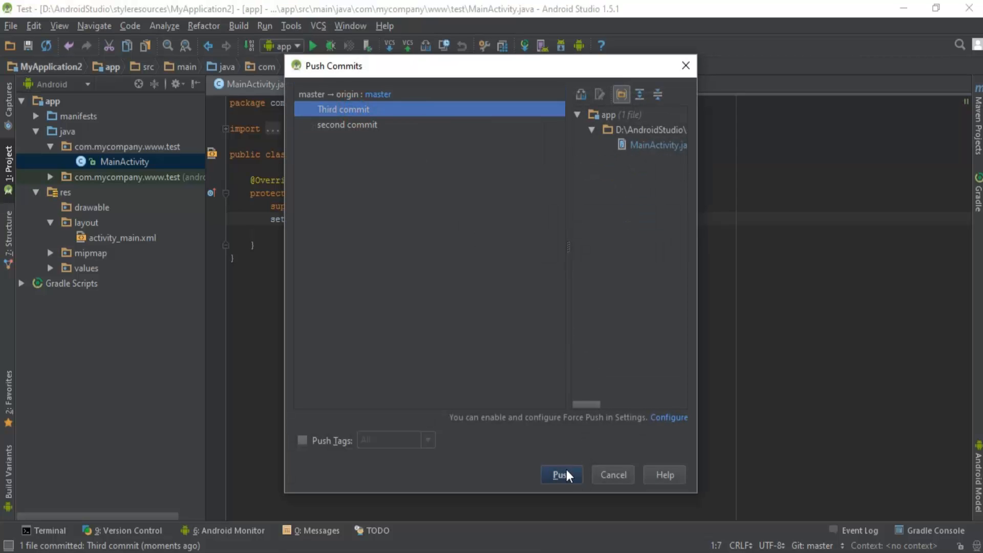
{"action": "mouse_move", "coordinate": [354, 125]}
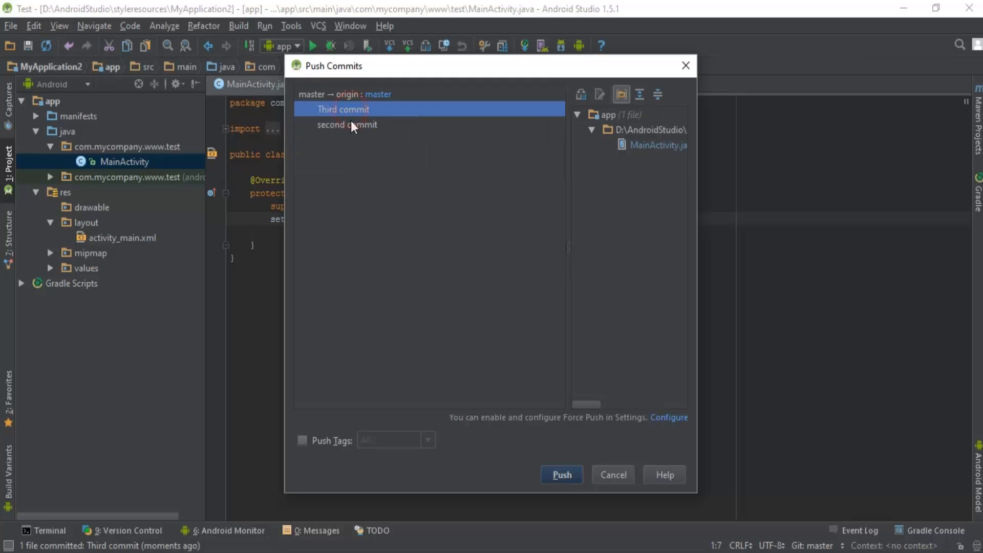
Inspect each commit's changed files, then push both commits to origin master.
{"action": "left_click", "coordinate": [357, 124]}
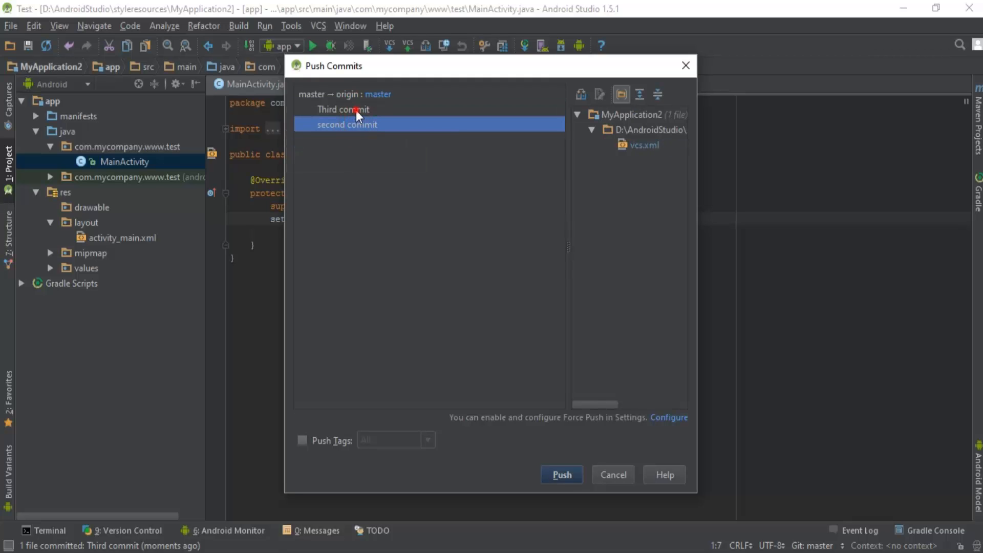
{"action": "left_click", "coordinate": [343, 109]}
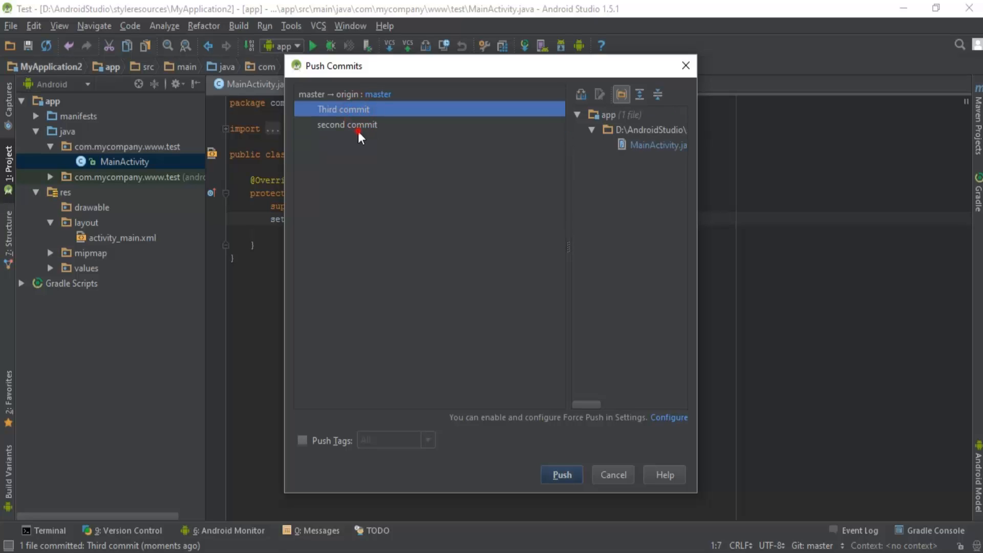
{"action": "left_click", "coordinate": [356, 128]}
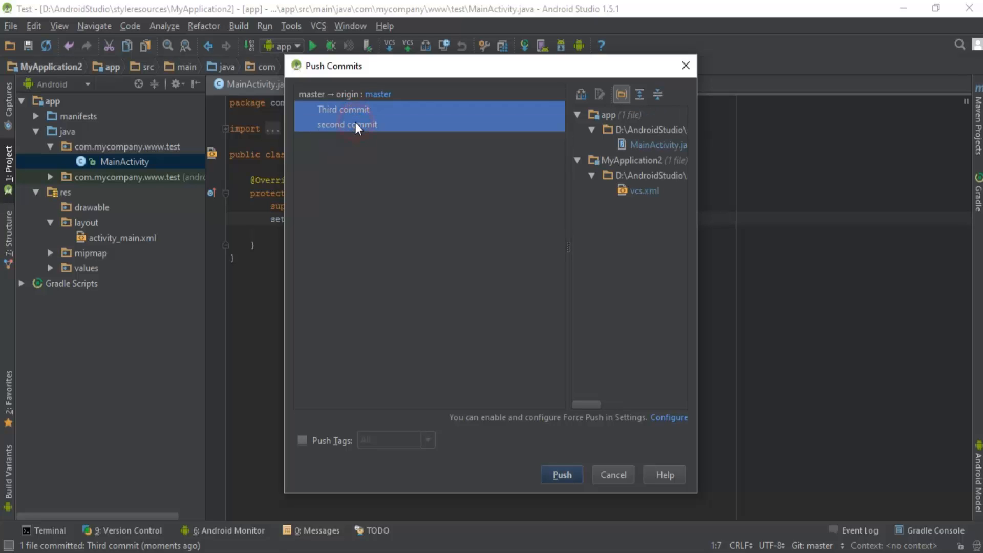
{"action": "left_click", "coordinate": [561, 474]}
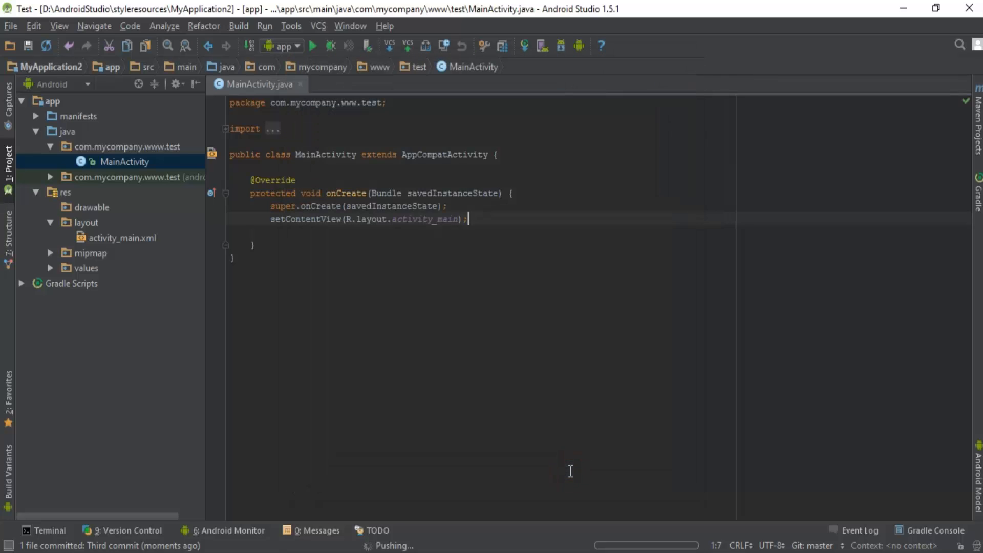
{"action": "mouse_move", "coordinate": [607, 353]}
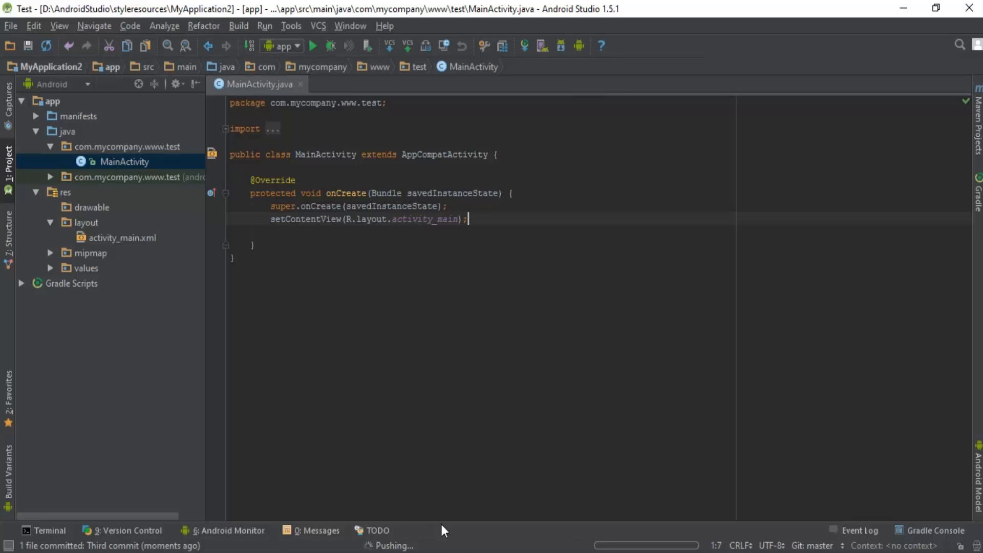
{"action": "mouse_move", "coordinate": [629, 545]}
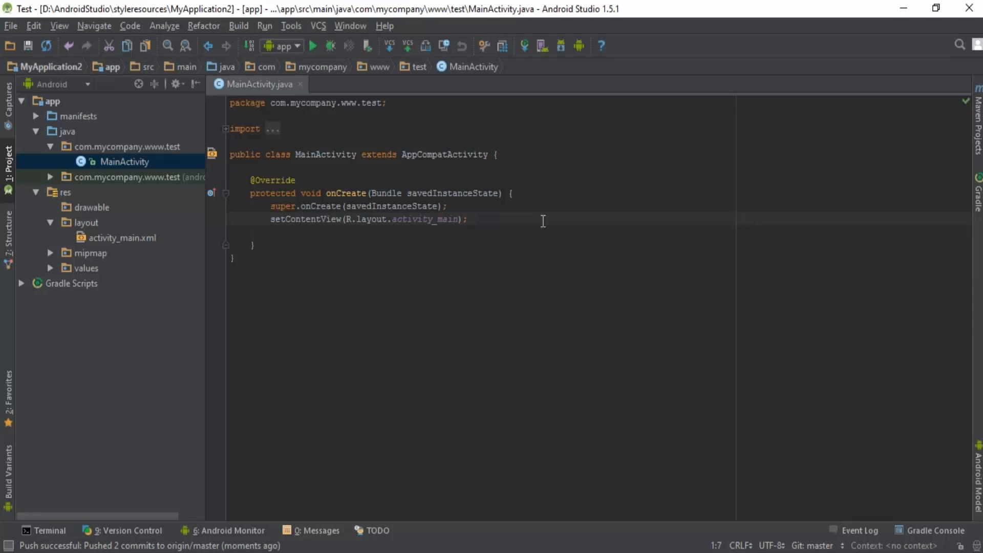
Open the VCS menu to reach Git's Branches options.
{"action": "left_click", "coordinate": [319, 26]}
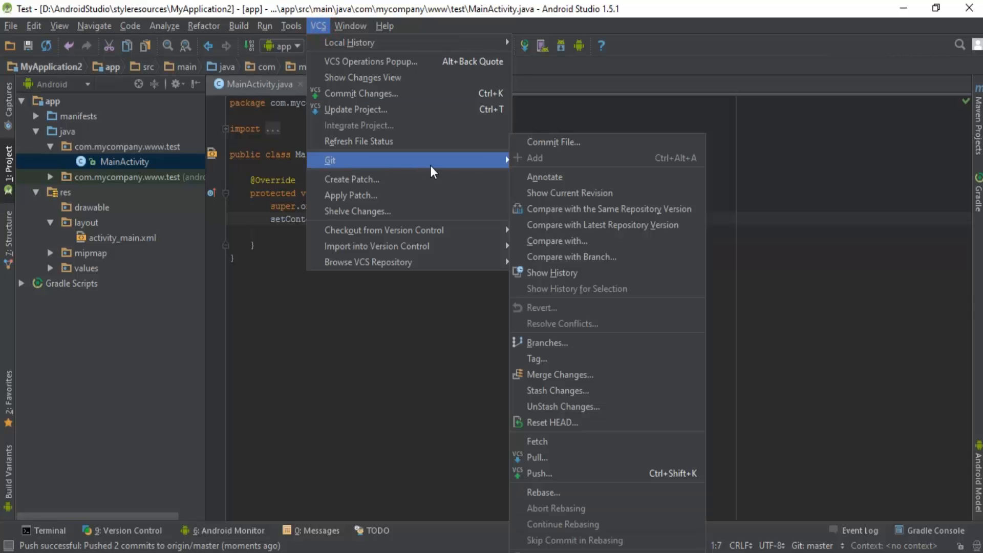
{"action": "mouse_move", "coordinate": [539, 347]}
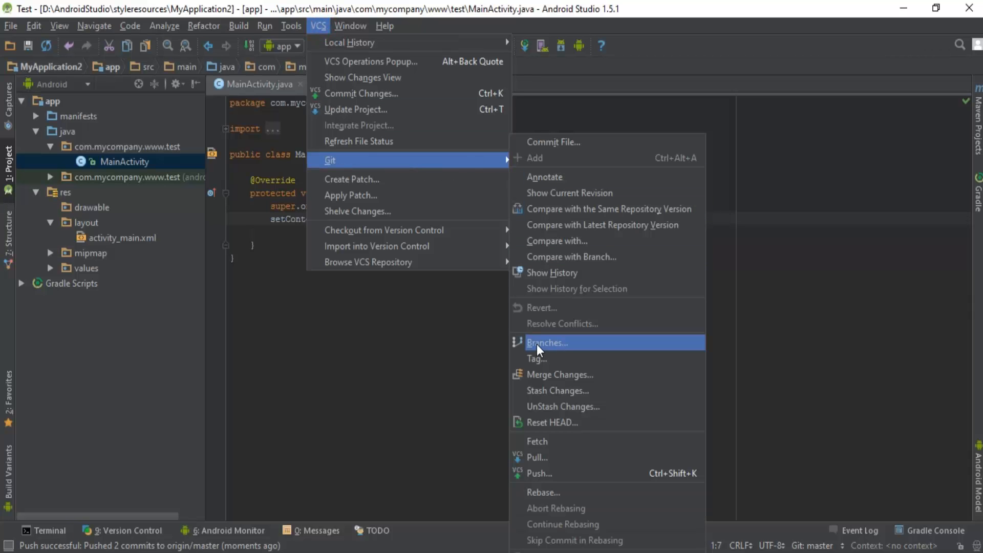
{"action": "mouse_move", "coordinate": [581, 350]}
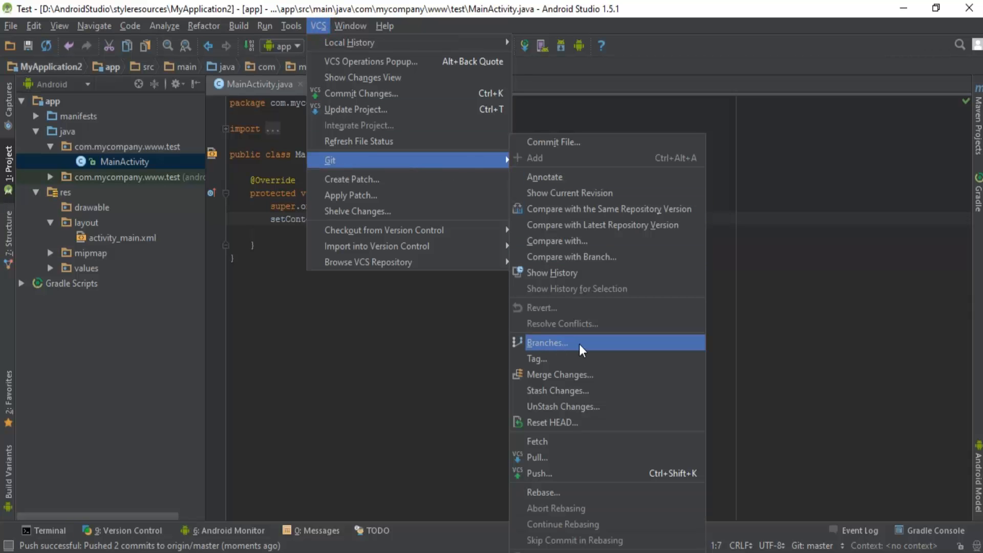